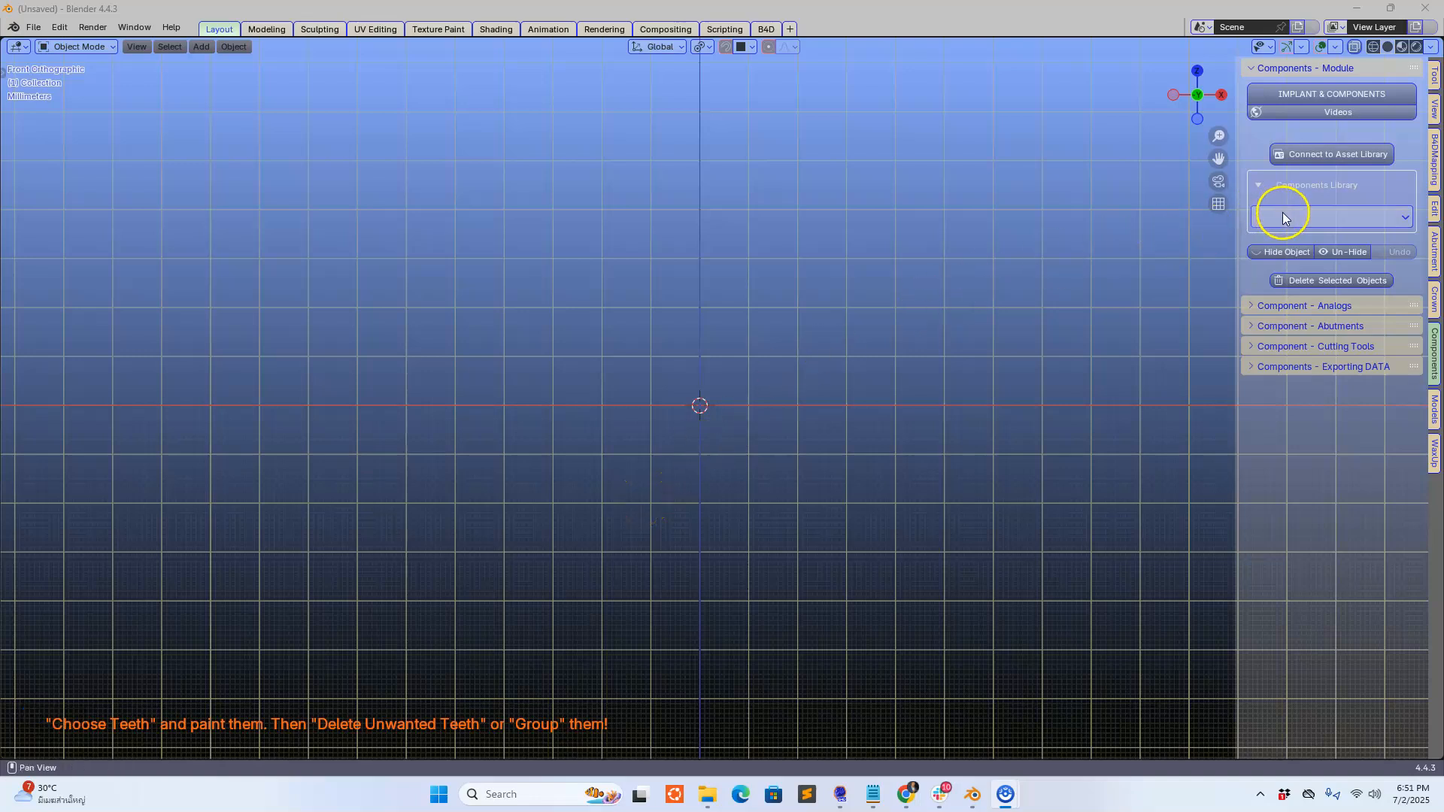
Append the ADIN Abutments Primary '07. Direct Connection' abutment from the Components Library.
click(1330, 216)
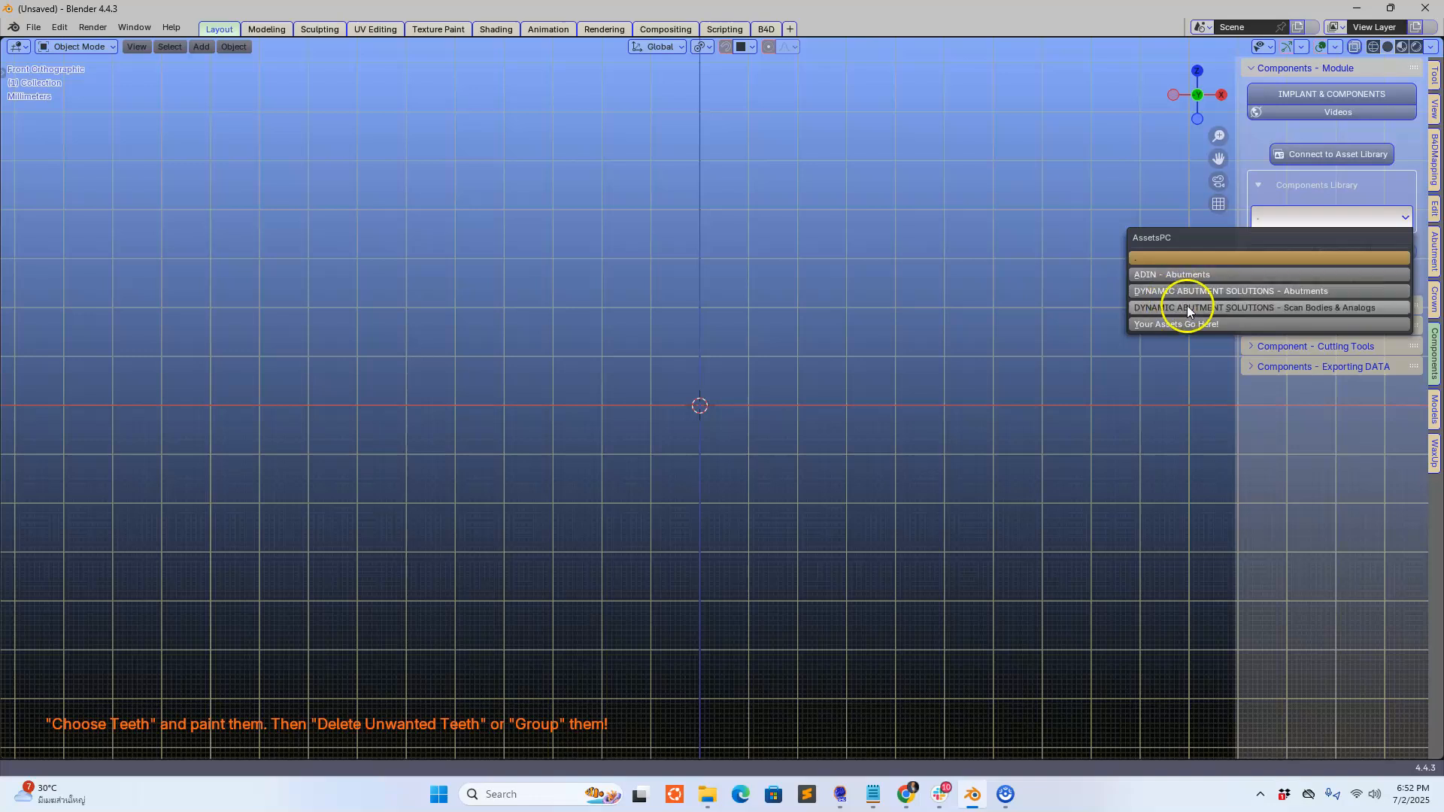
mouse_move(1230, 290)
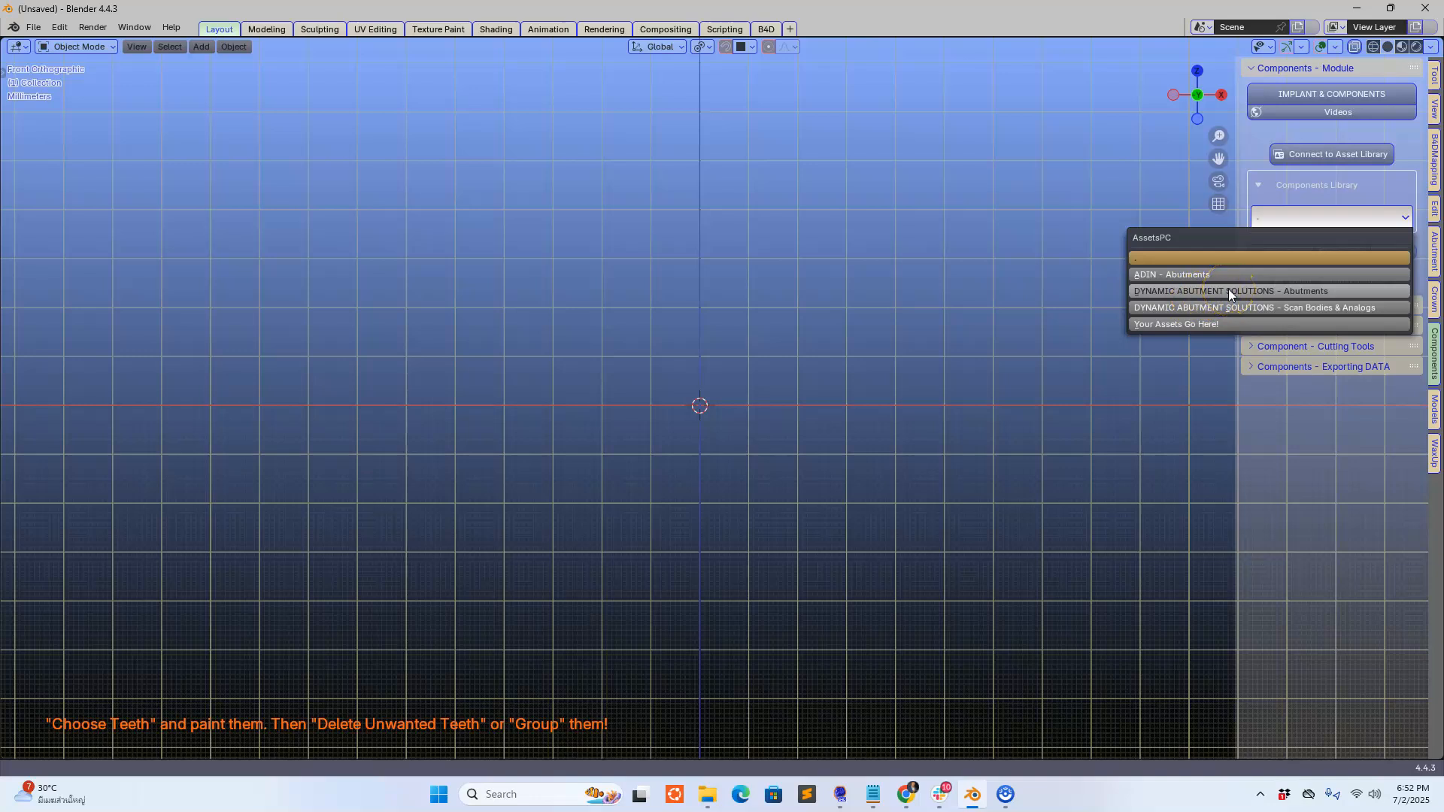
click(1171, 274)
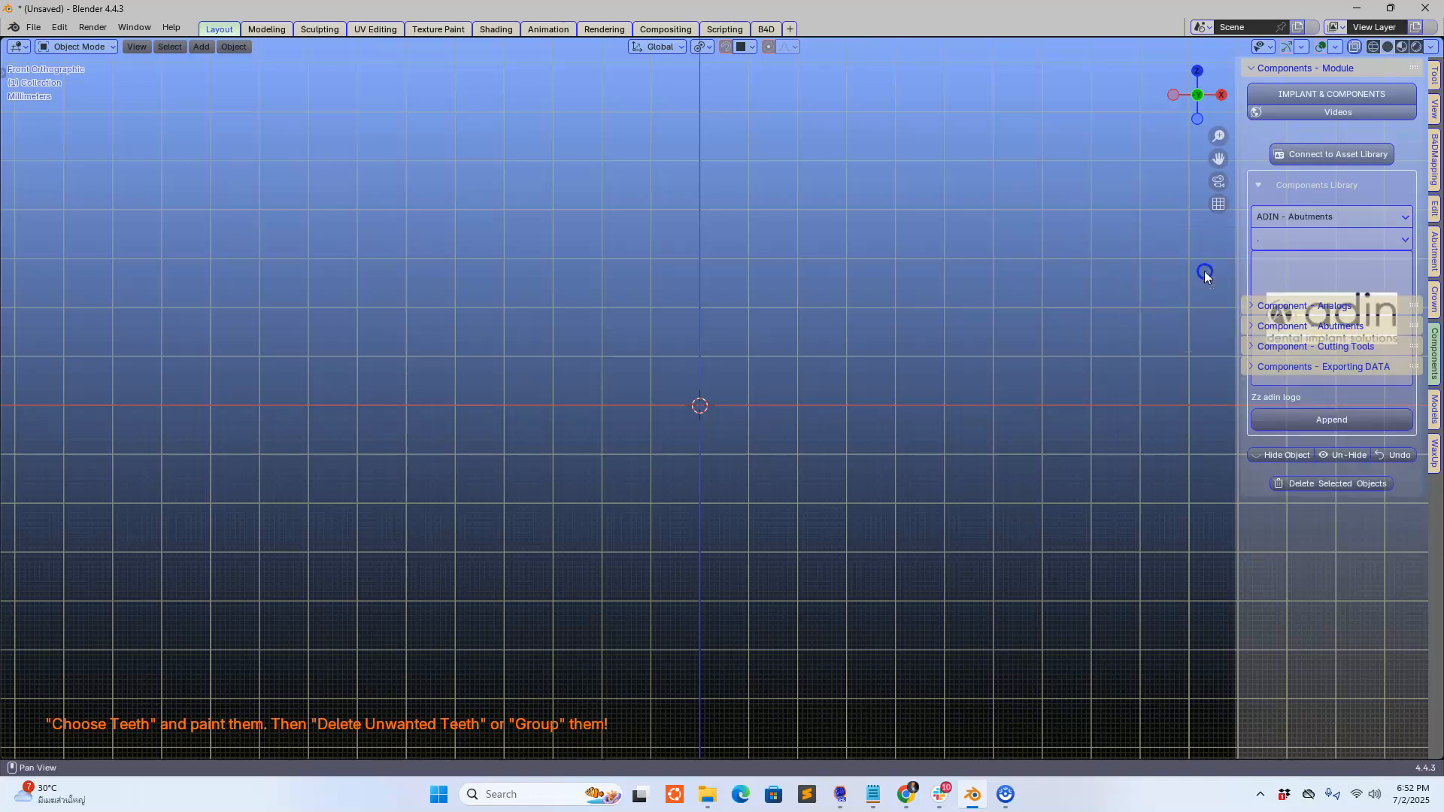
click(1330, 238)
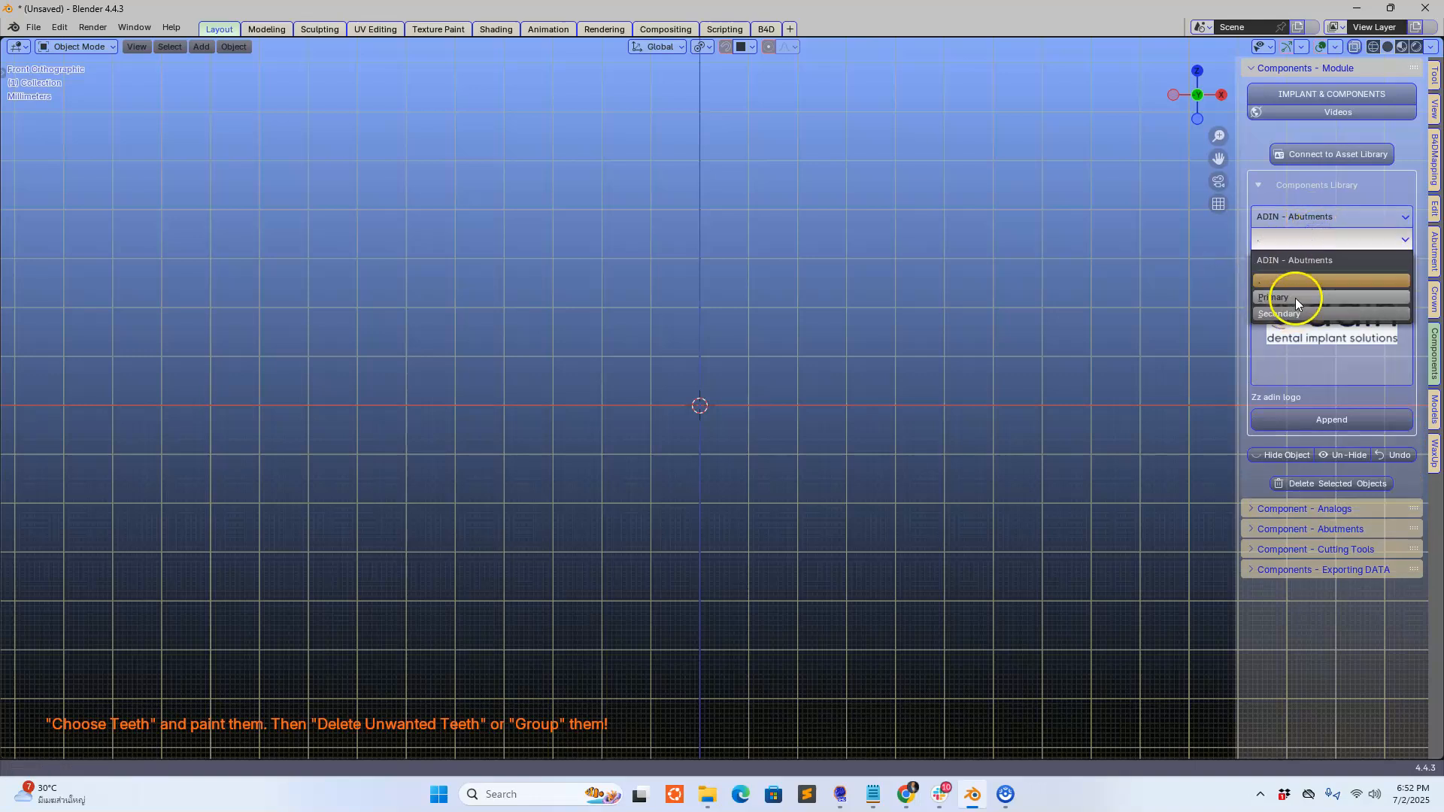
click(1273, 296)
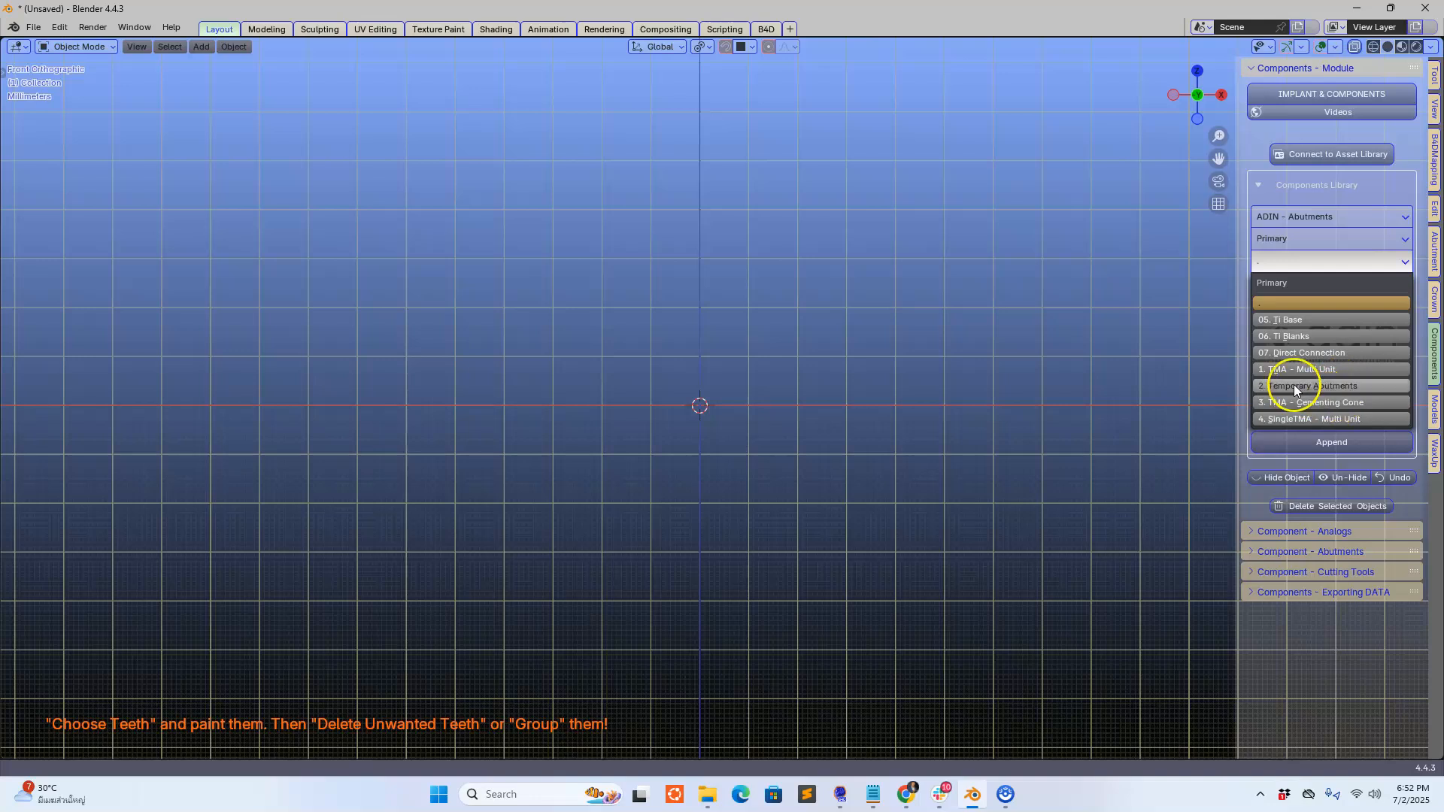
click(1301, 352)
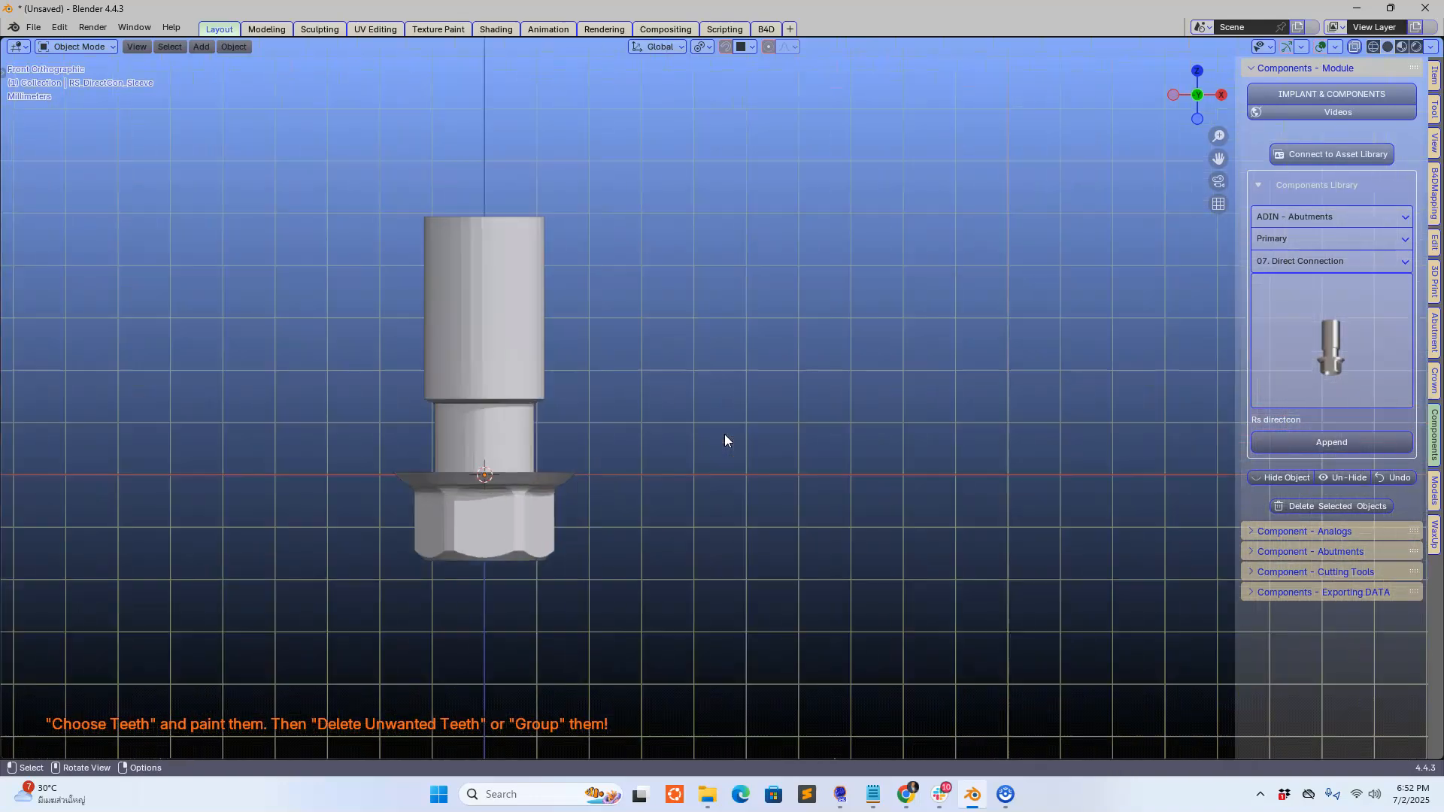
Select the abutment in the viewport and switch the sidebar to the Models tools.
click(493, 316)
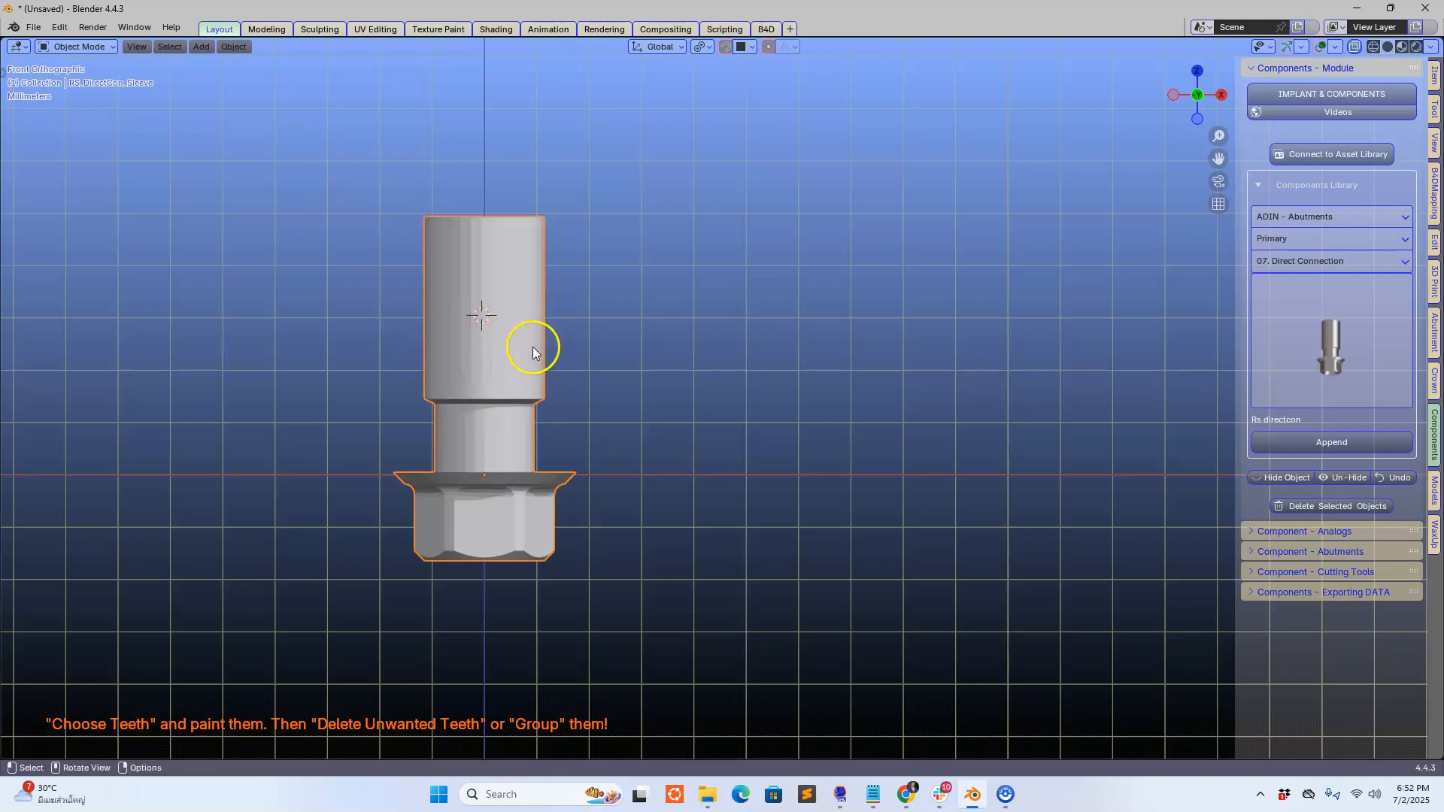
mouse_move(1206, 408)
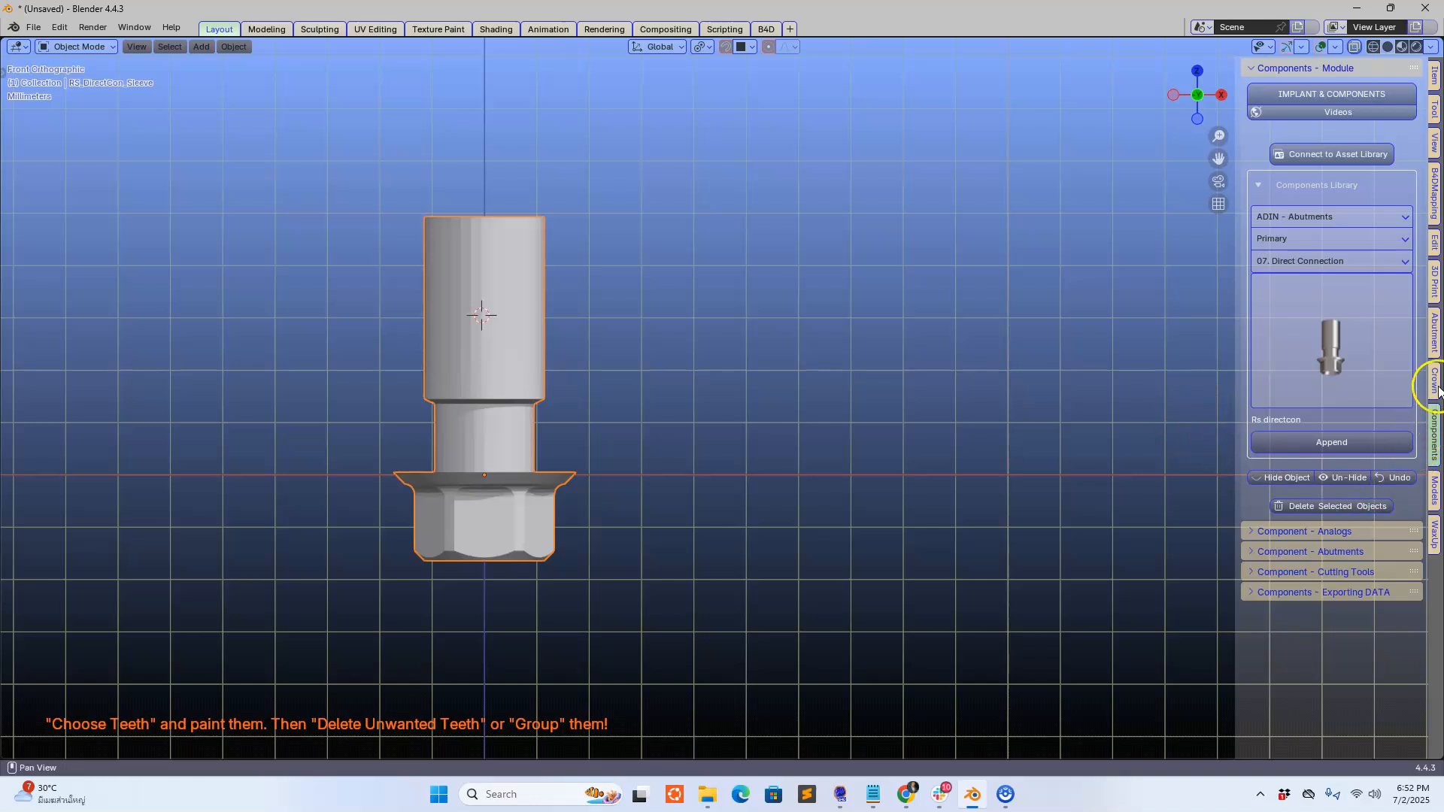
click(1435, 491)
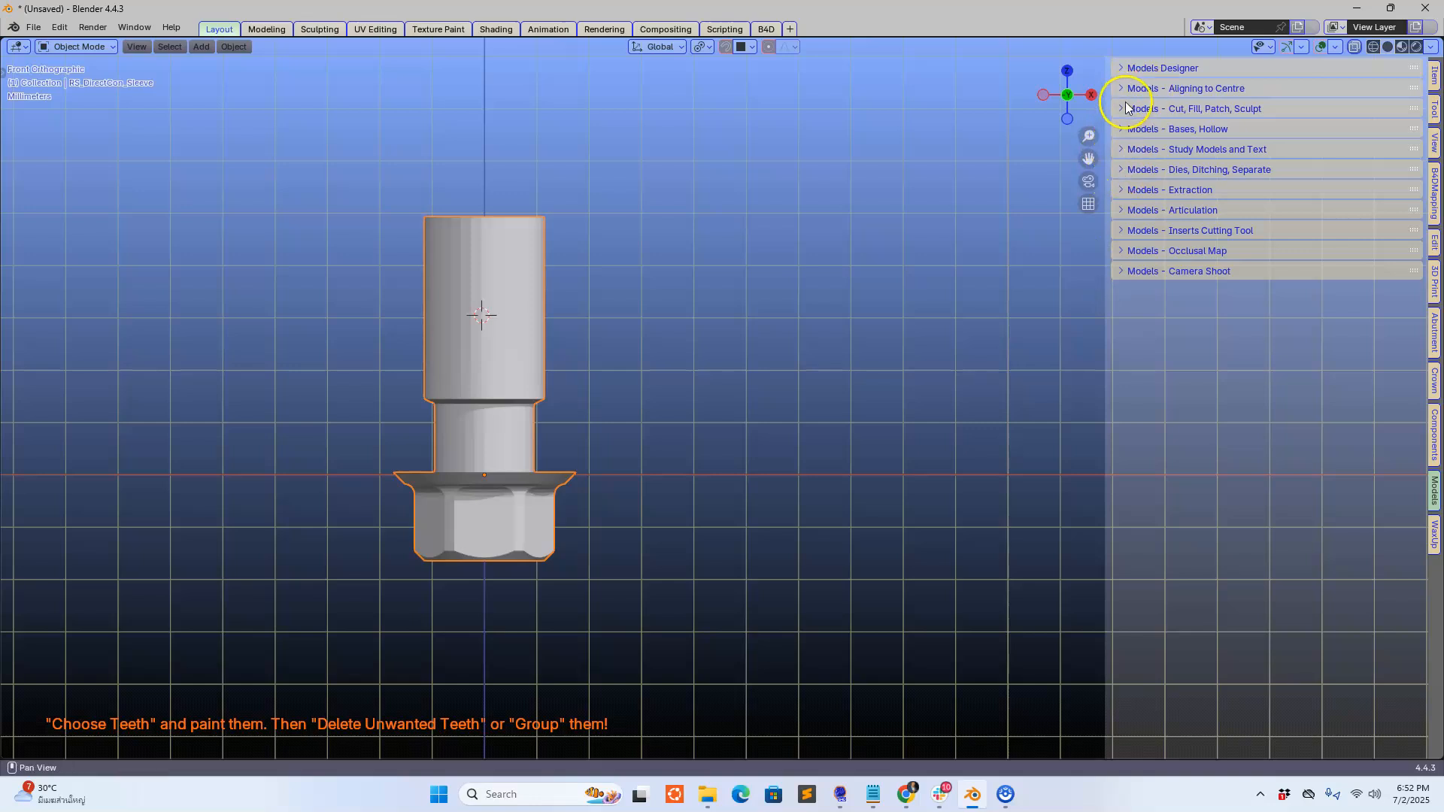
Cut off the upper abutment sleeve with a line cutter drawn across it, then accept.
click(1194, 107)
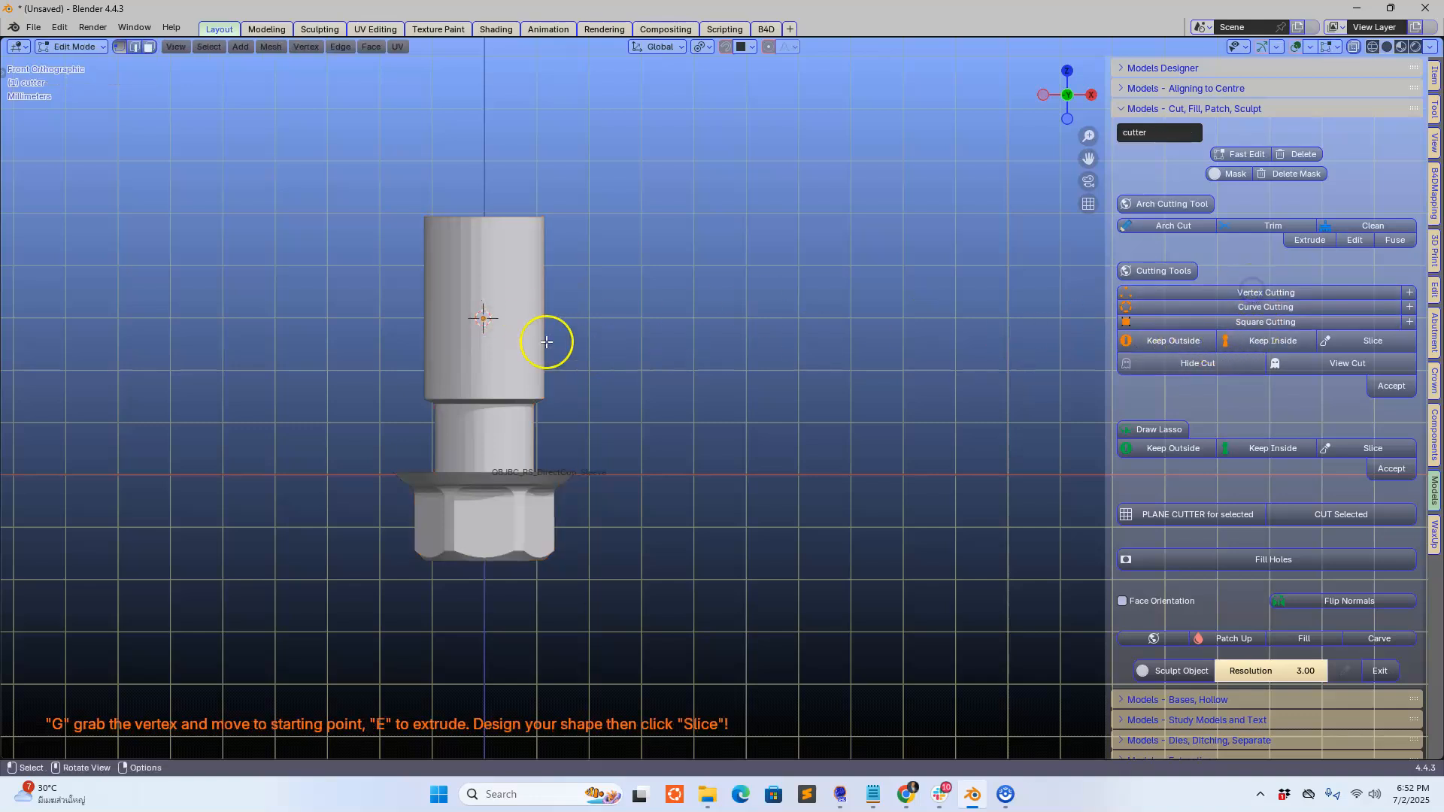
key(g)
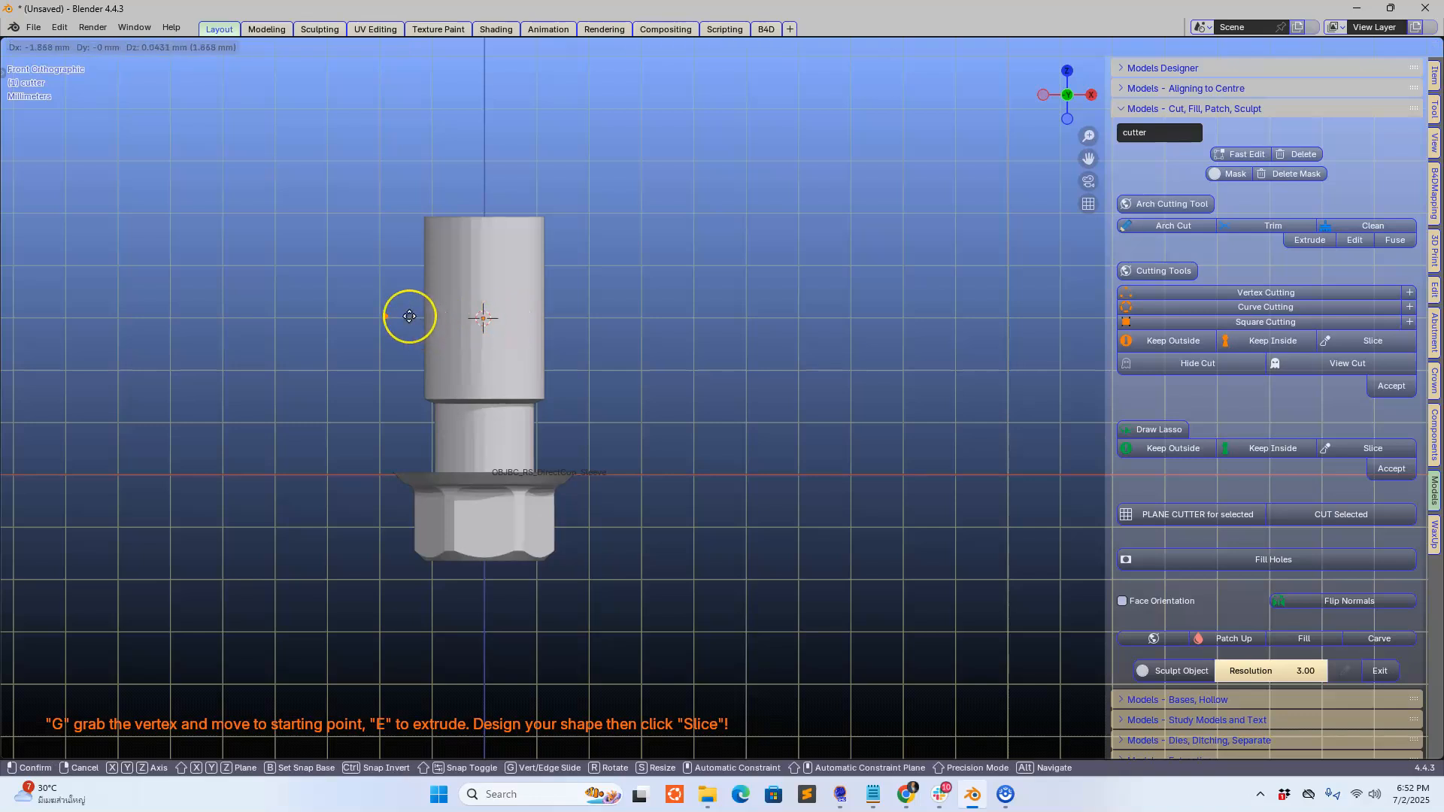
drag(410, 317, 550, 312)
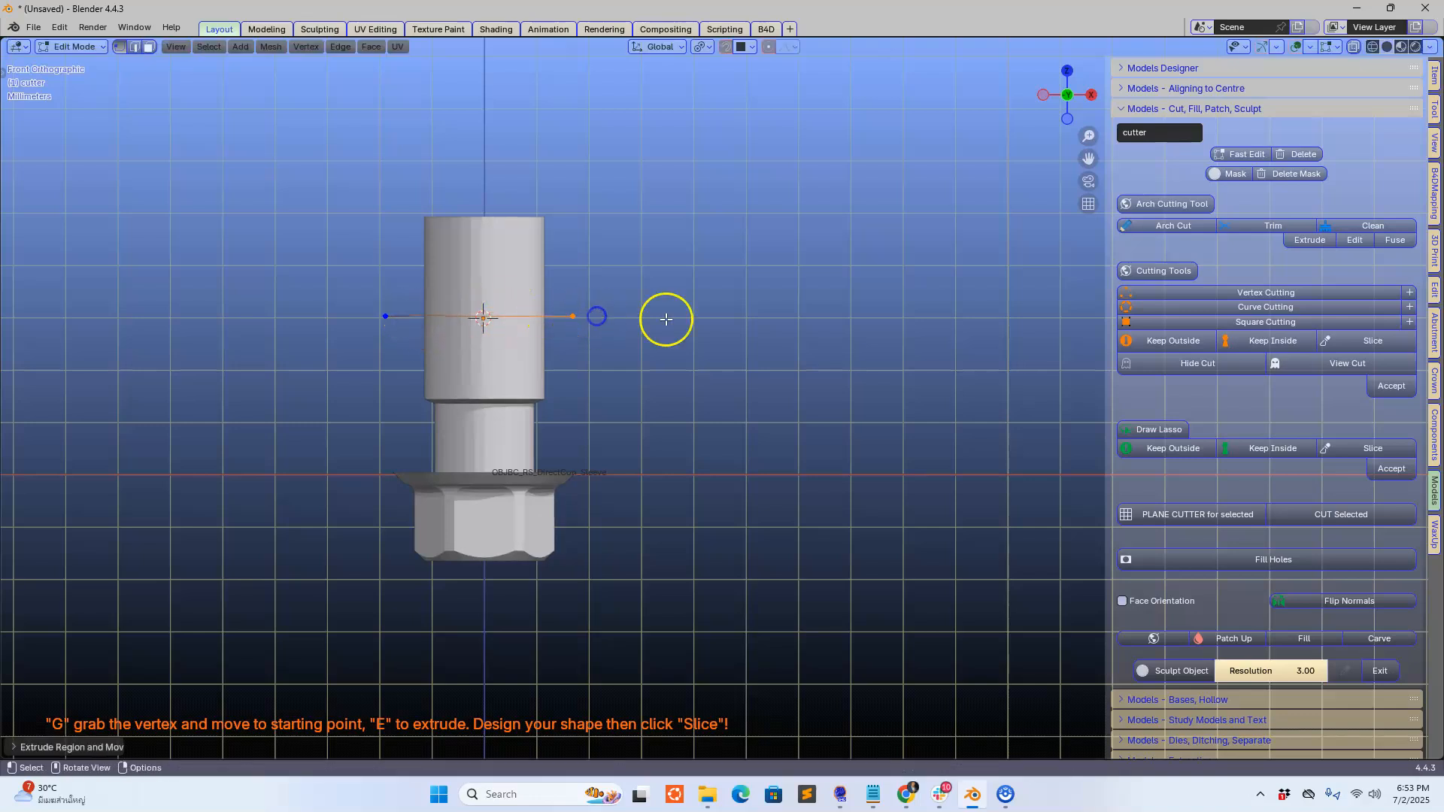
click(1390, 385)
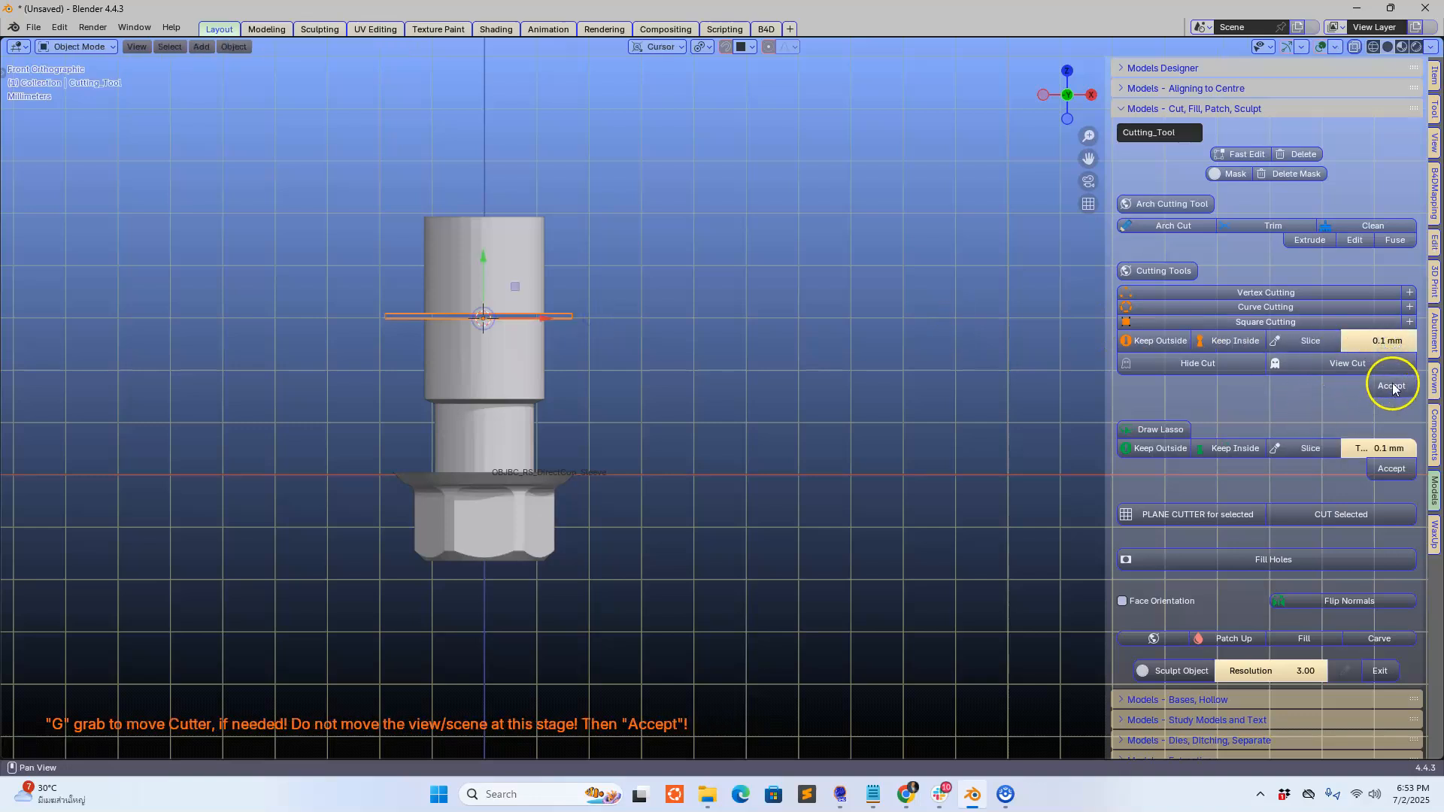
click(1390, 385)
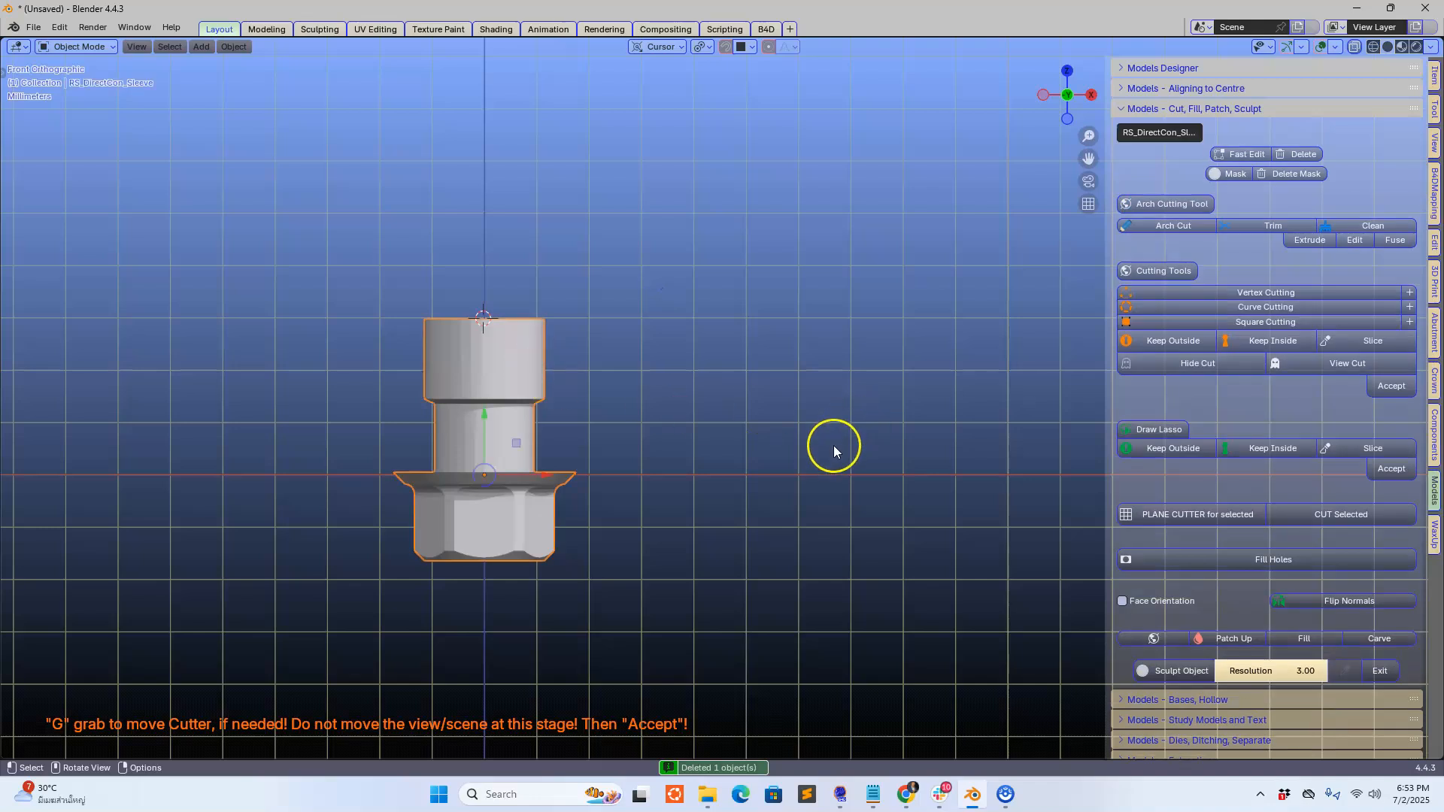
Flip the shortened abutment's normals, check face orientation, then hide the colouring.
click(1122, 601)
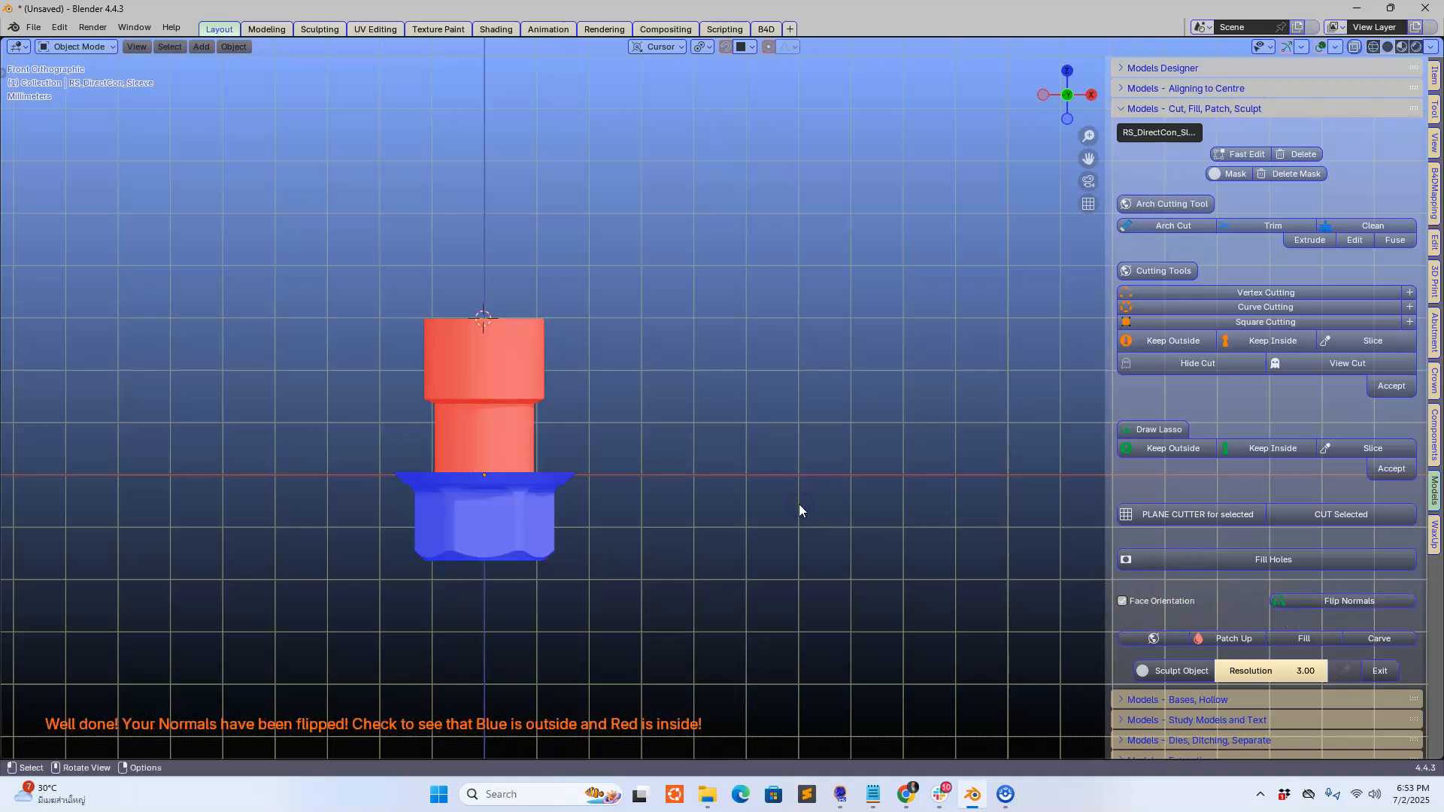
click(1123, 600)
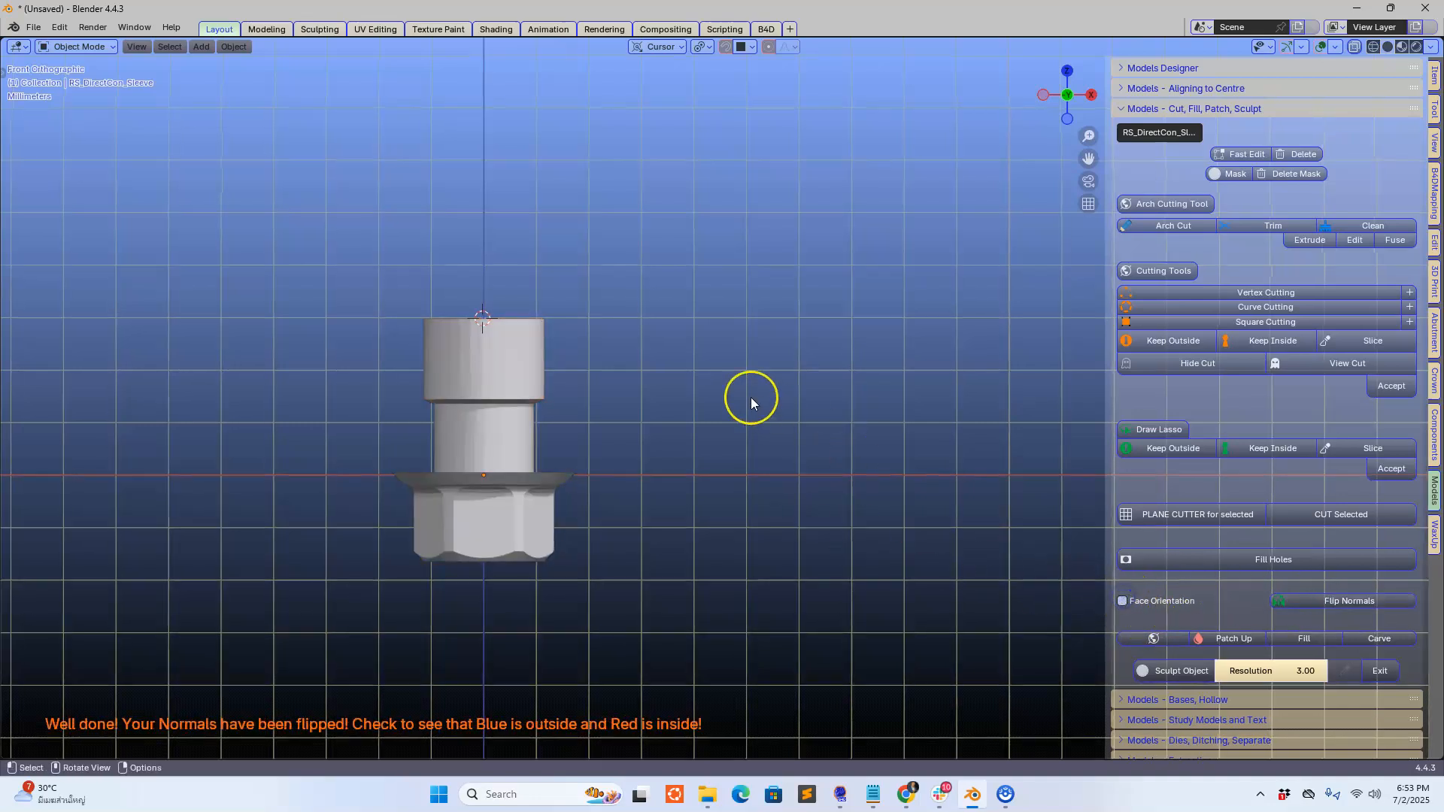
drag(751, 403, 486, 528)
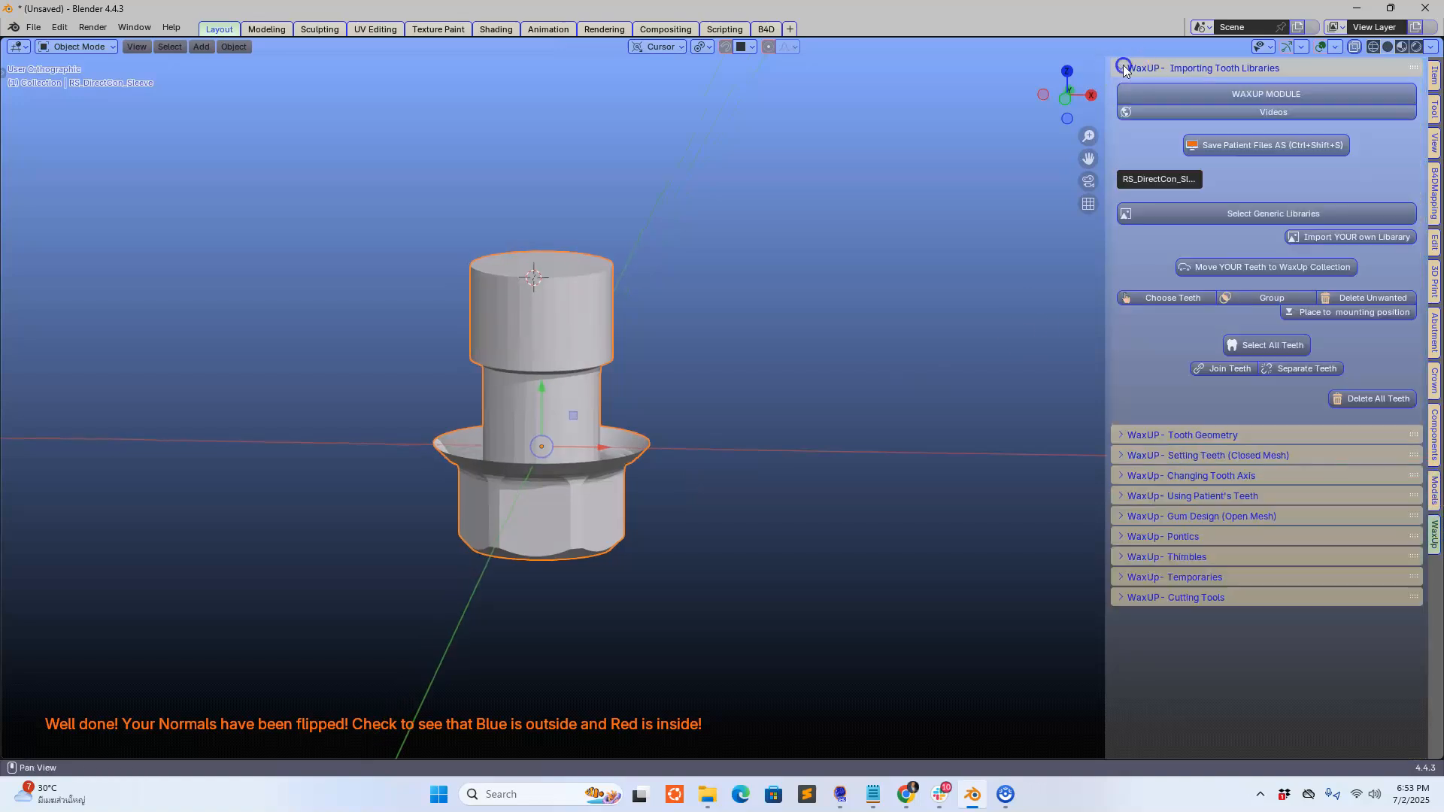
Import the Generic Solid tooth library, paint one tooth and delete the others.
click(1272, 213)
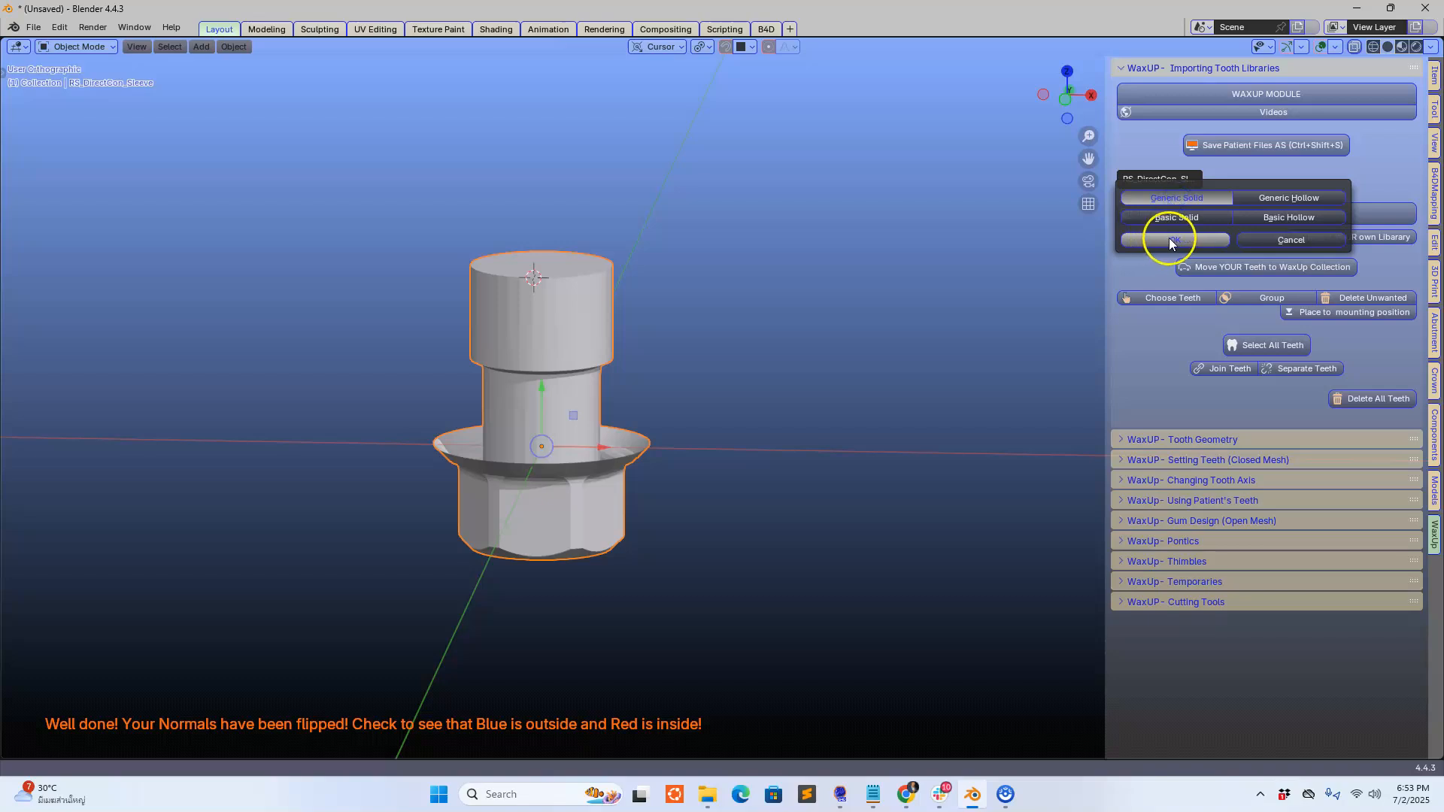
click(1169, 239)
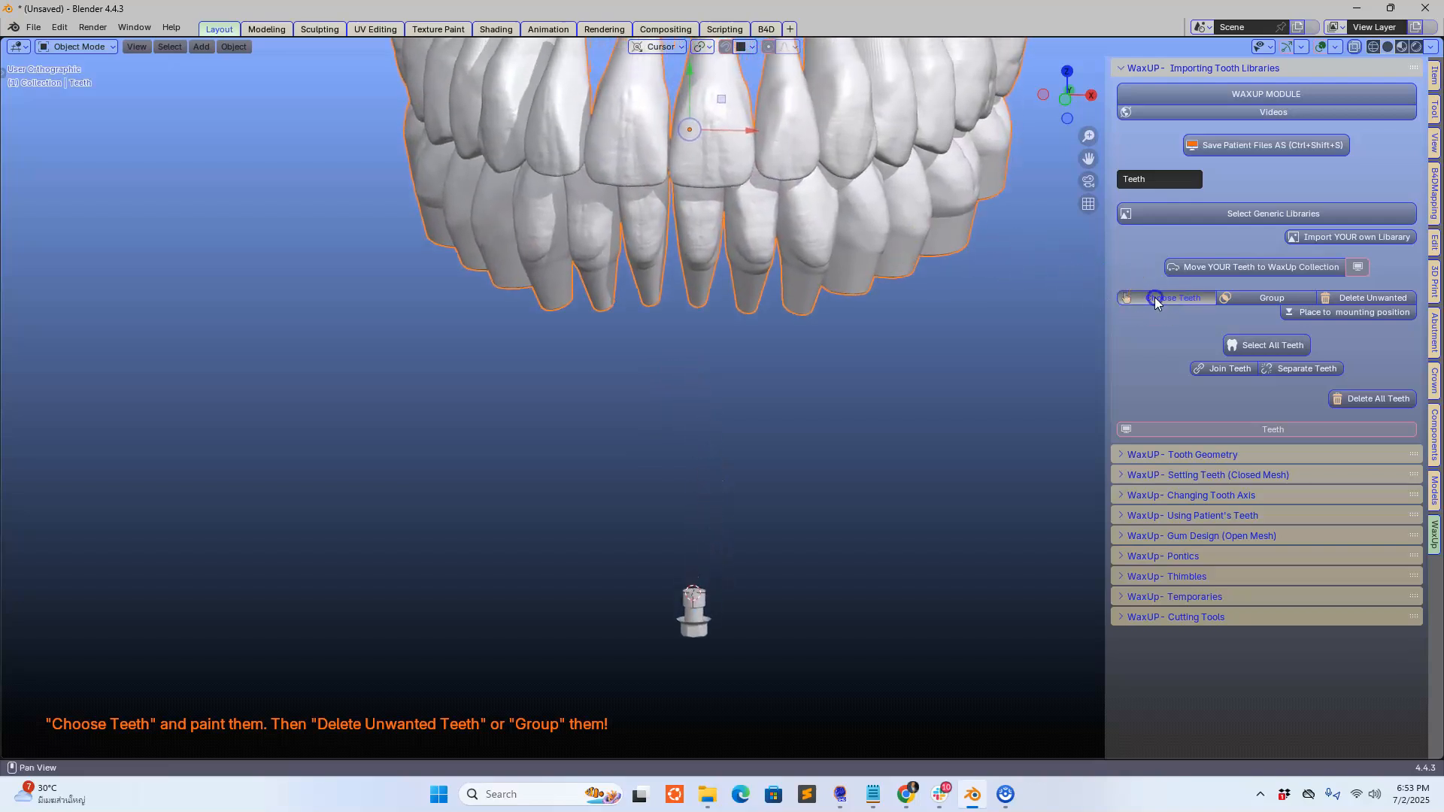
click(1171, 298)
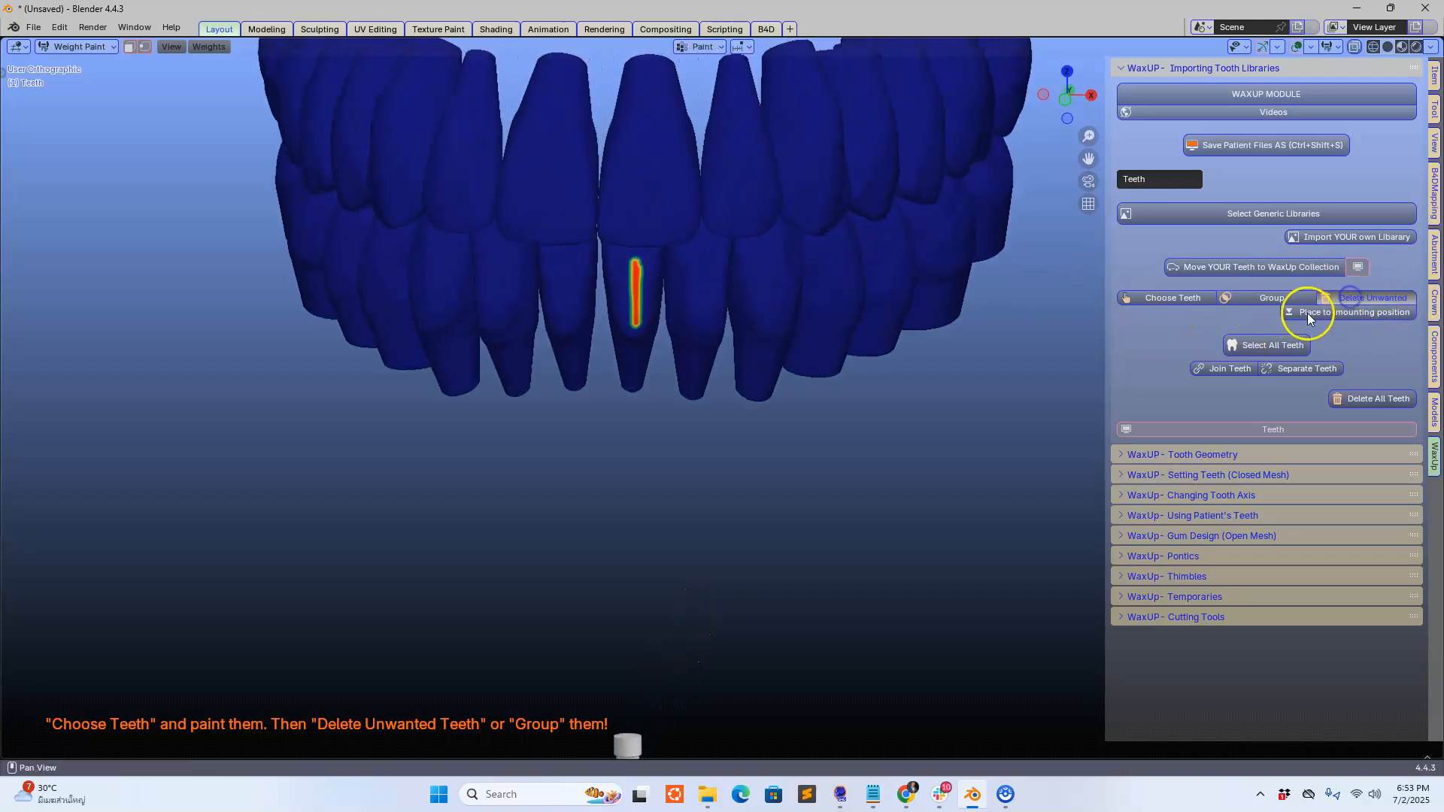
click(1354, 312)
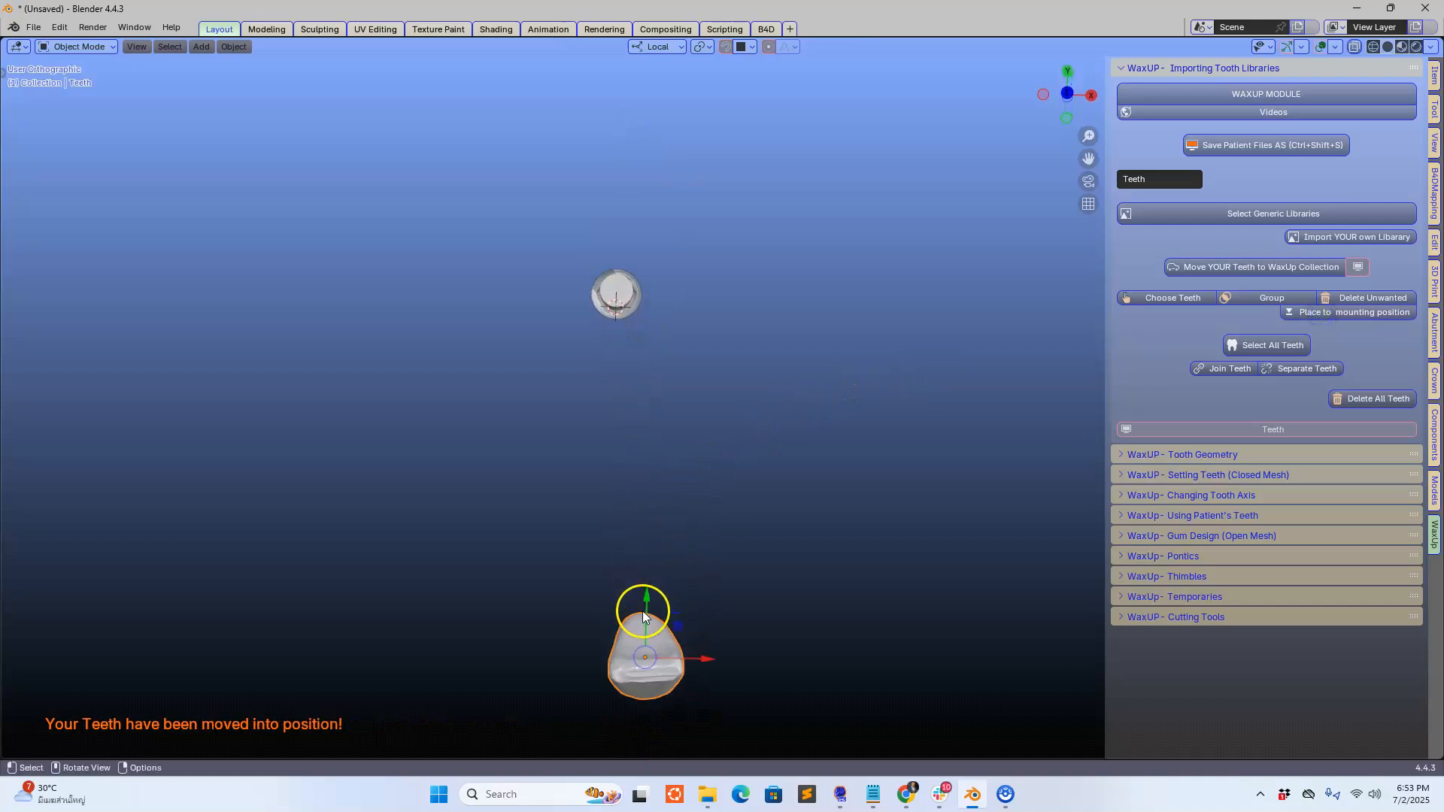
Move the kept tooth over the abutment and confirm its position.
drag(645, 626, 612, 299)
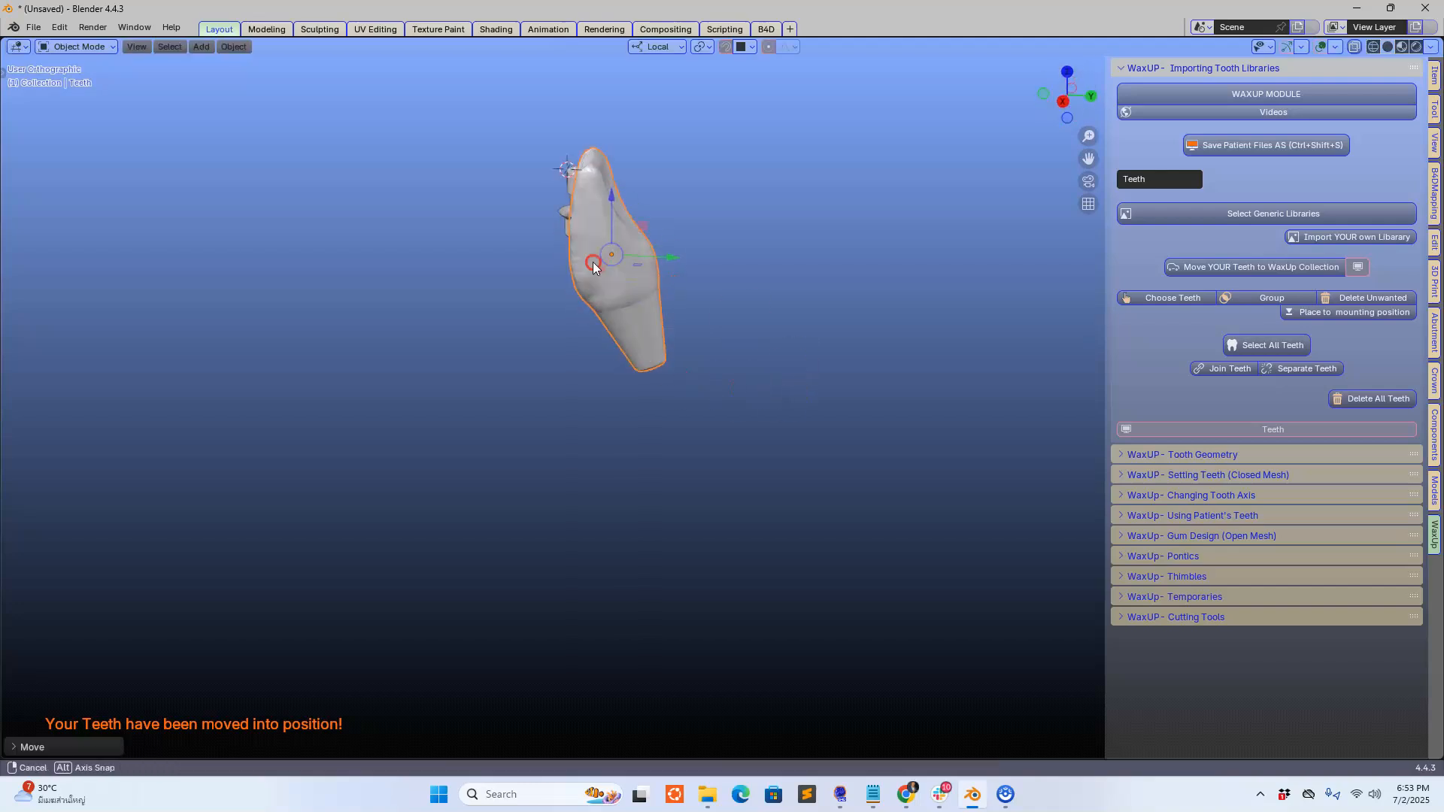
drag(594, 262, 634, 424)
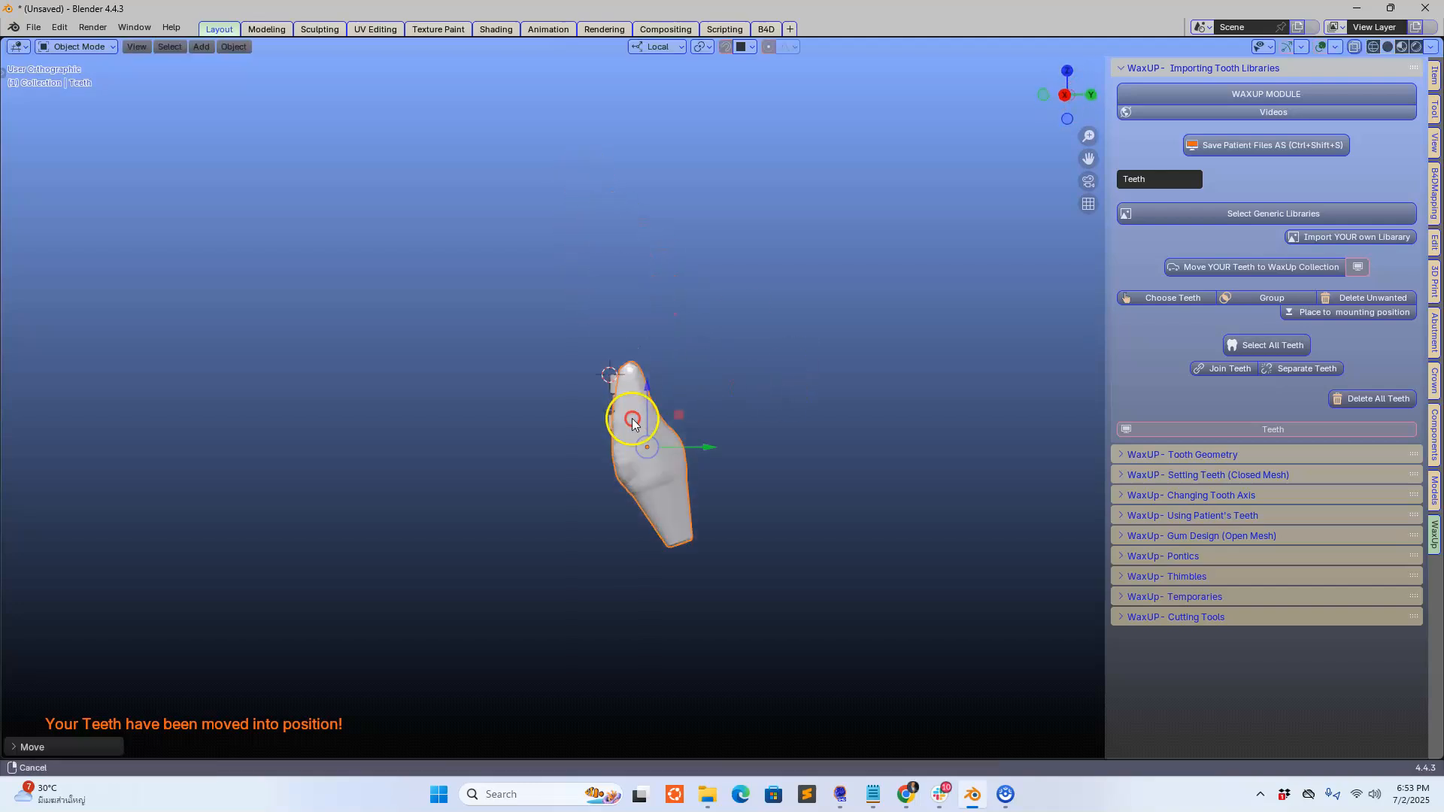
drag(632, 419, 633, 278)
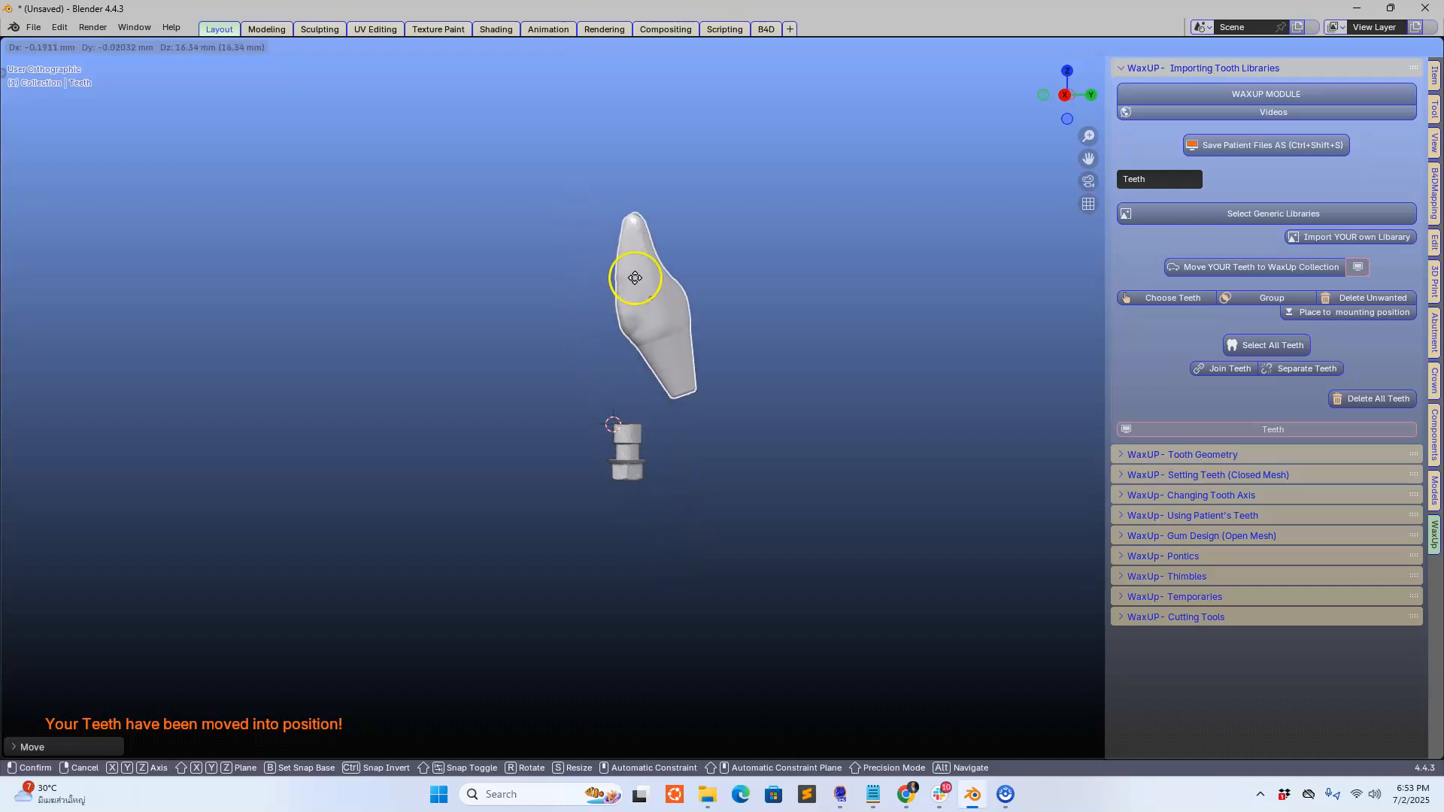
drag(633, 278, 709, 341)
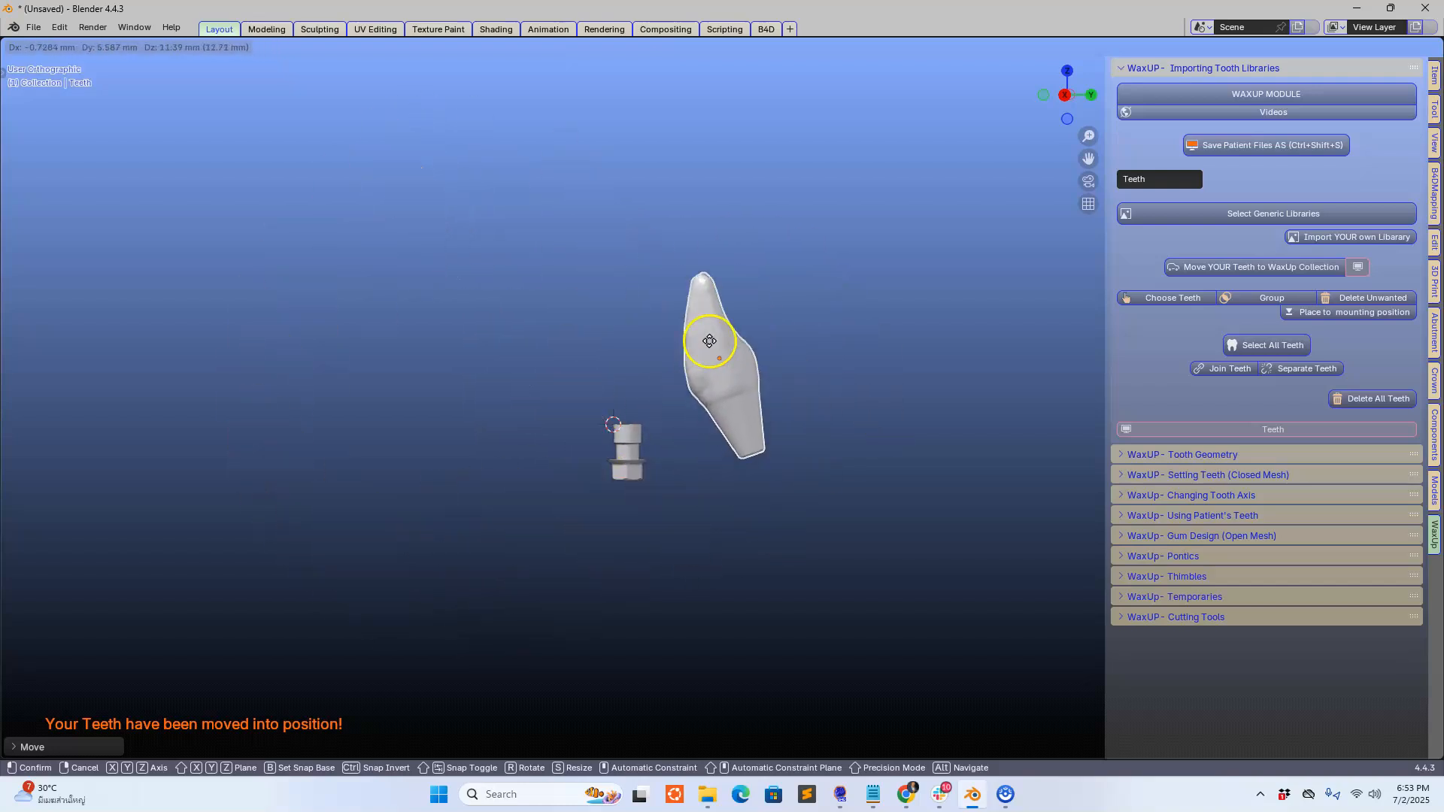
drag(709, 340, 611, 368)
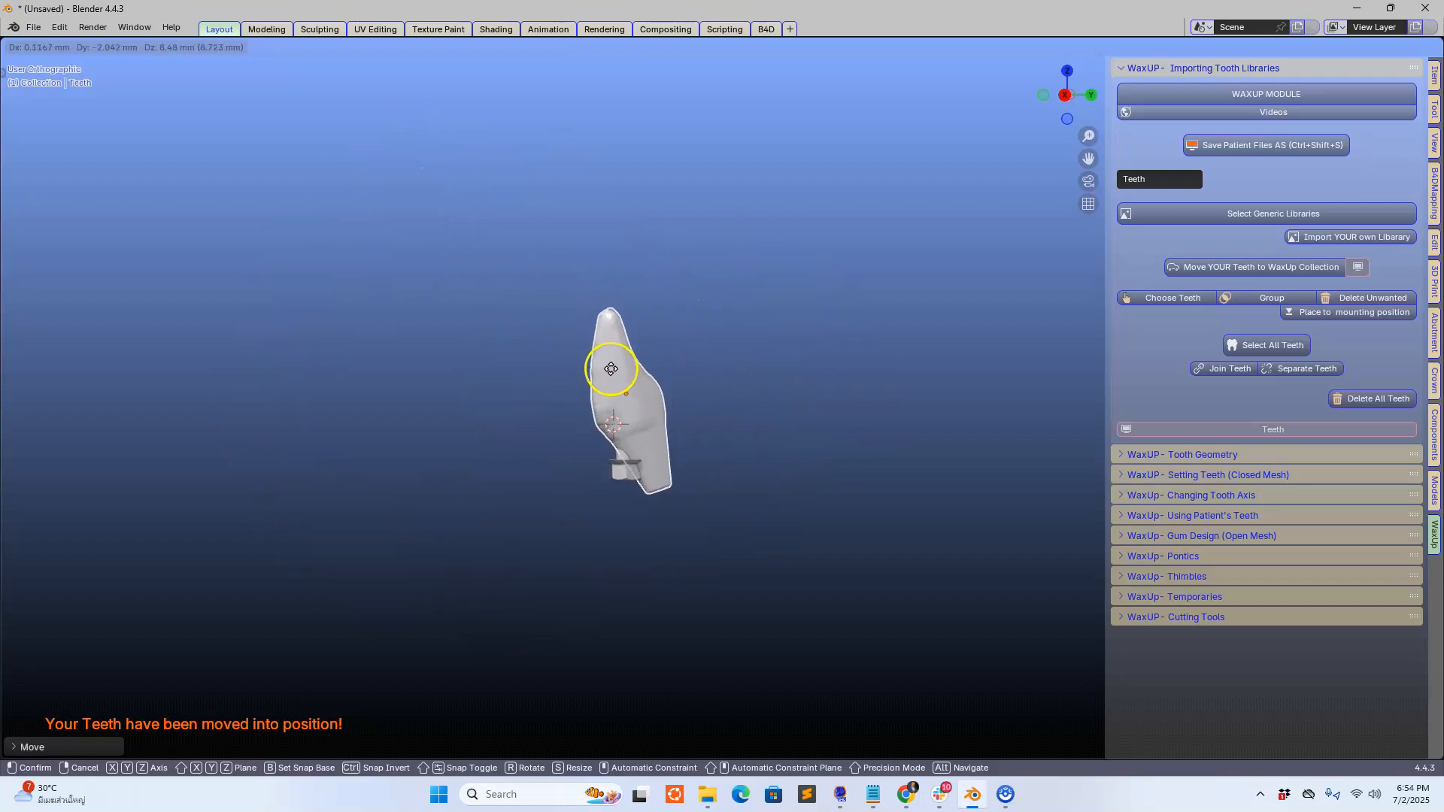
click(610, 370)
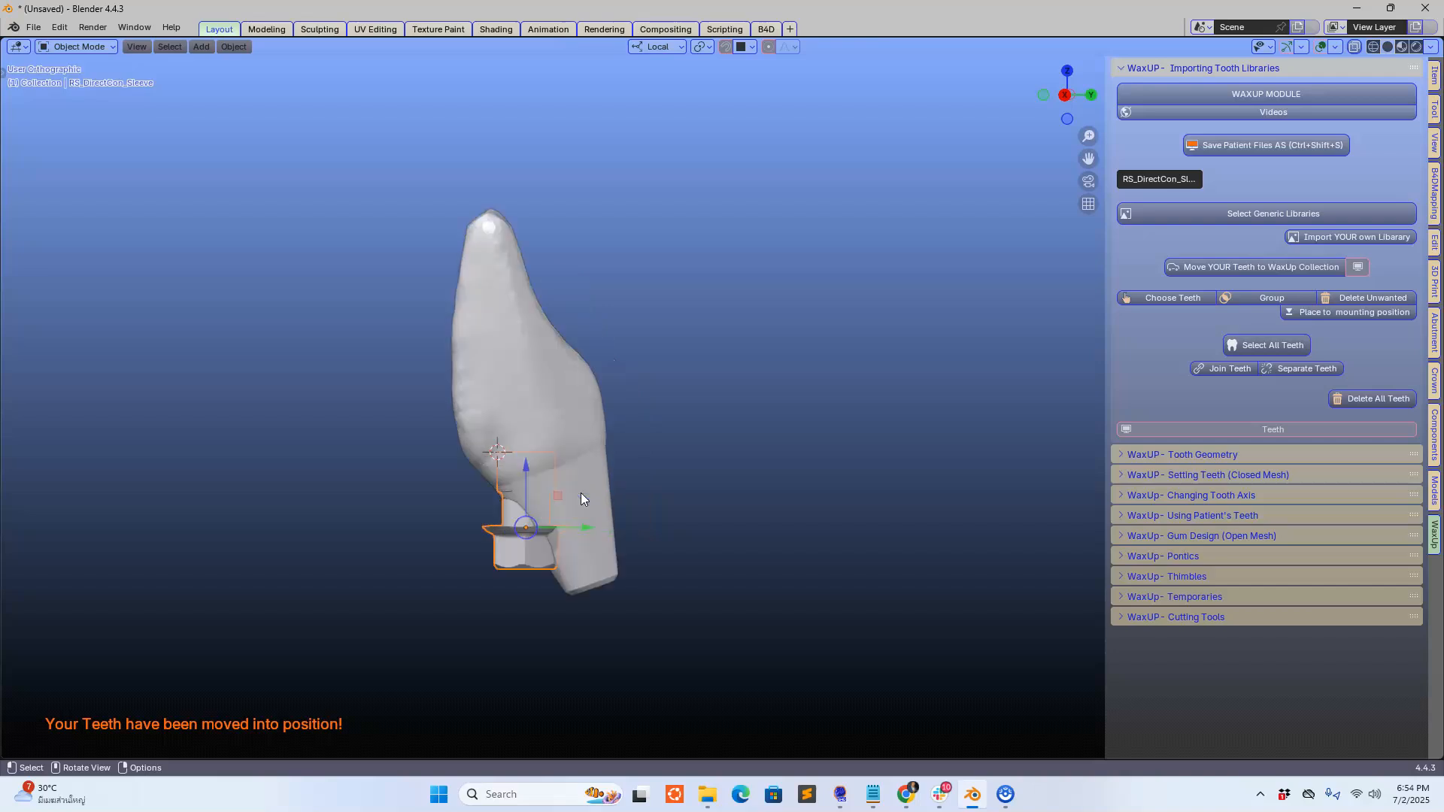
drag(525, 527, 585, 575)
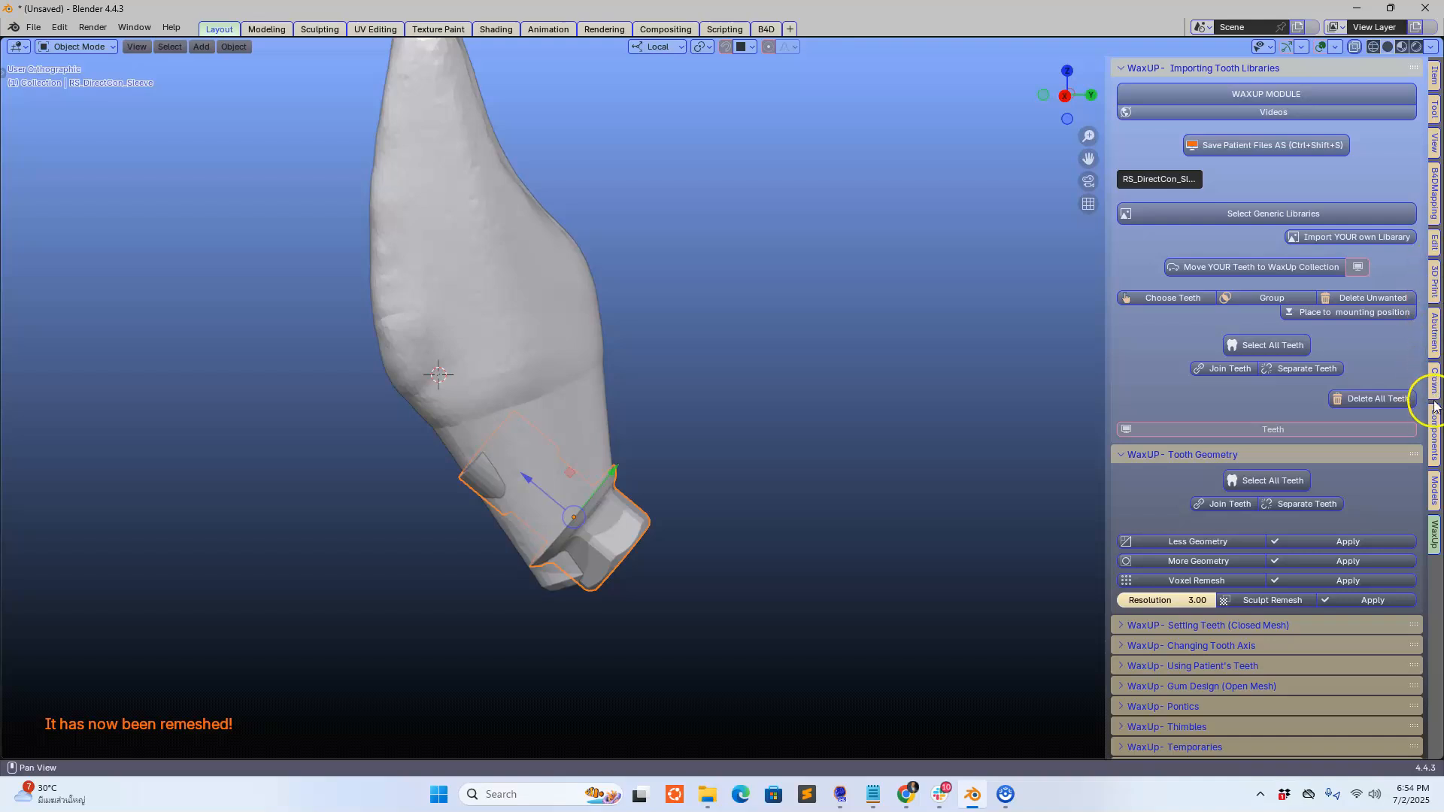
In the Abutment tools, move the abutment interface into its collection and hide the tooth.
click(1433, 331)
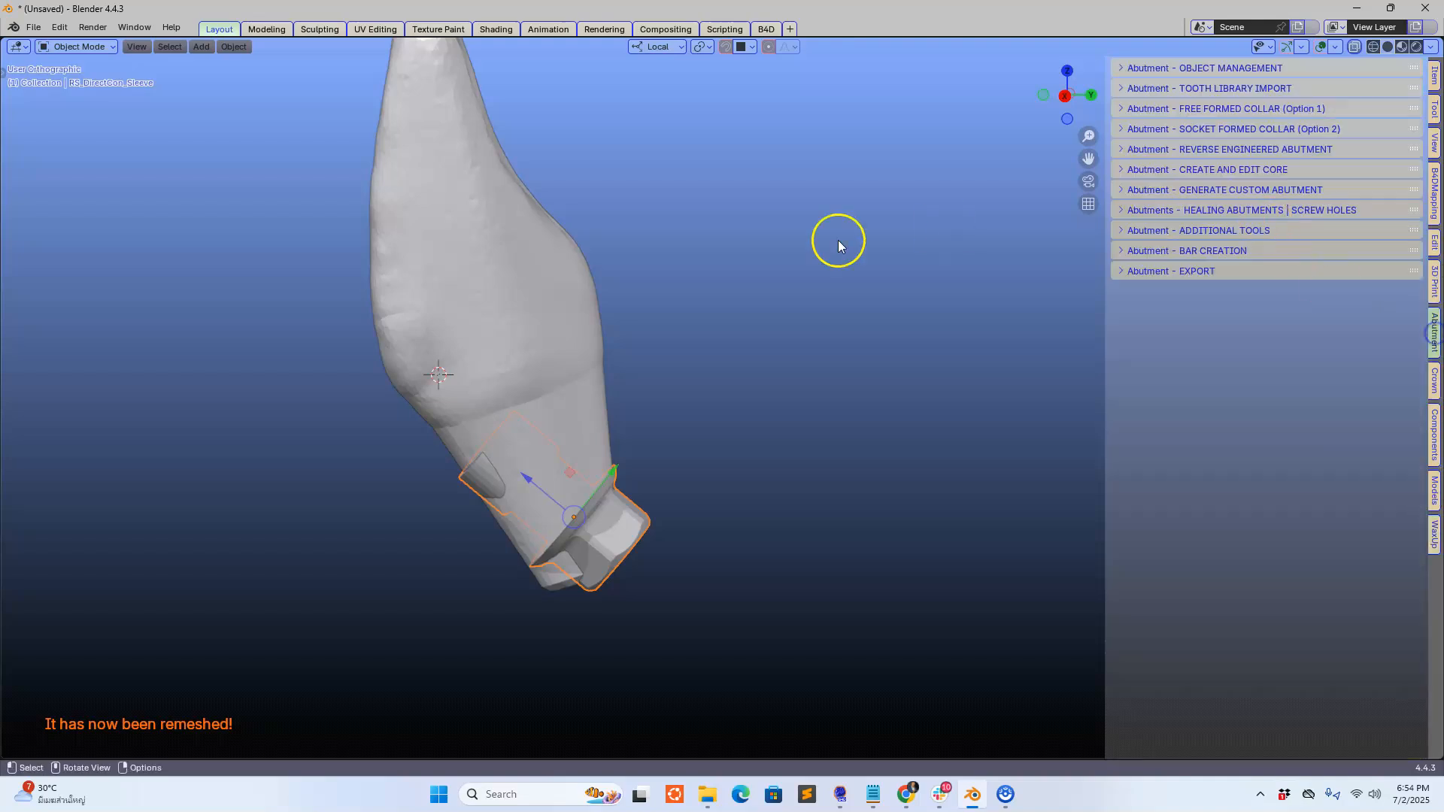
click(1202, 66)
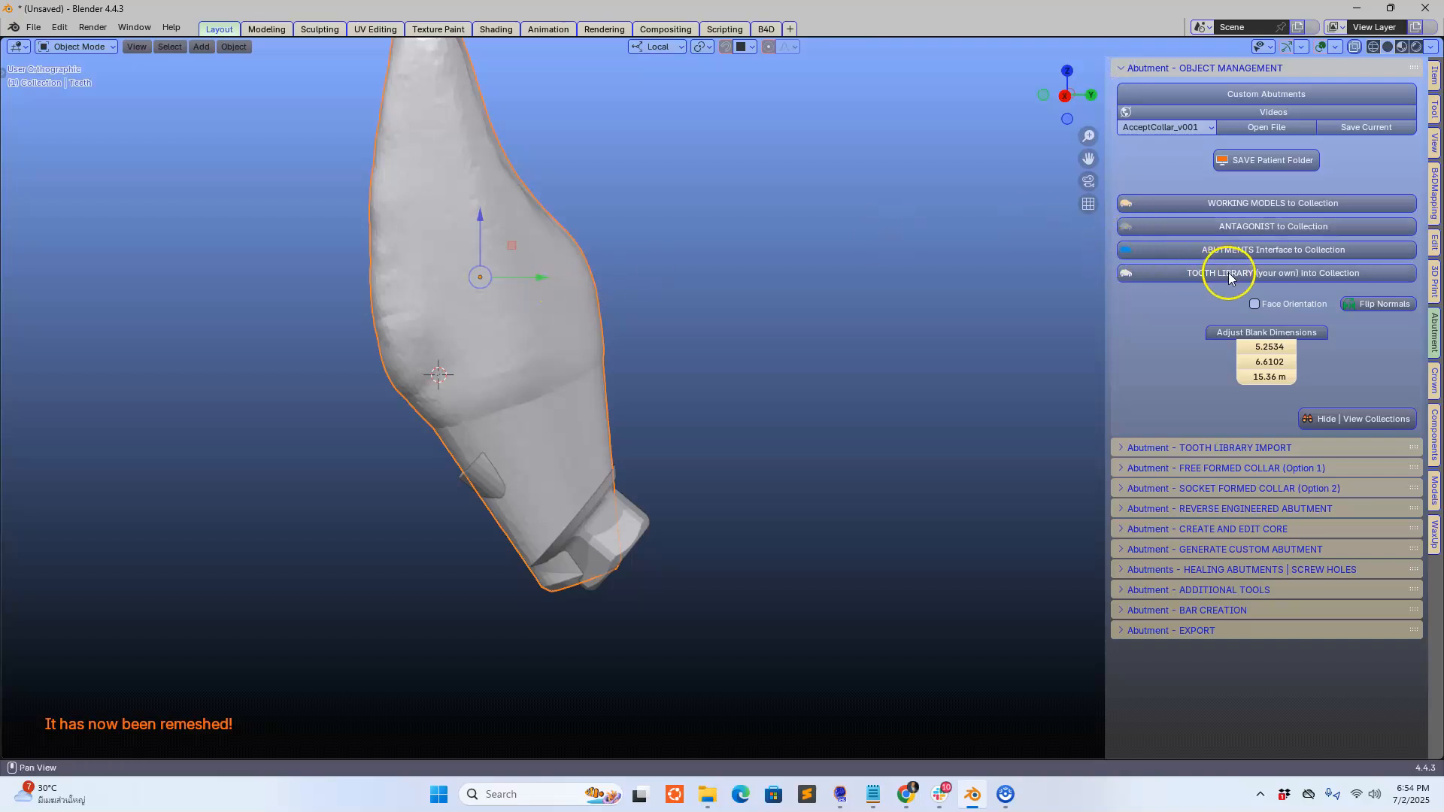
click(1273, 273)
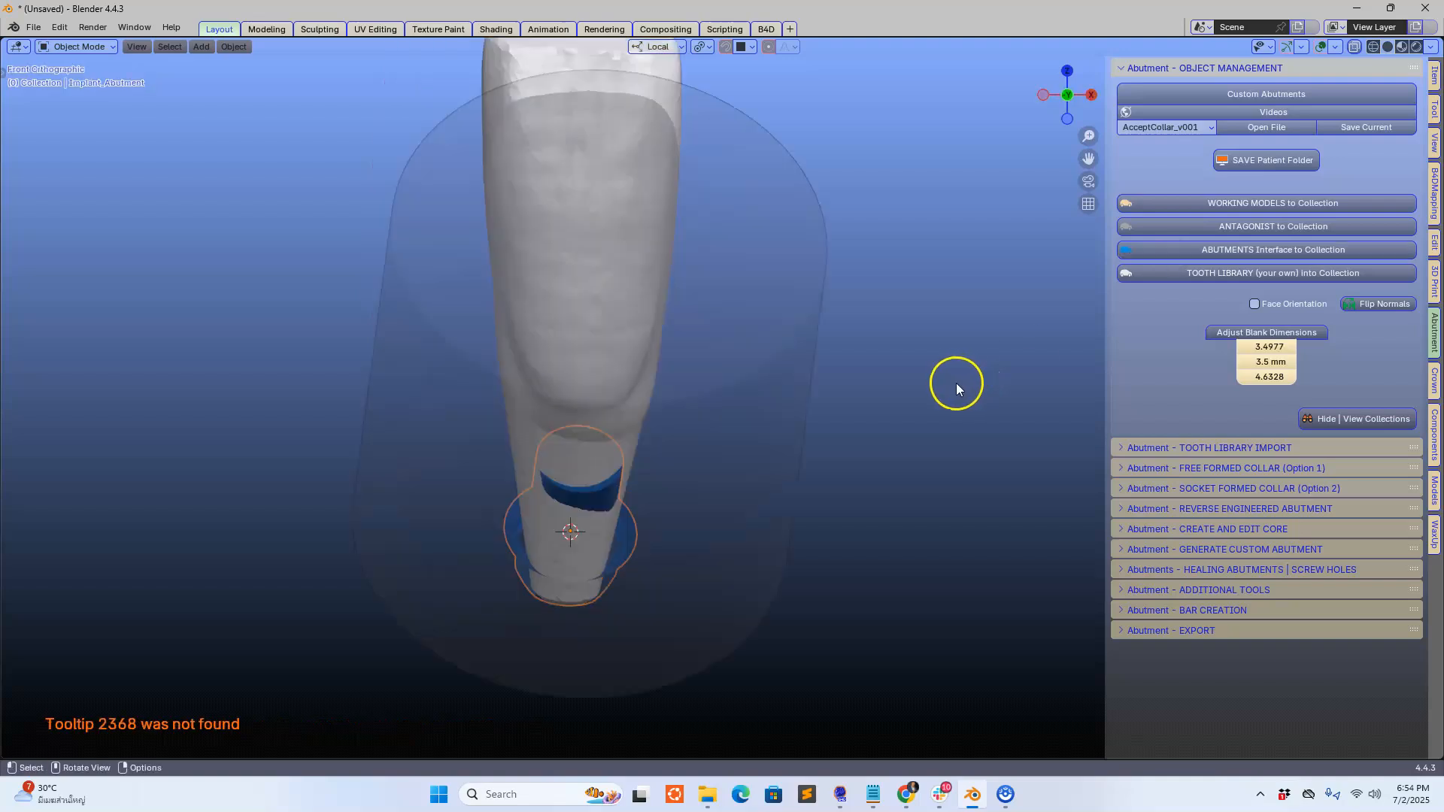
drag(955, 389, 816, 426)
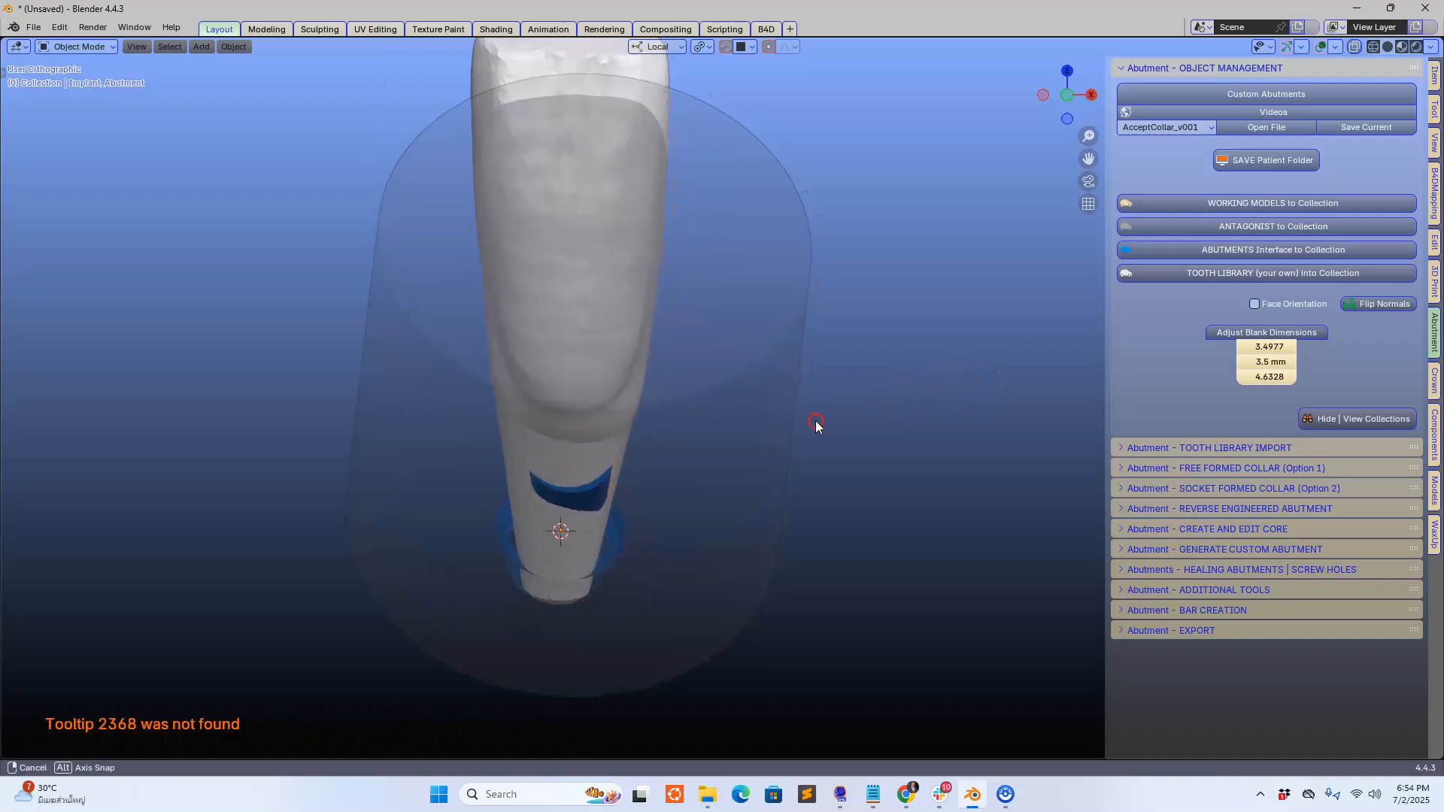
drag(815, 422, 670, 425)
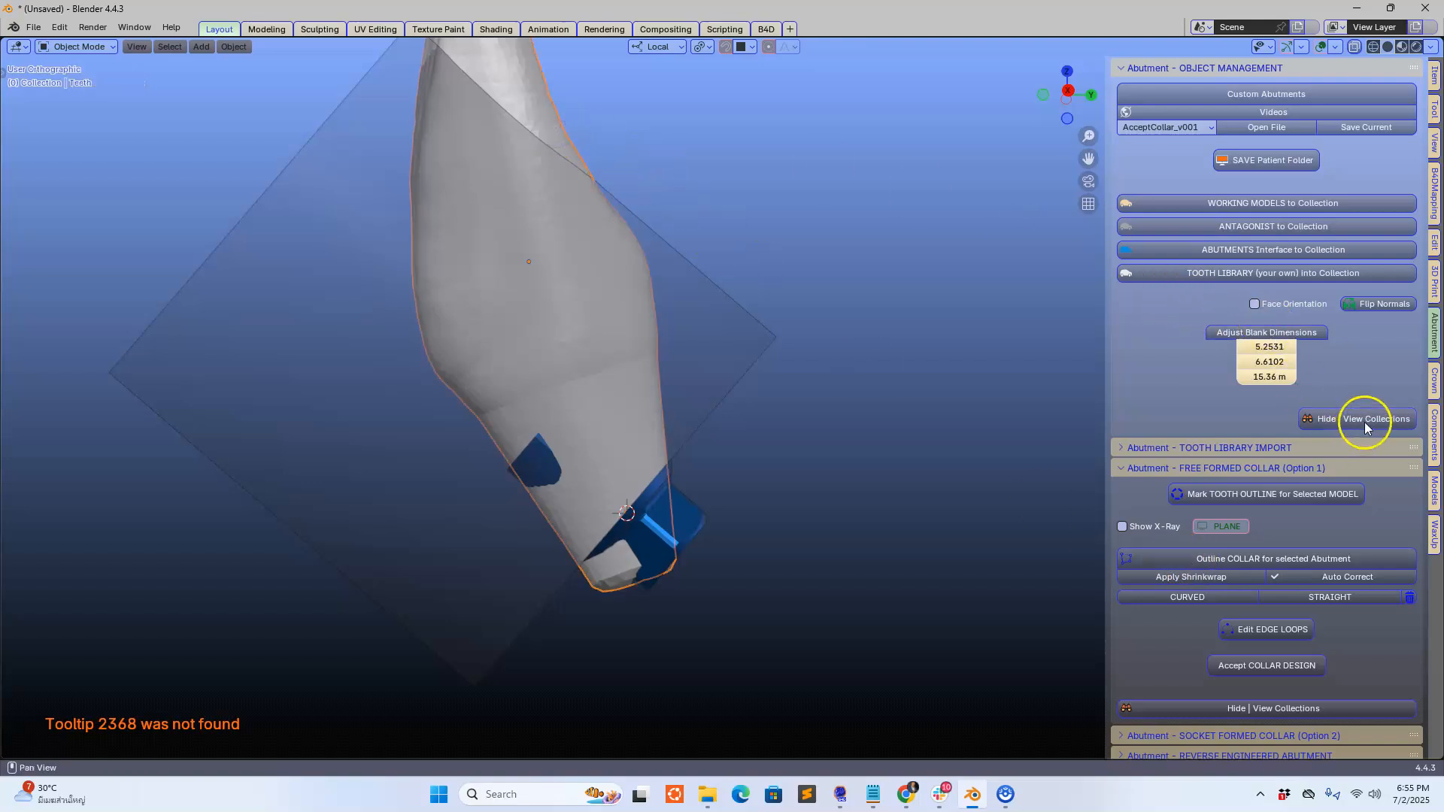
click(1375, 419)
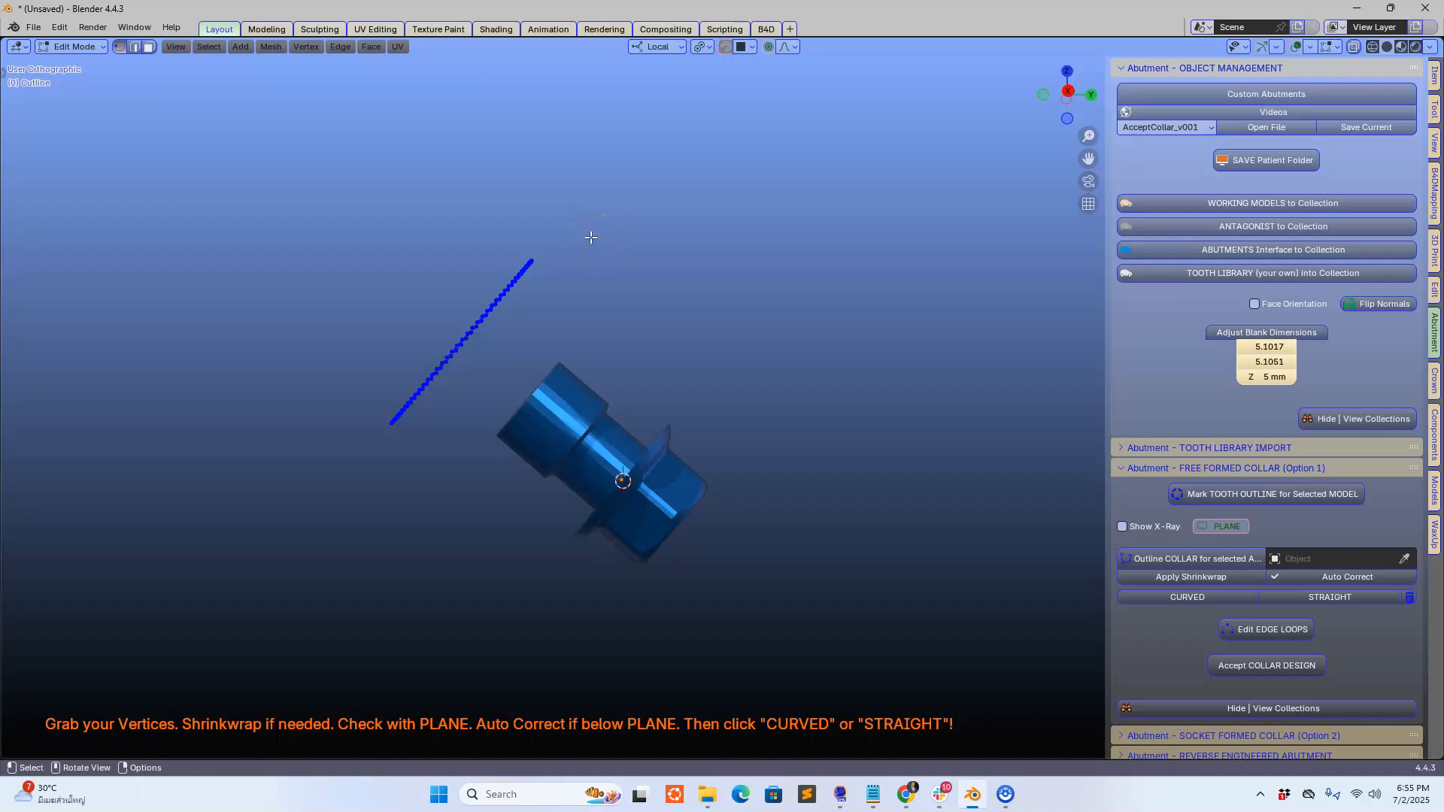
Rotate and move the collar outline ring into place around the abutment.
key(r)
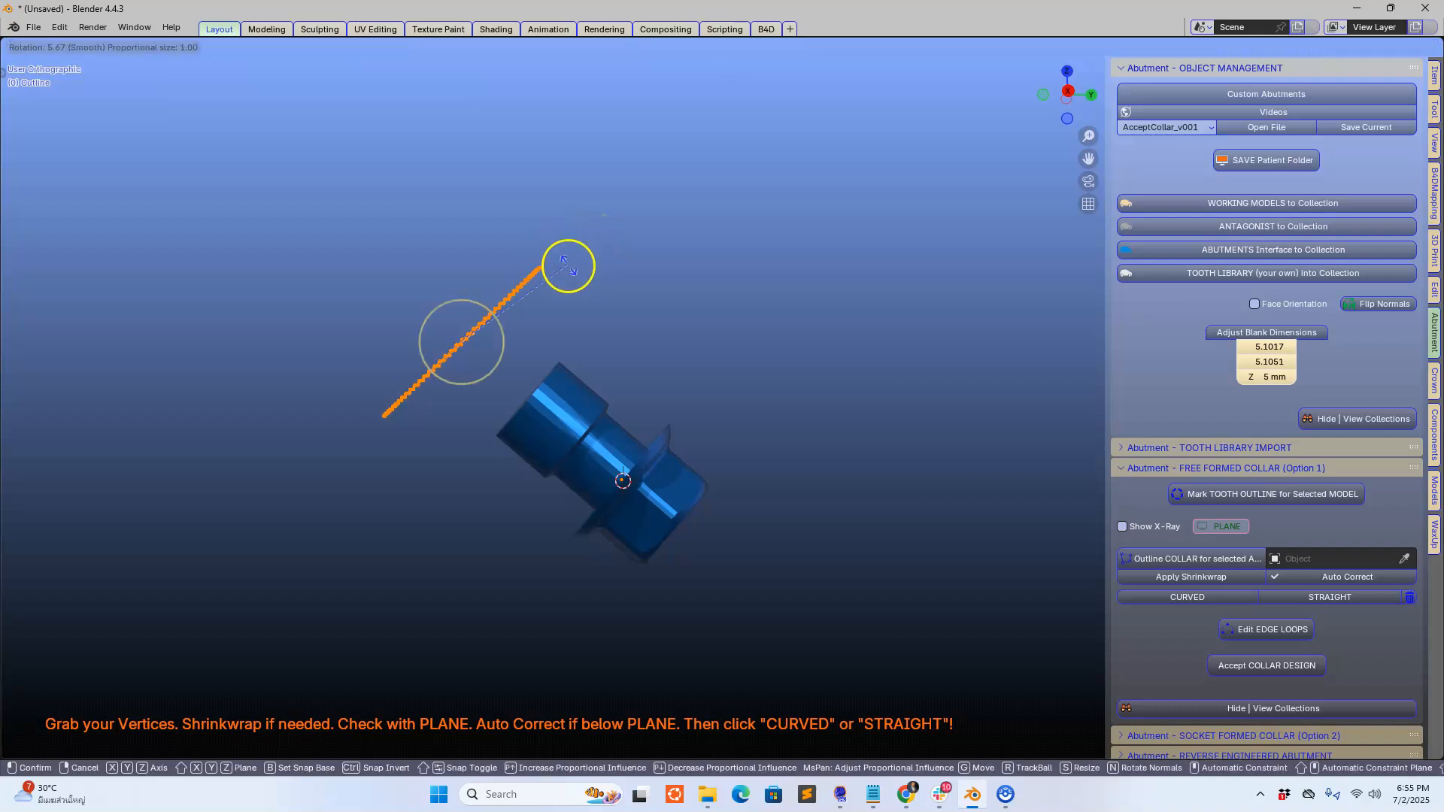
drag(567, 266, 603, 362)
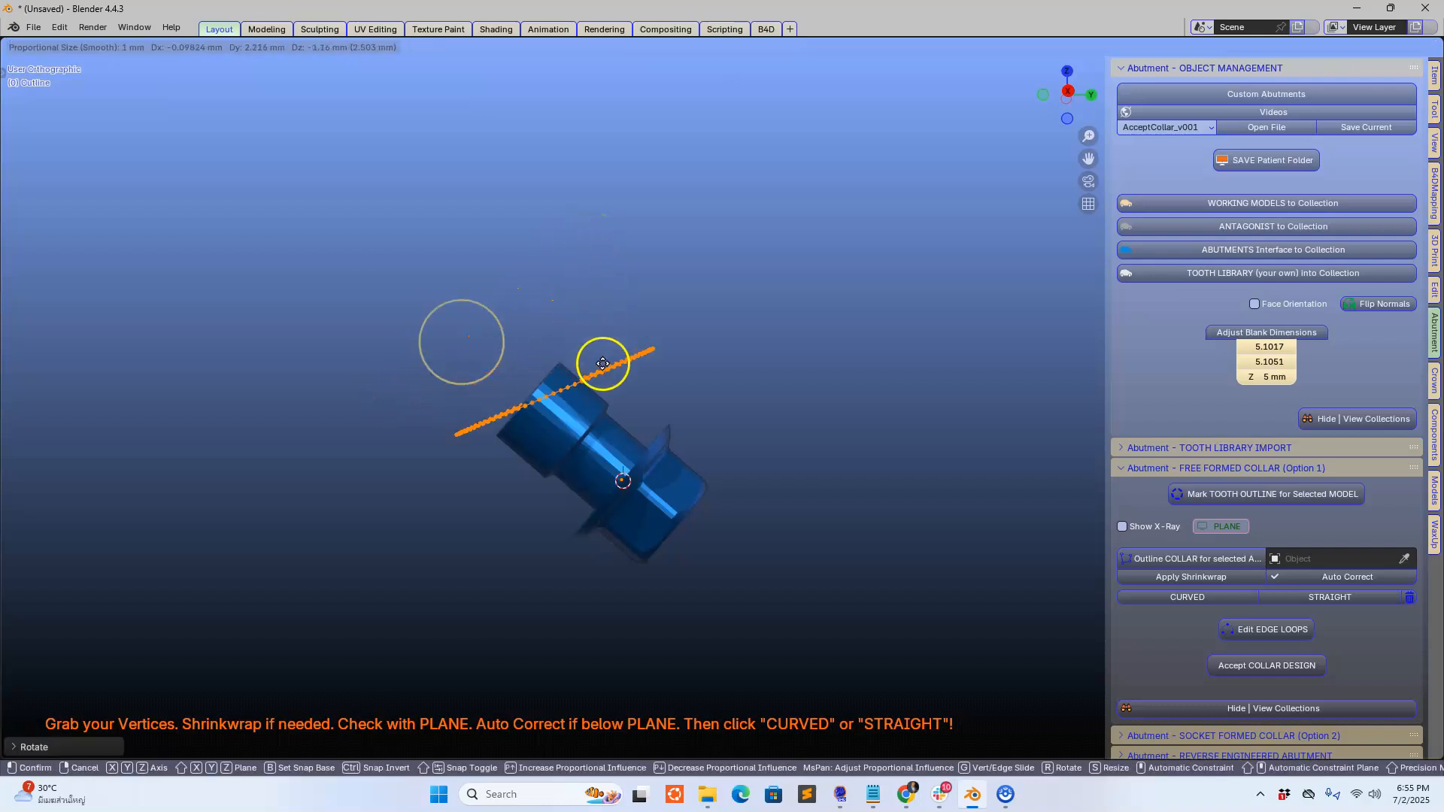
drag(603, 363, 597, 385)
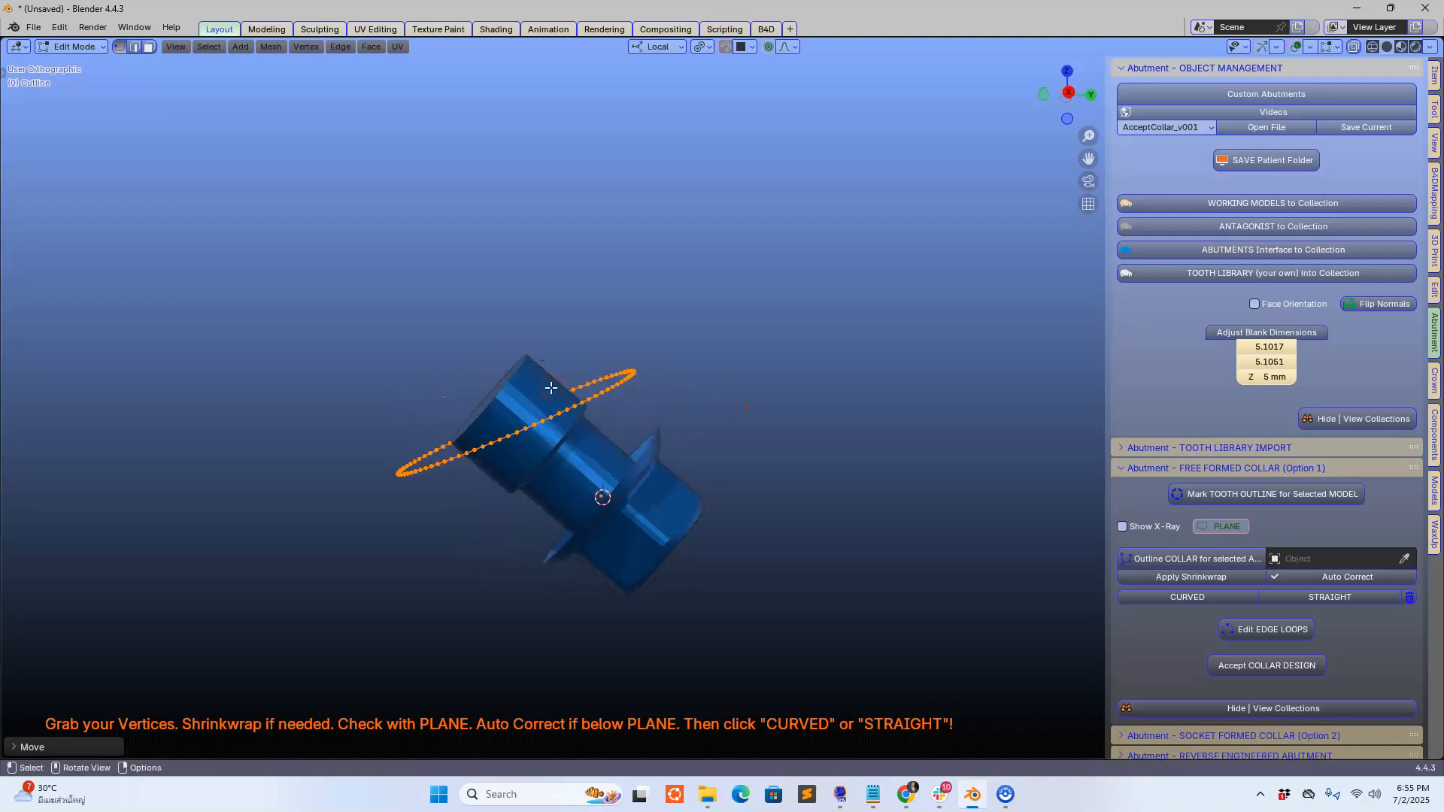
drag(549, 386, 537, 368)
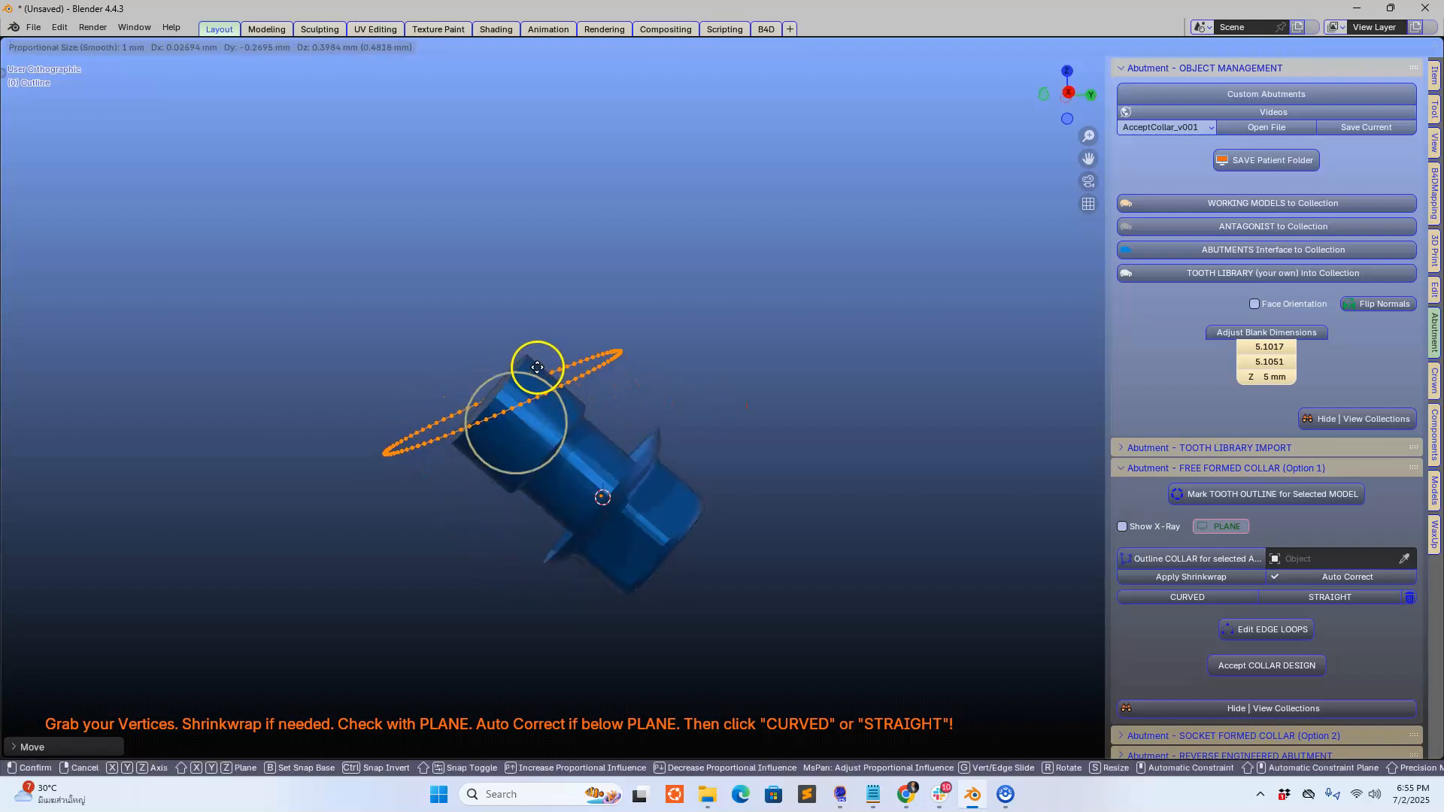
drag(537, 366, 542, 368)
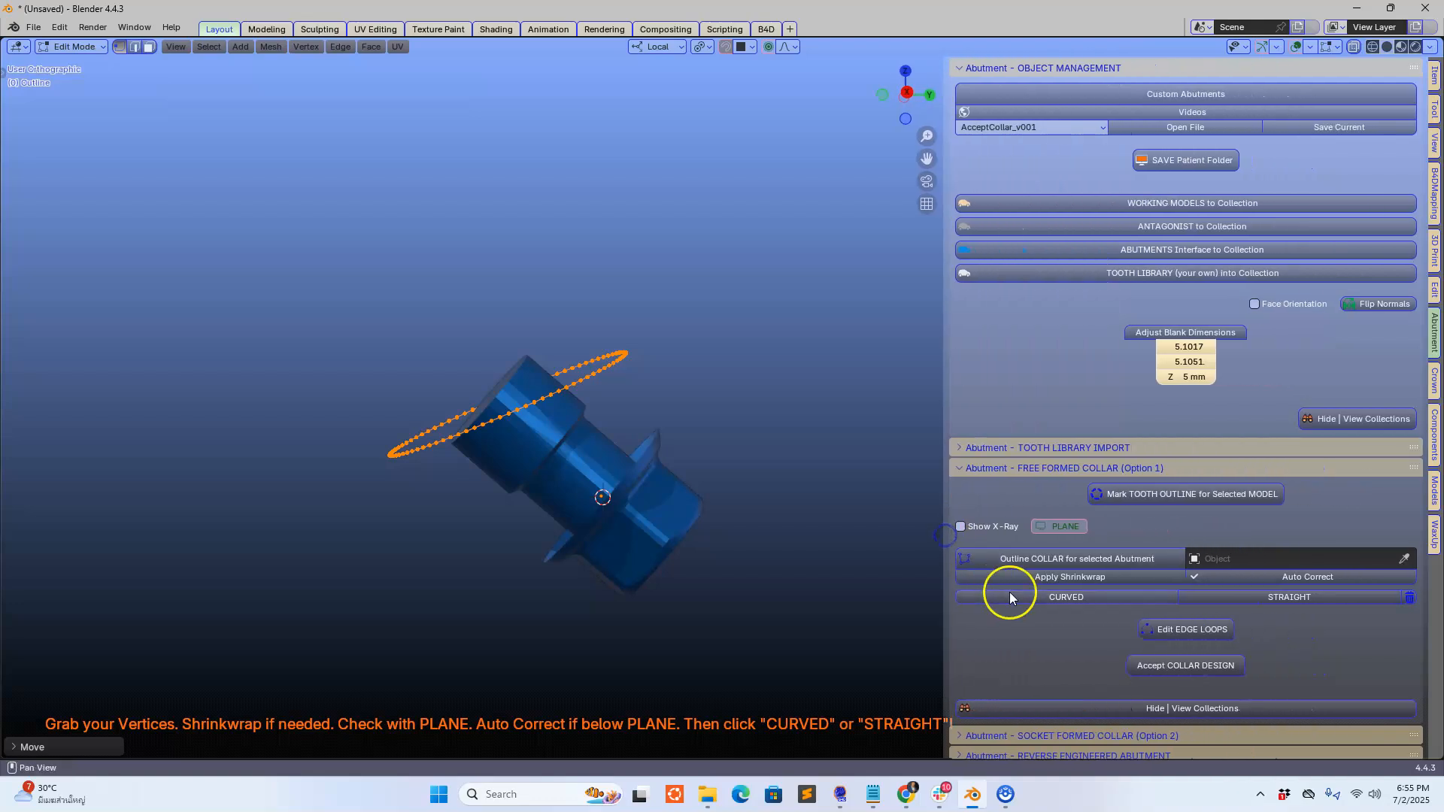
Generate a CURVED collar from the outline ring and accept the collar design.
click(1066, 596)
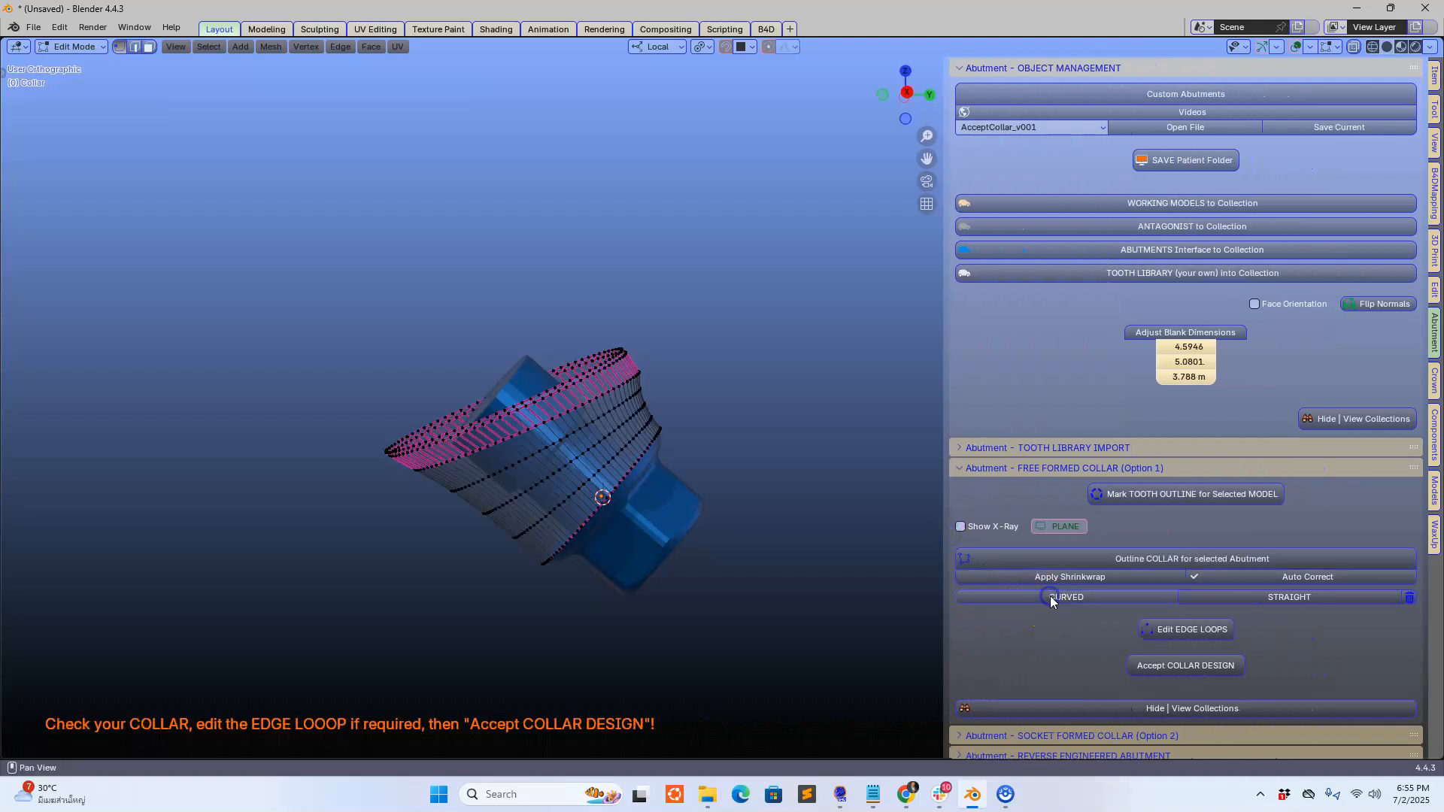
click(1289, 596)
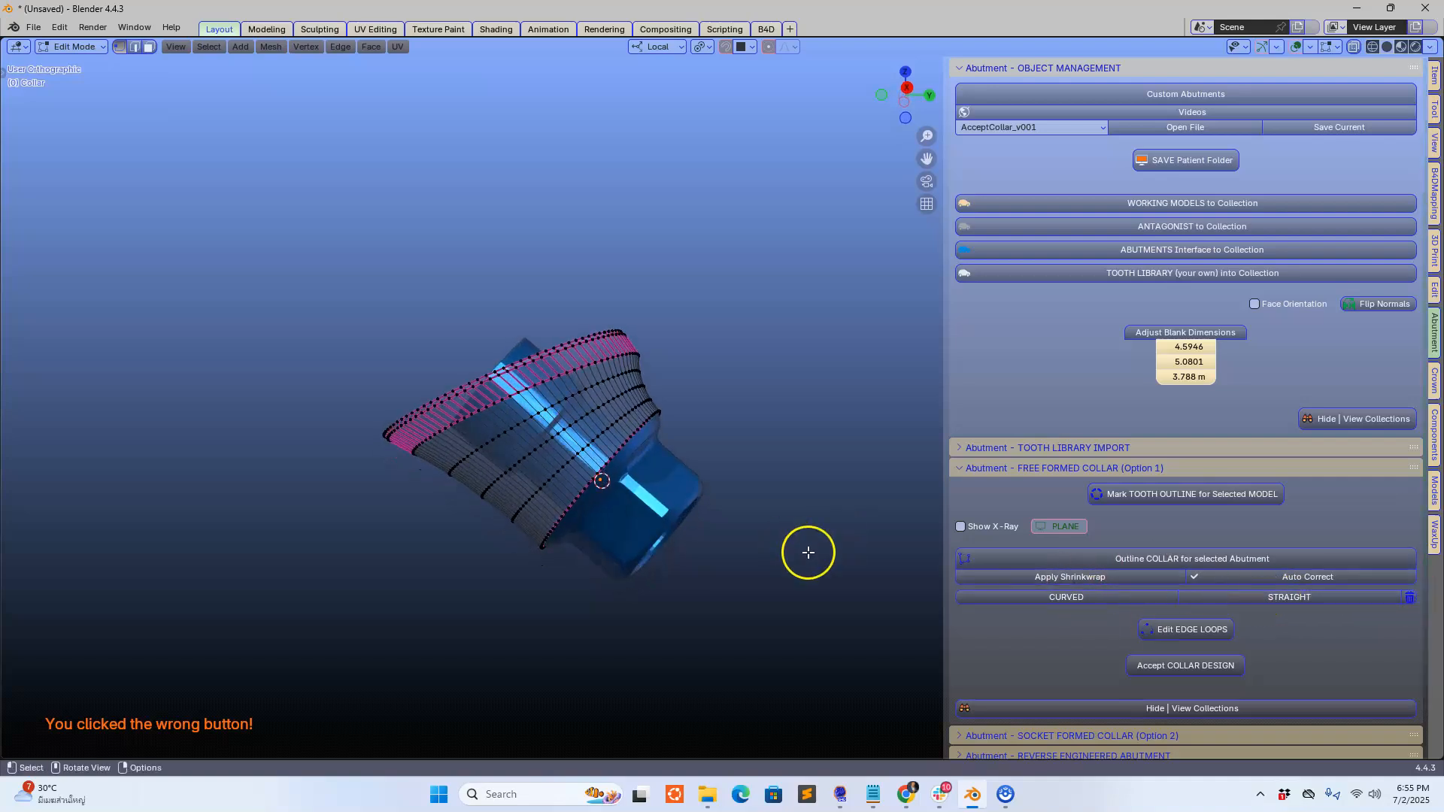
click(1185, 664)
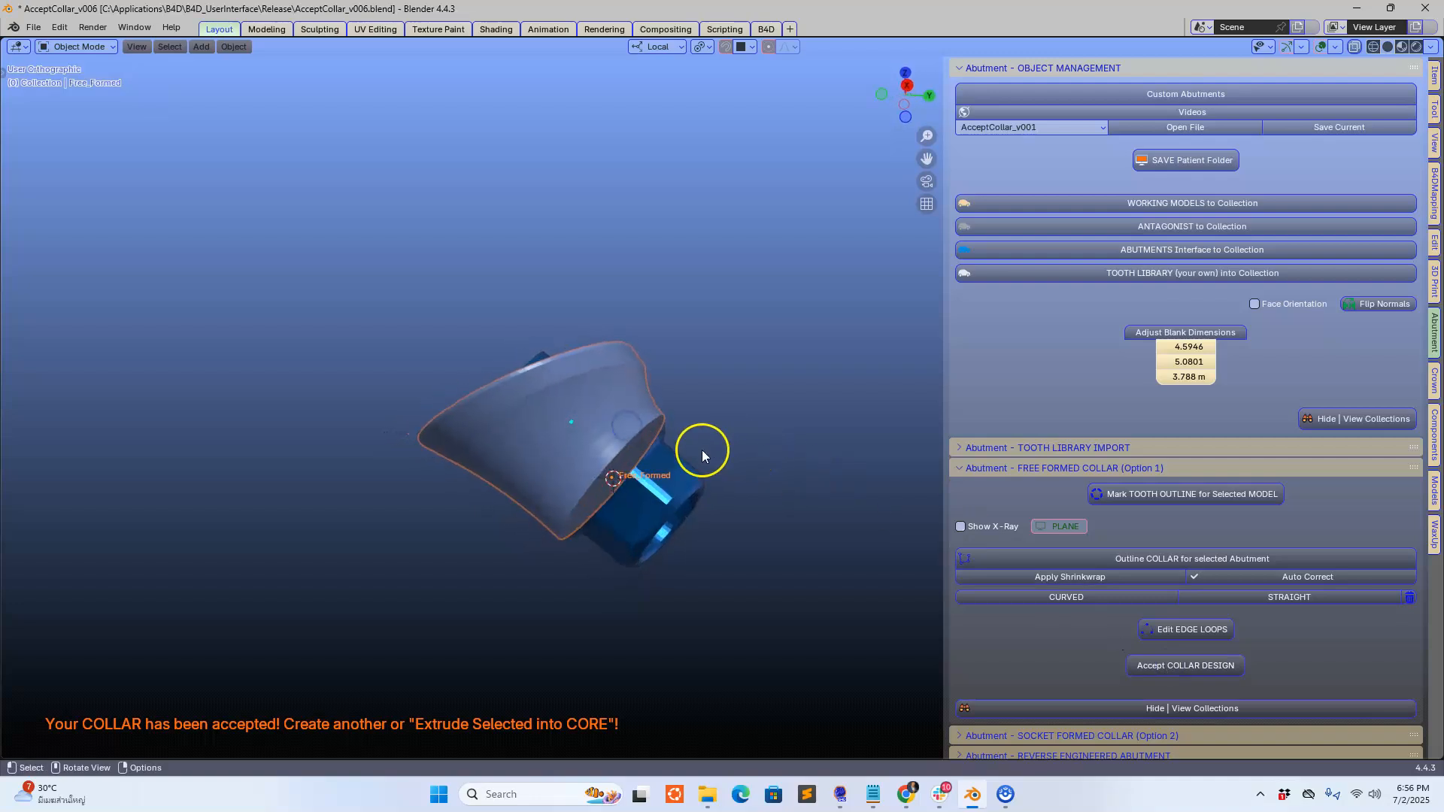
drag(704, 456, 693, 455)
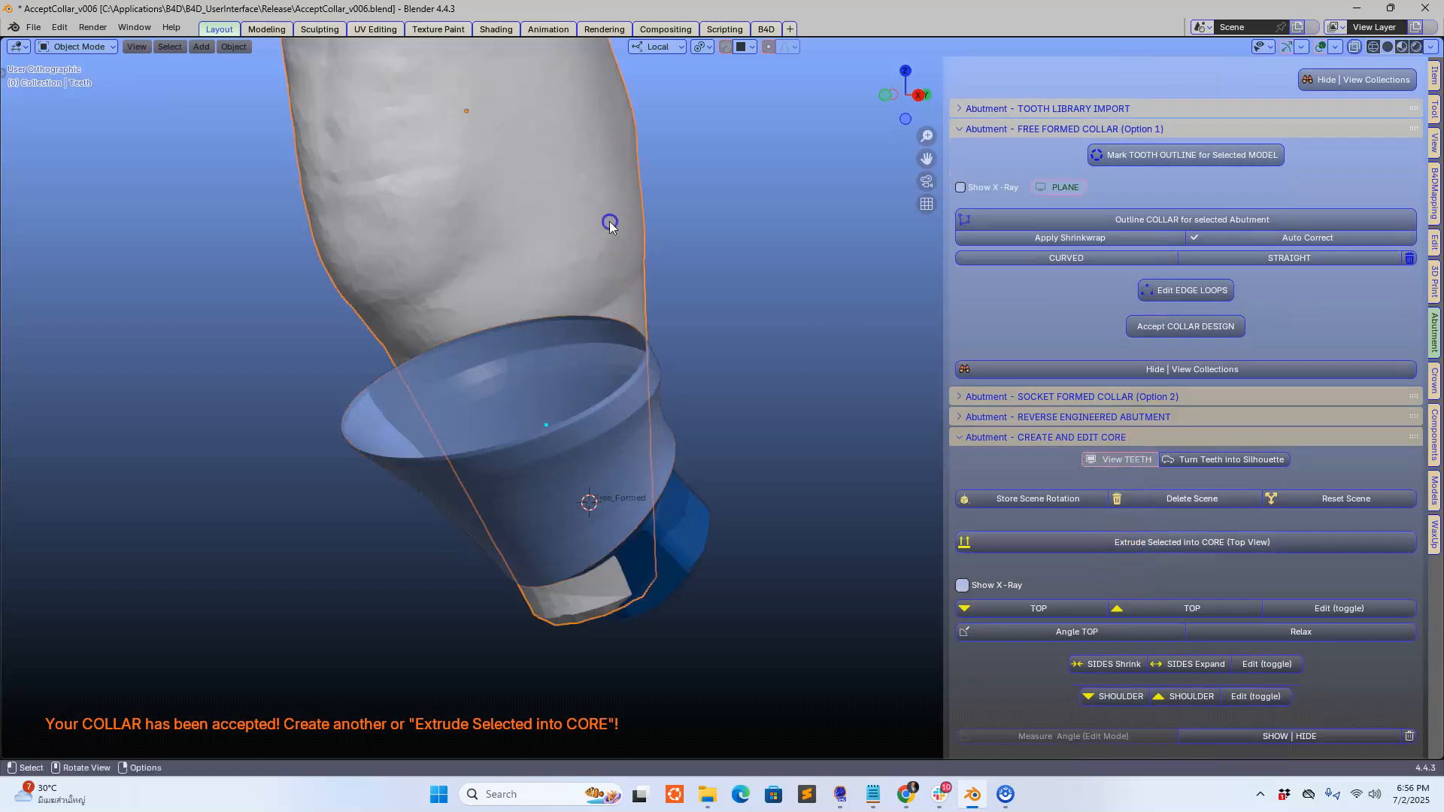
Turn the tooth into a silhouette, select the core, angle its top and shrink its sides.
click(1231, 459)
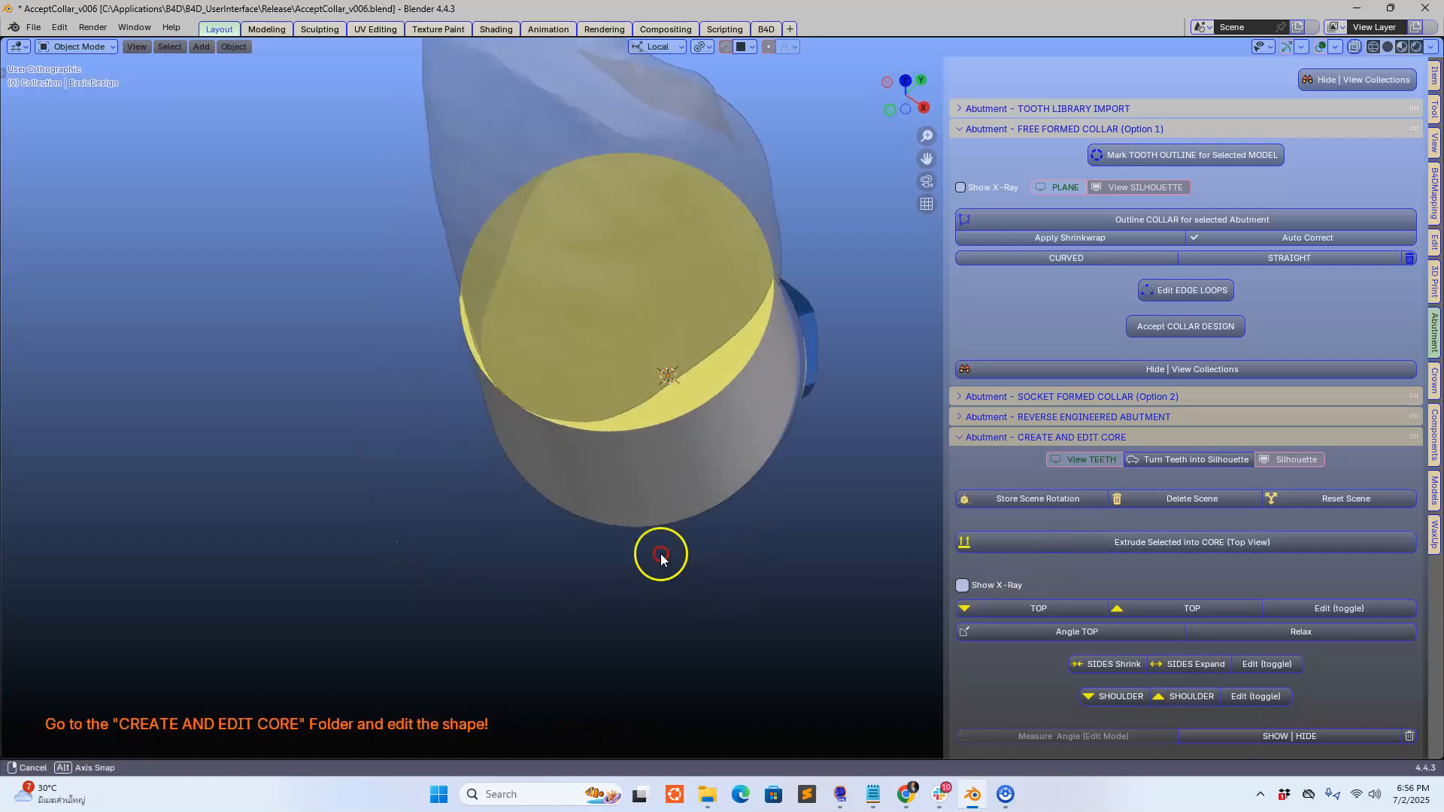
drag(660, 557, 658, 492)
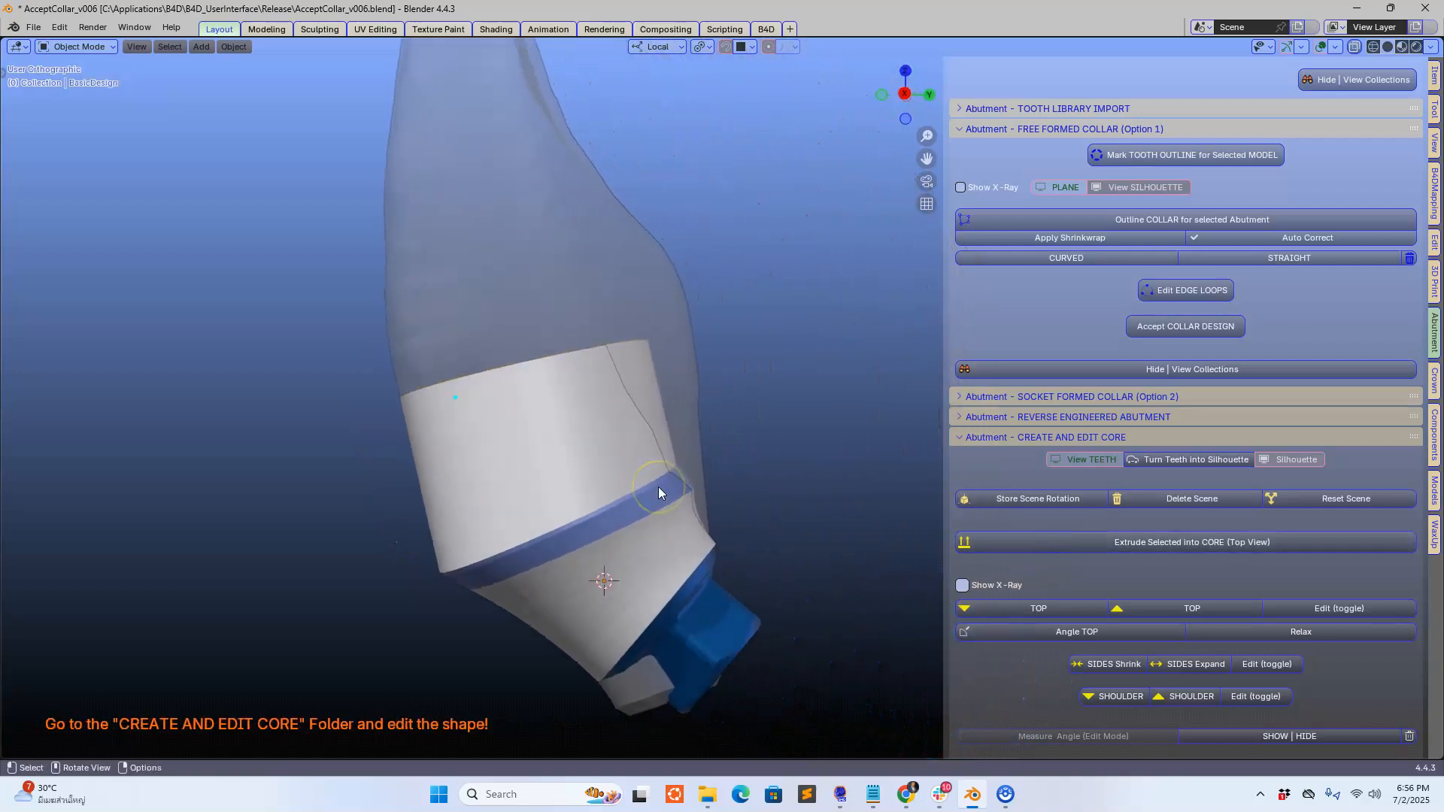
click(659, 493)
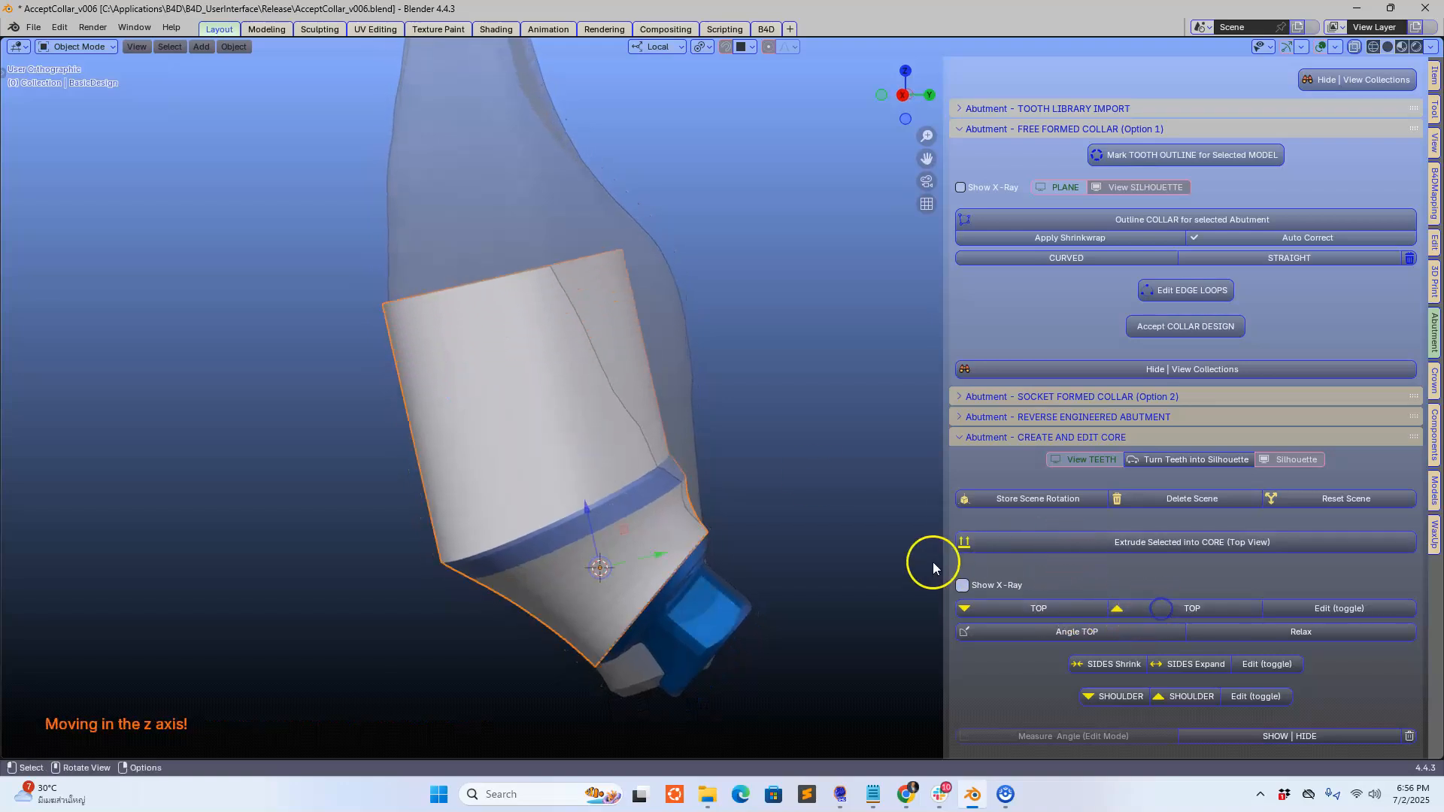
click(1075, 632)
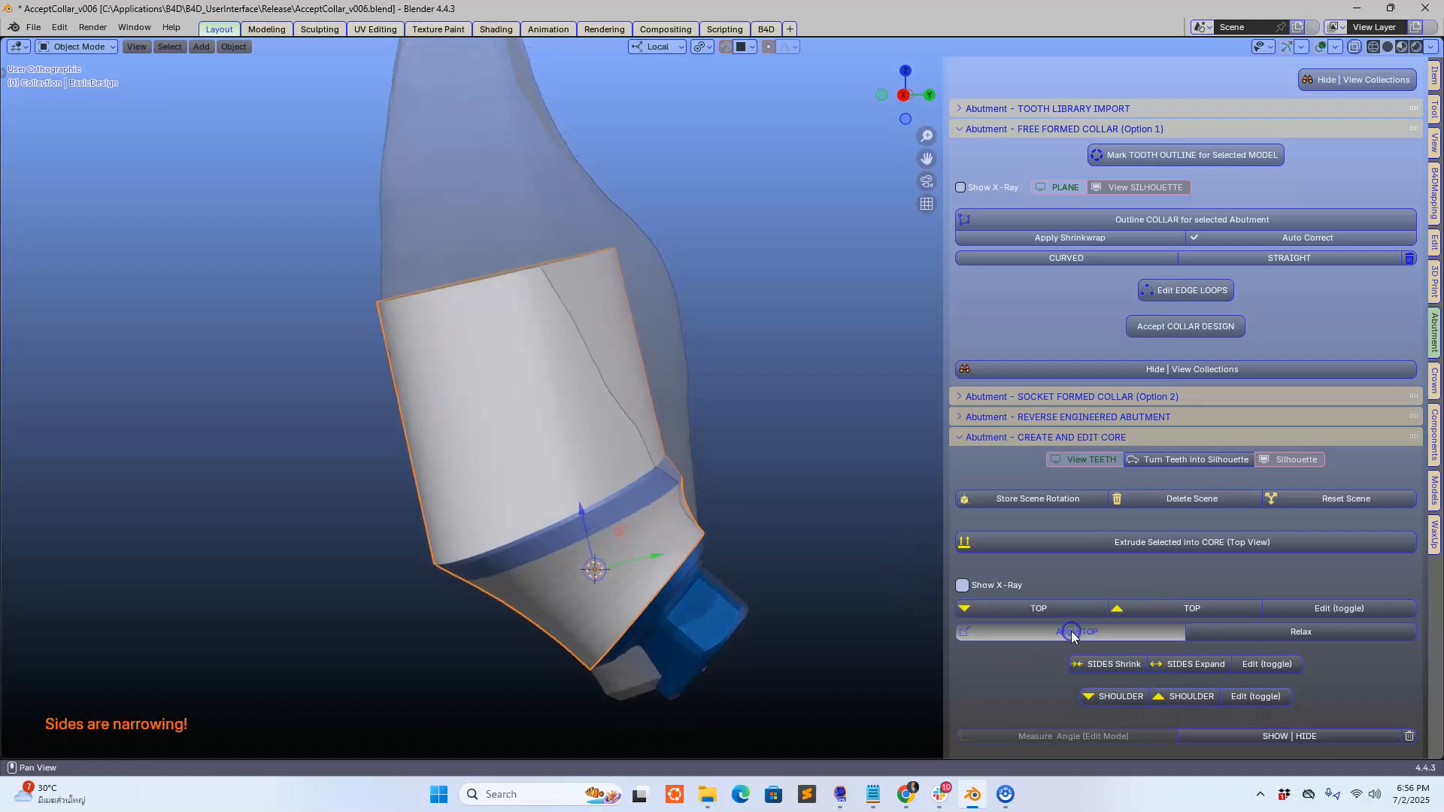
click(1070, 632)
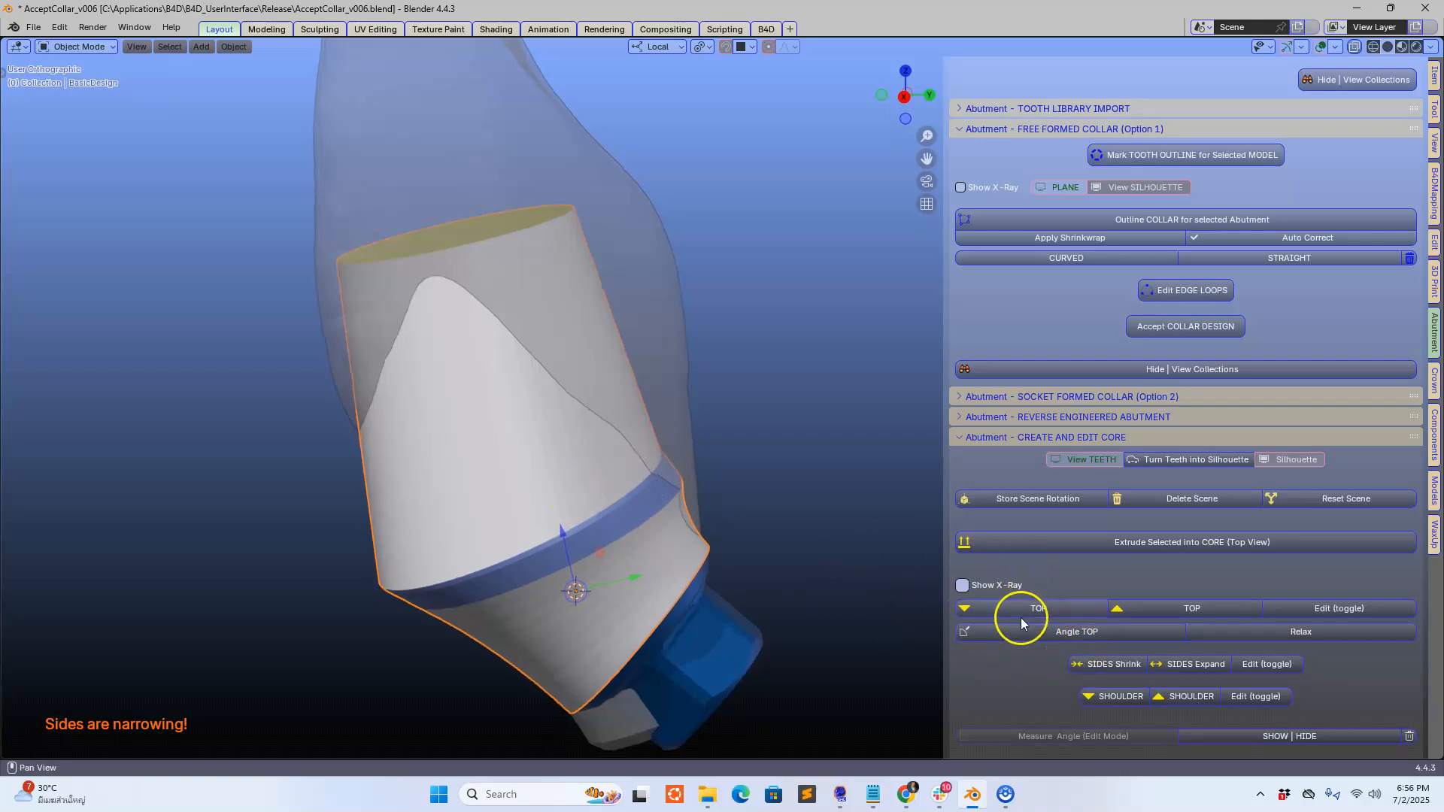
click(1104, 664)
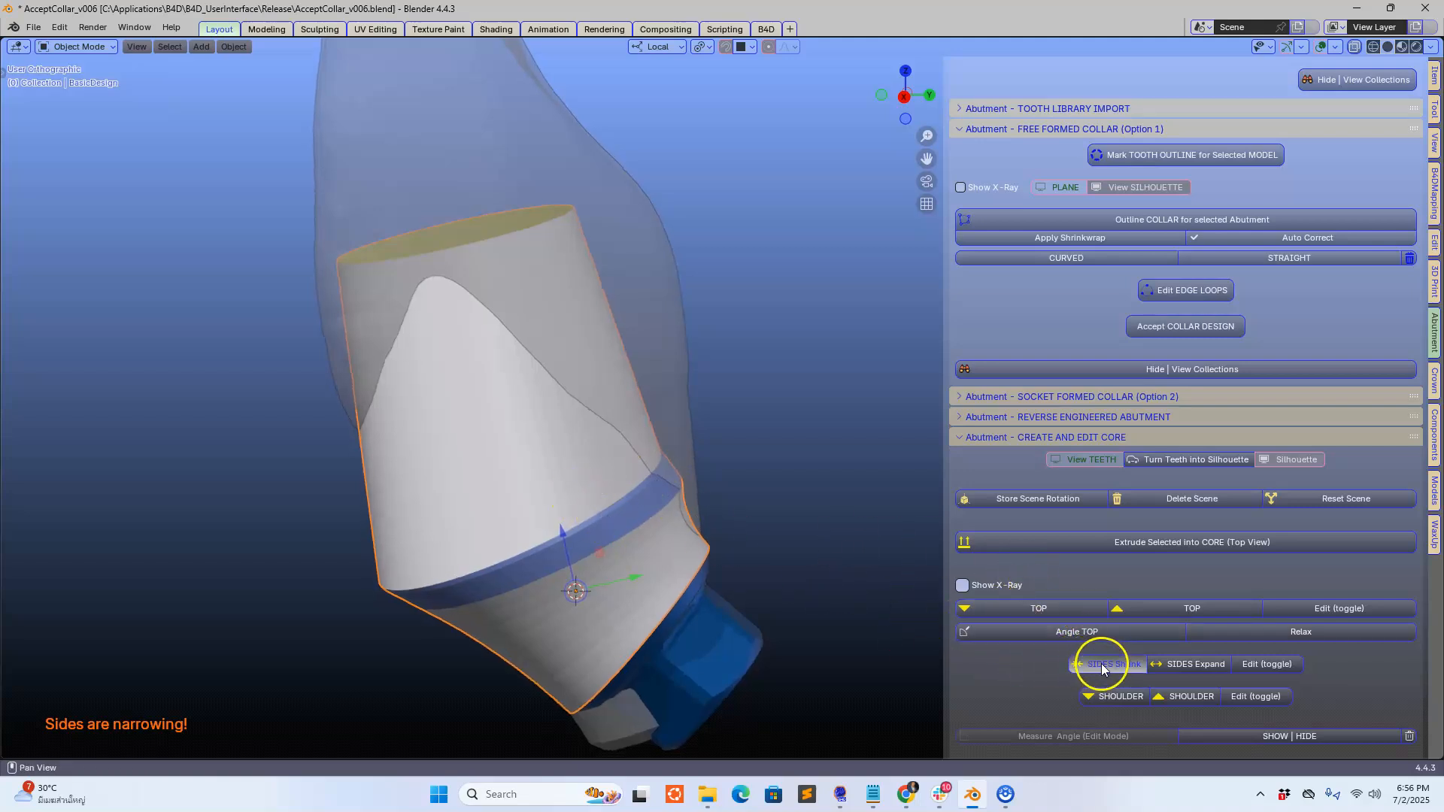
click(1106, 664)
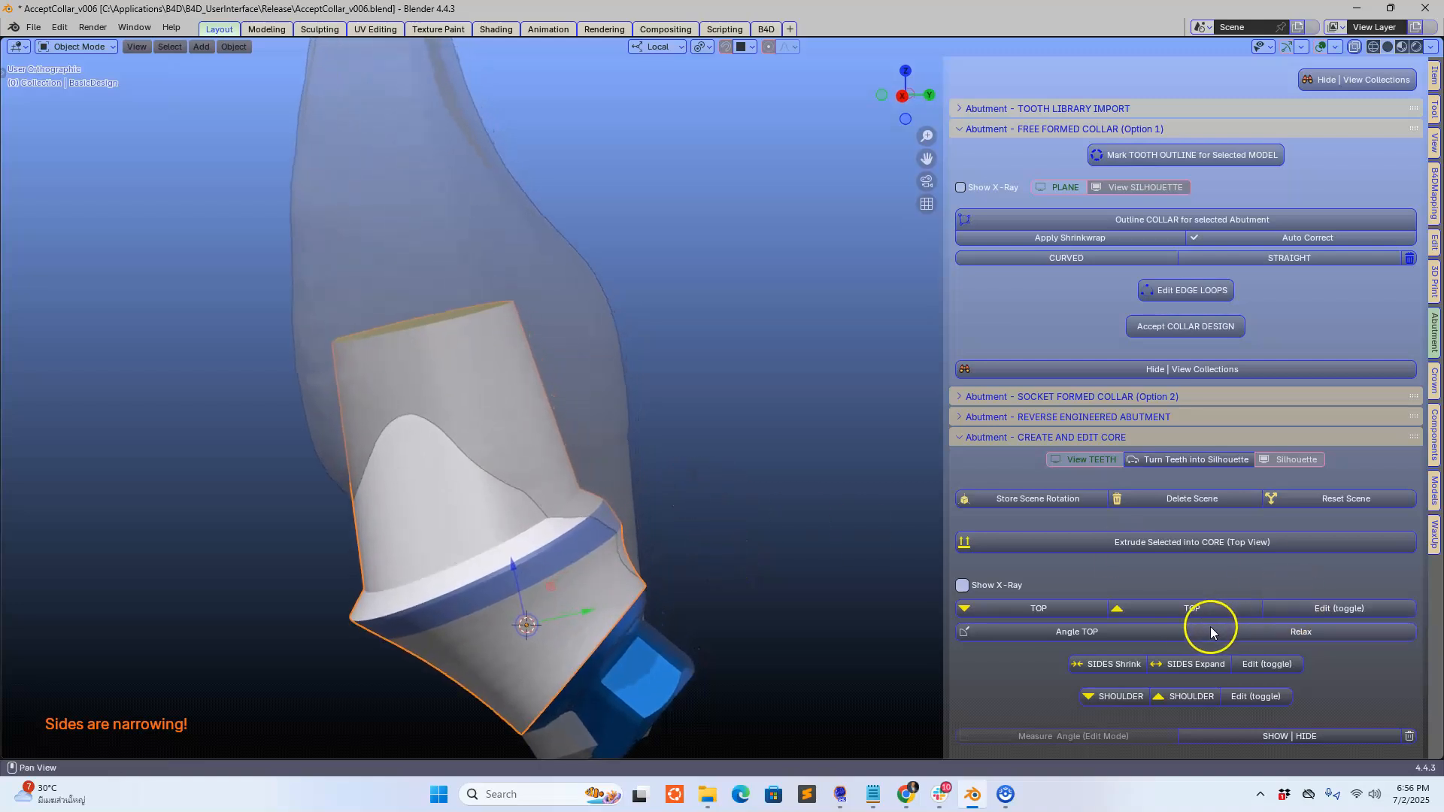
click(1337, 608)
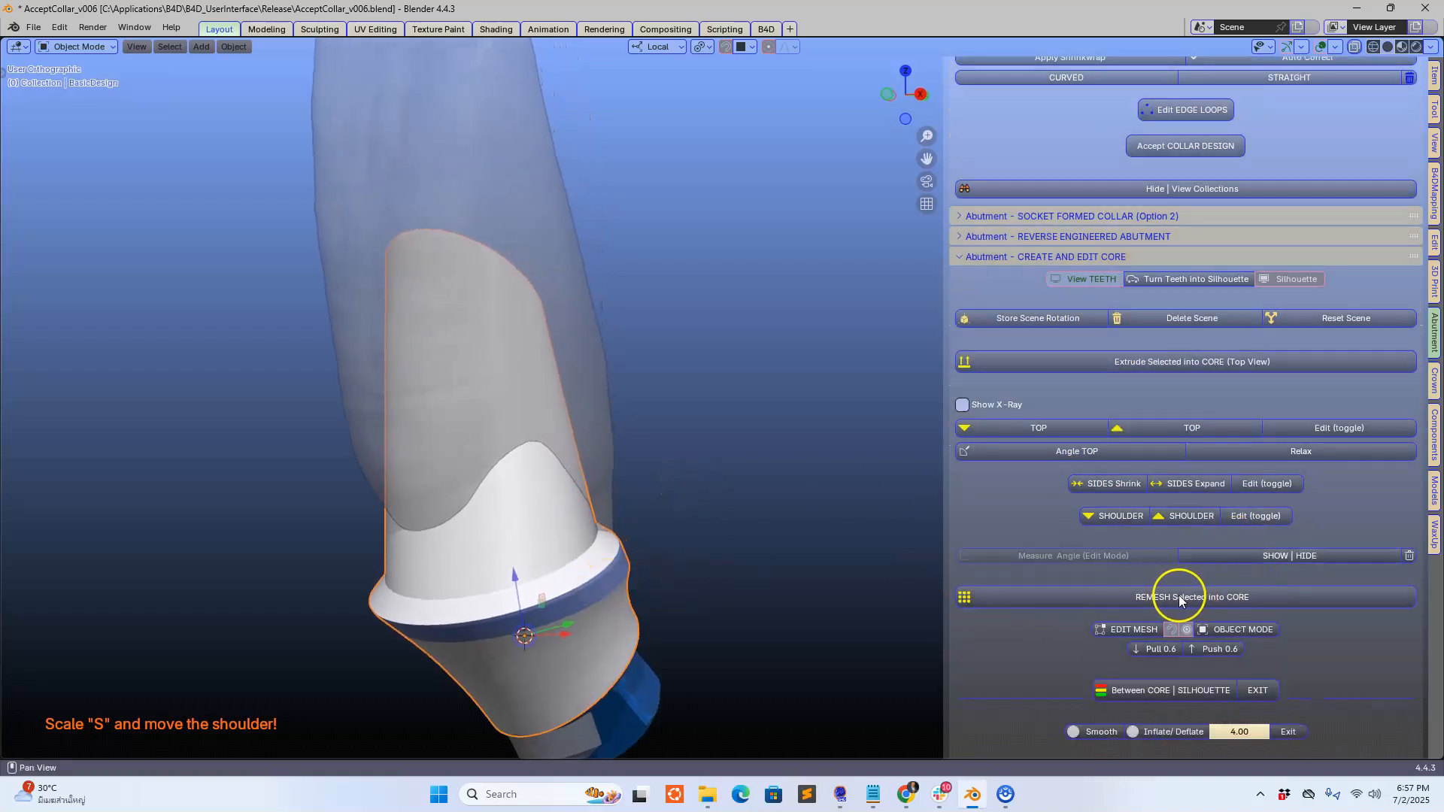
Remesh the selection into the core, then pull its top into a taller taper in Edit Mesh.
click(1190, 596)
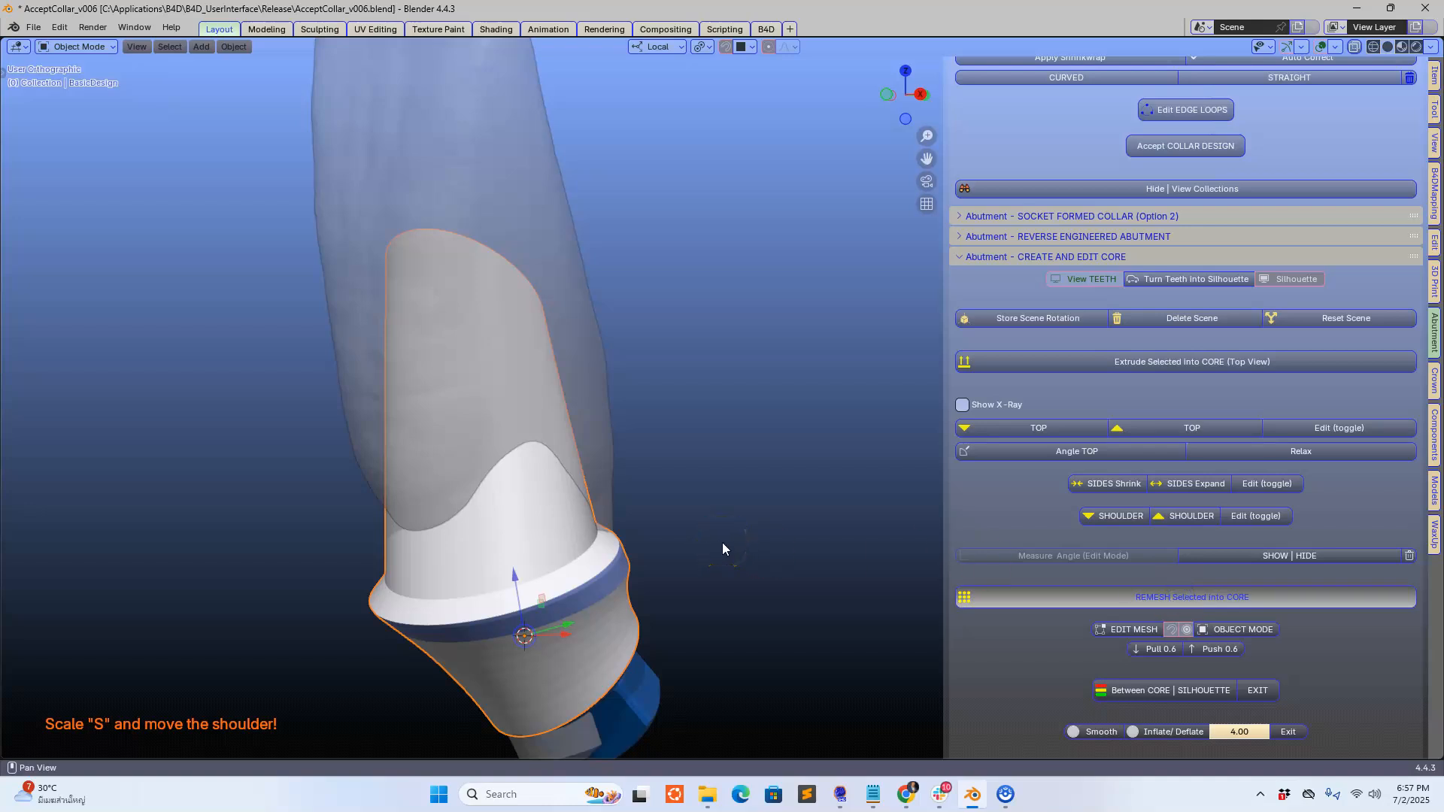
click(1190, 596)
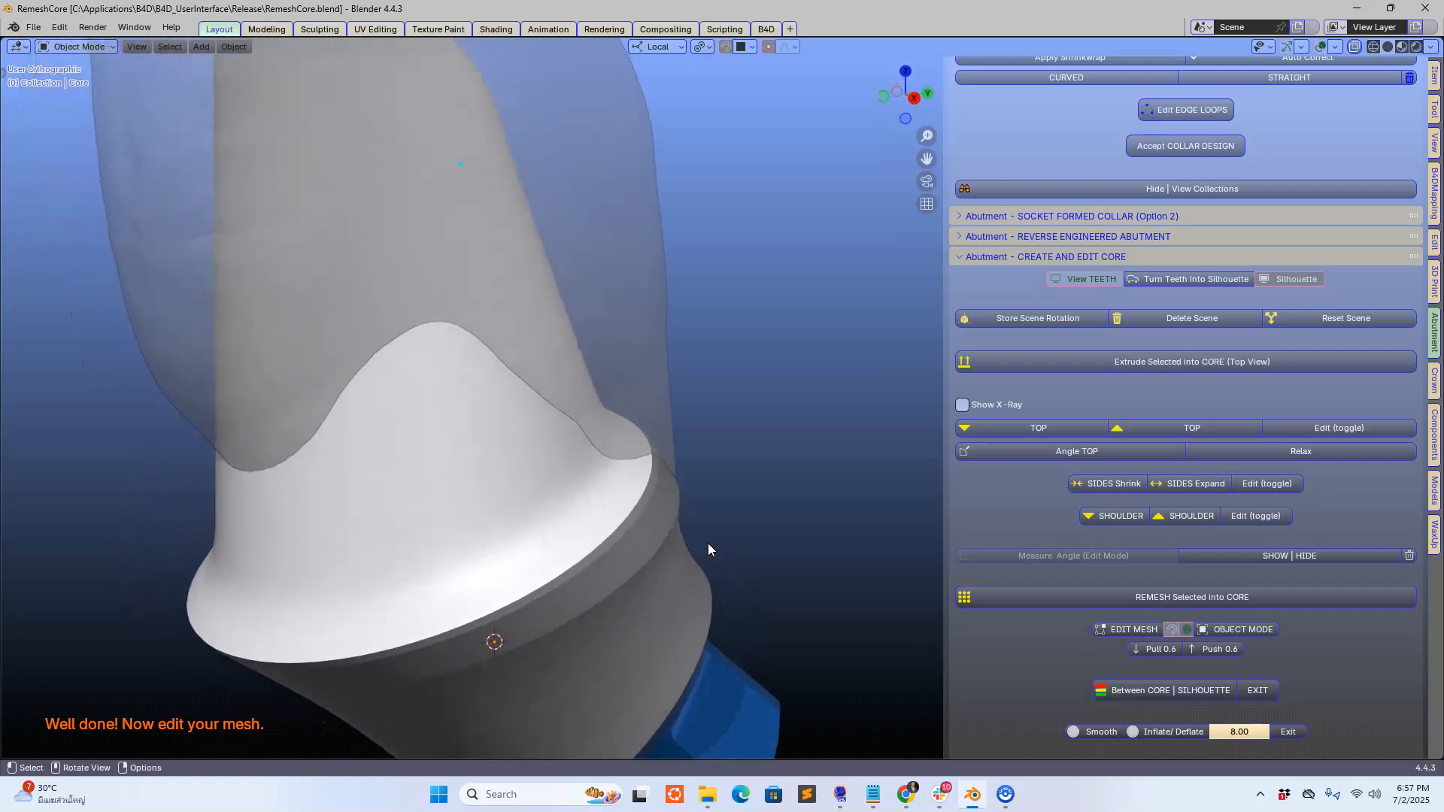
drag(709, 550, 681, 516)
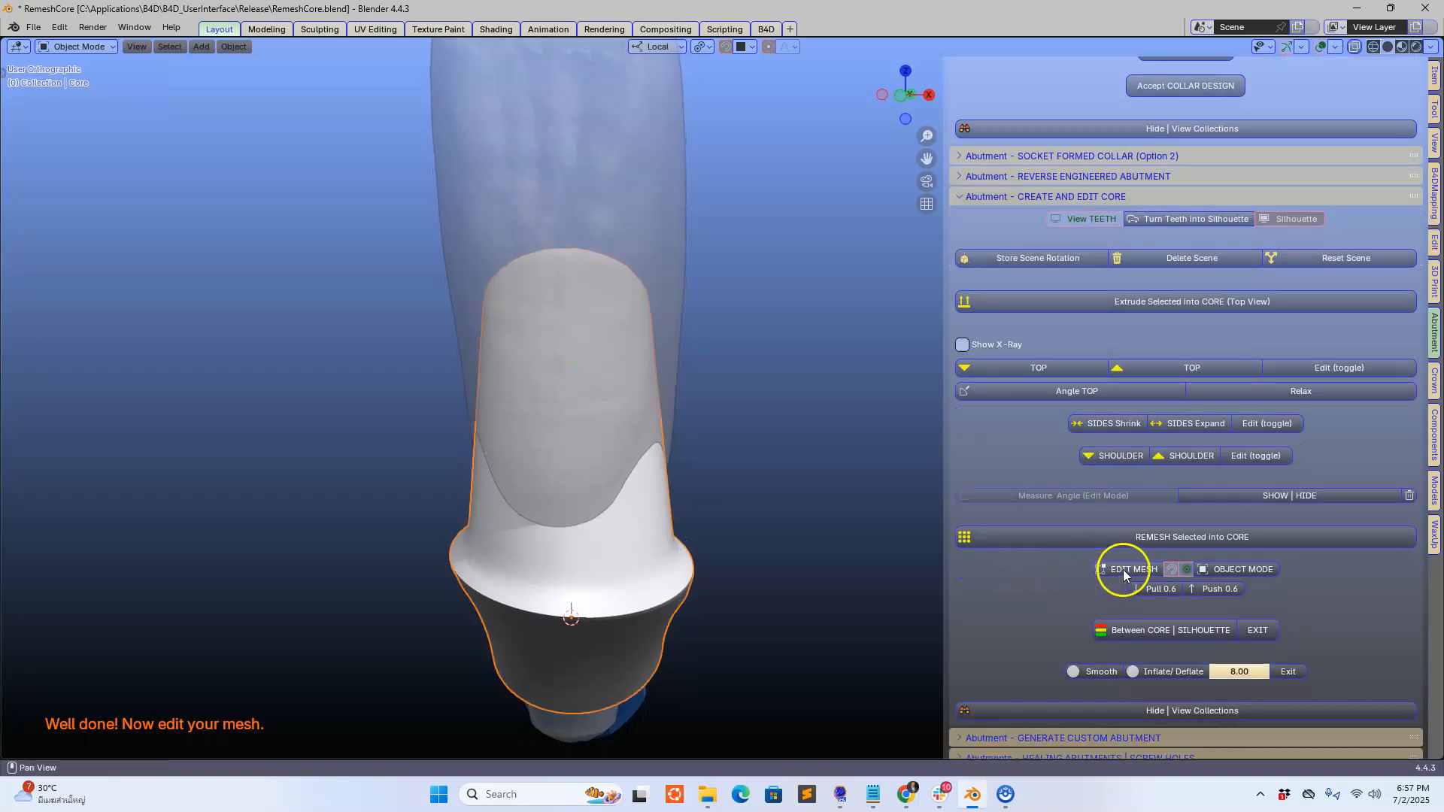
click(1131, 569)
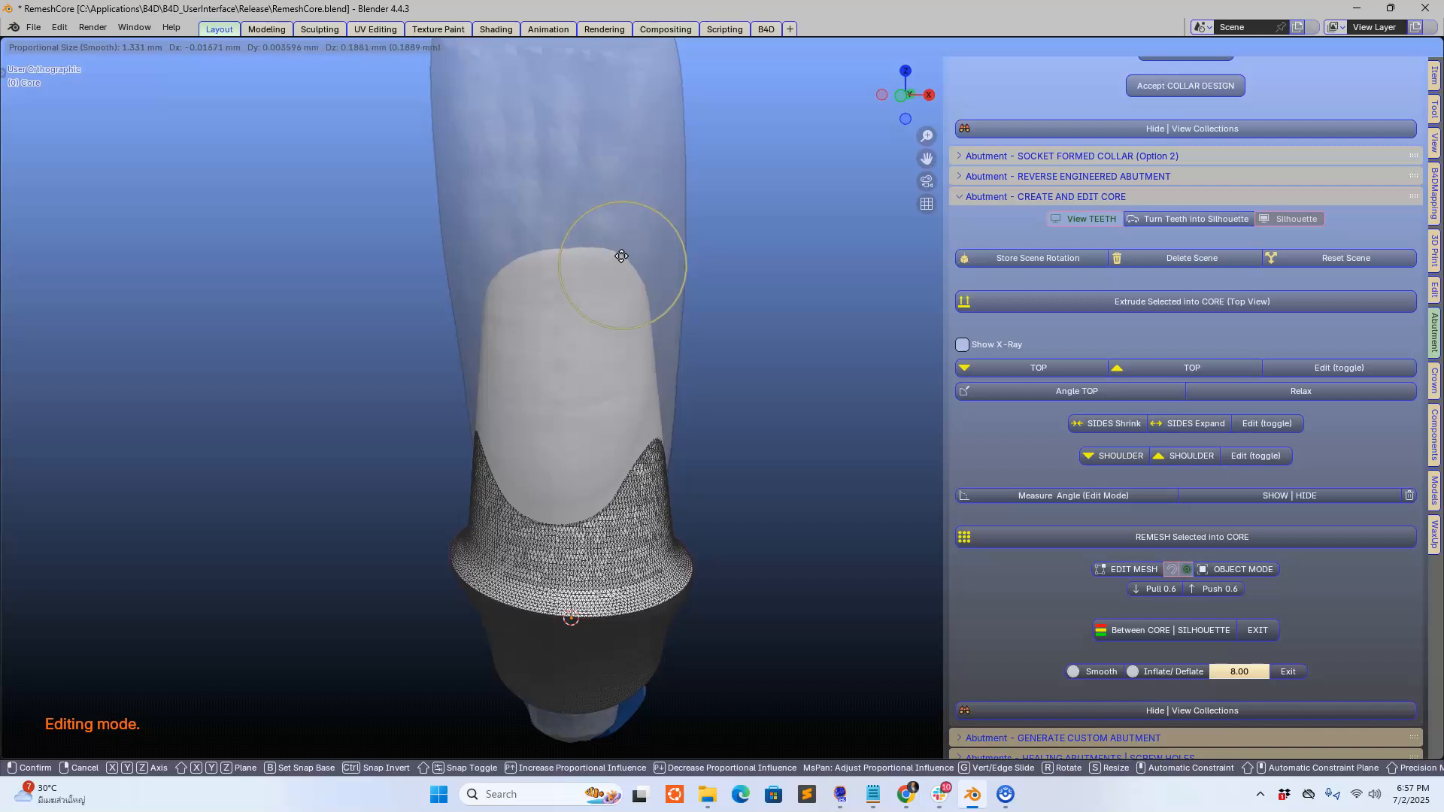
drag(622, 256, 501, 251)
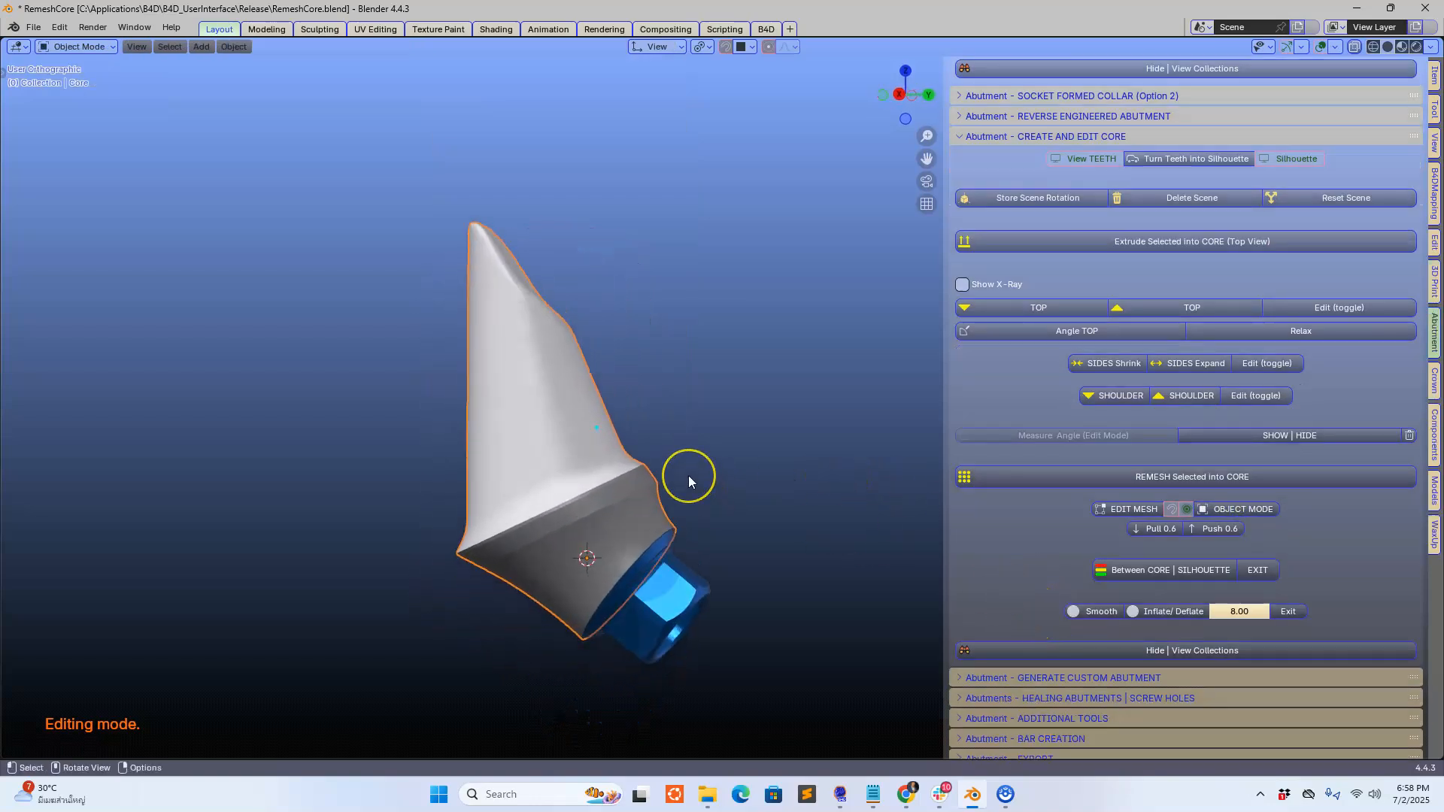
drag(689, 481, 764, 495)
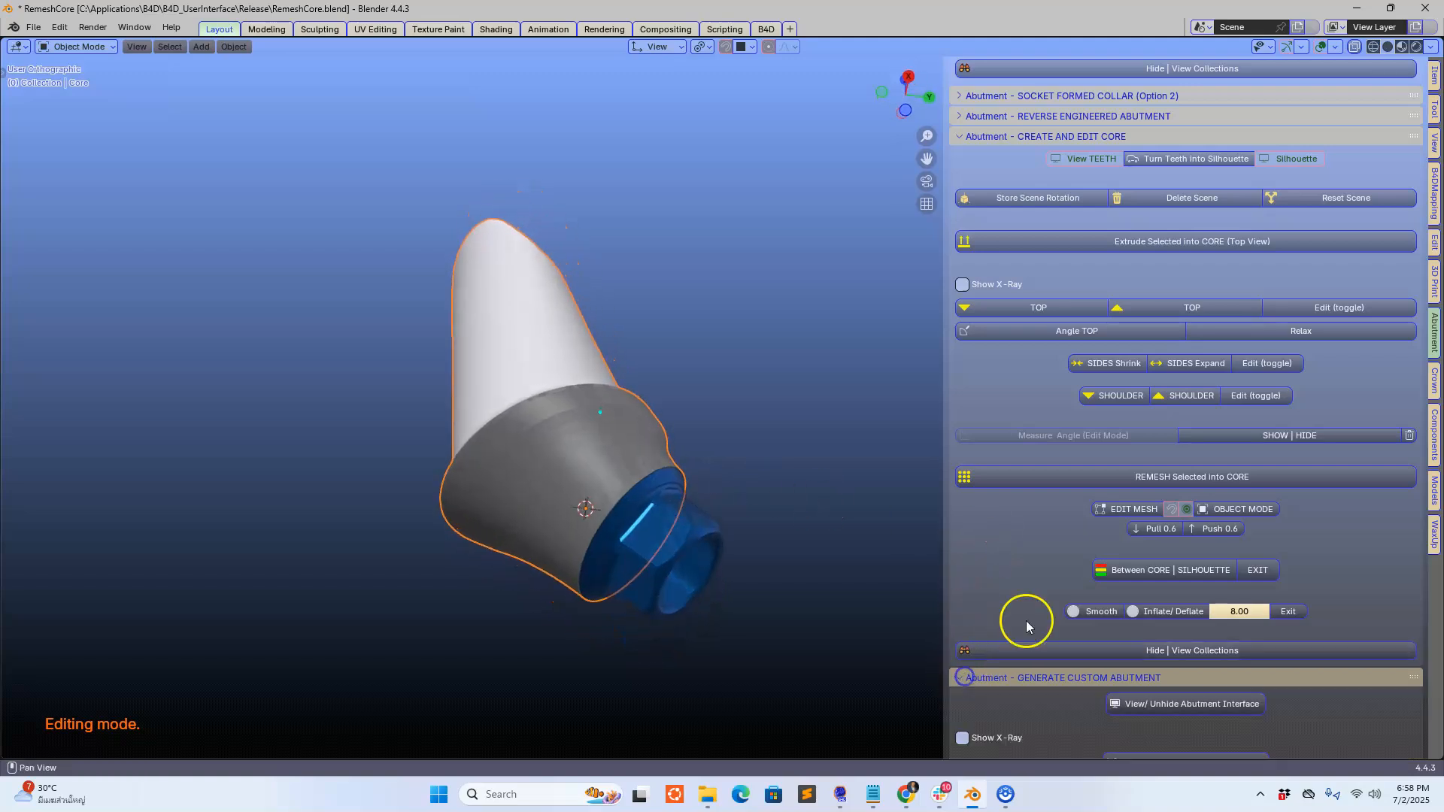
Generate the custom abutment from the tapered core and orbit to check its screw channel.
scroll(down, 3)
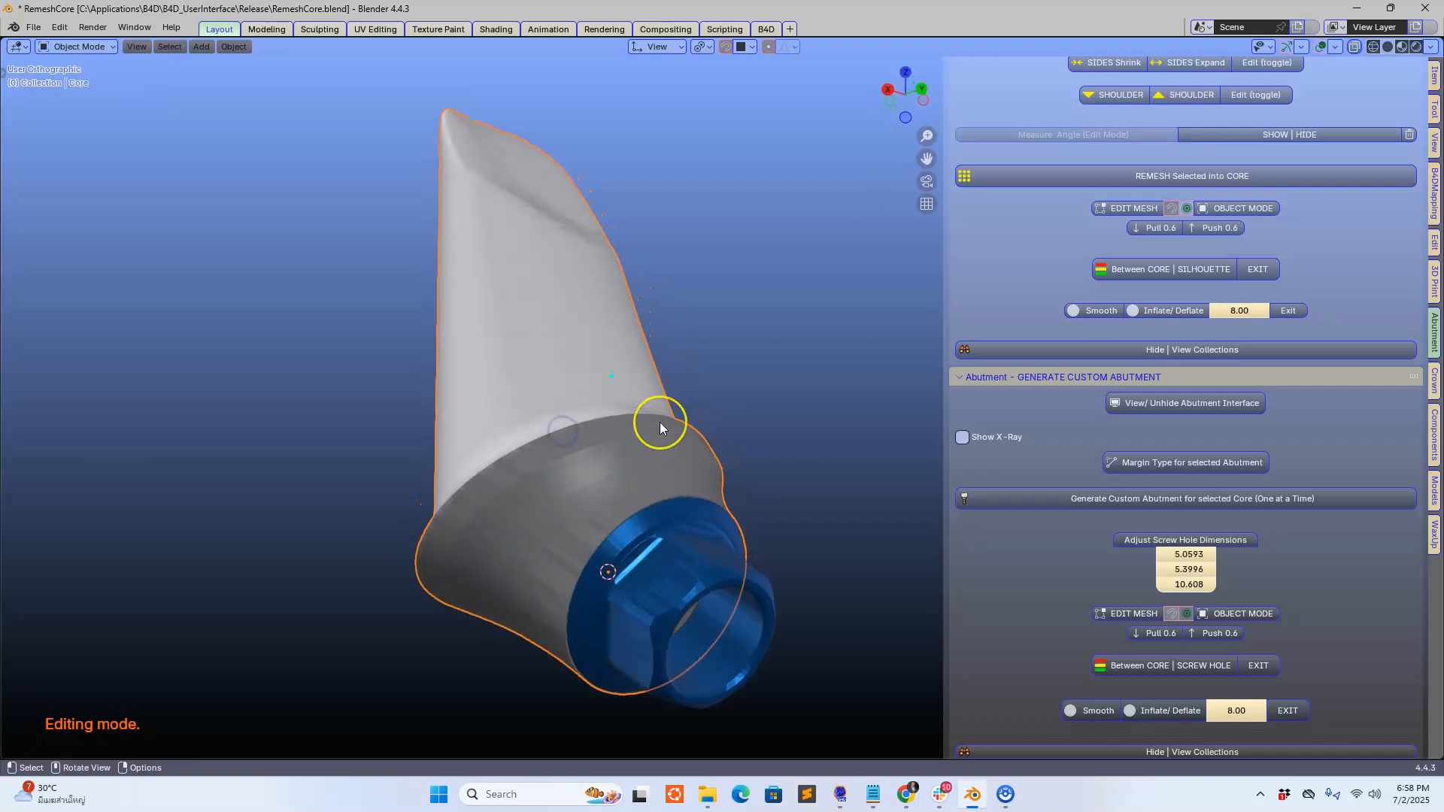
drag(658, 428, 820, 571)
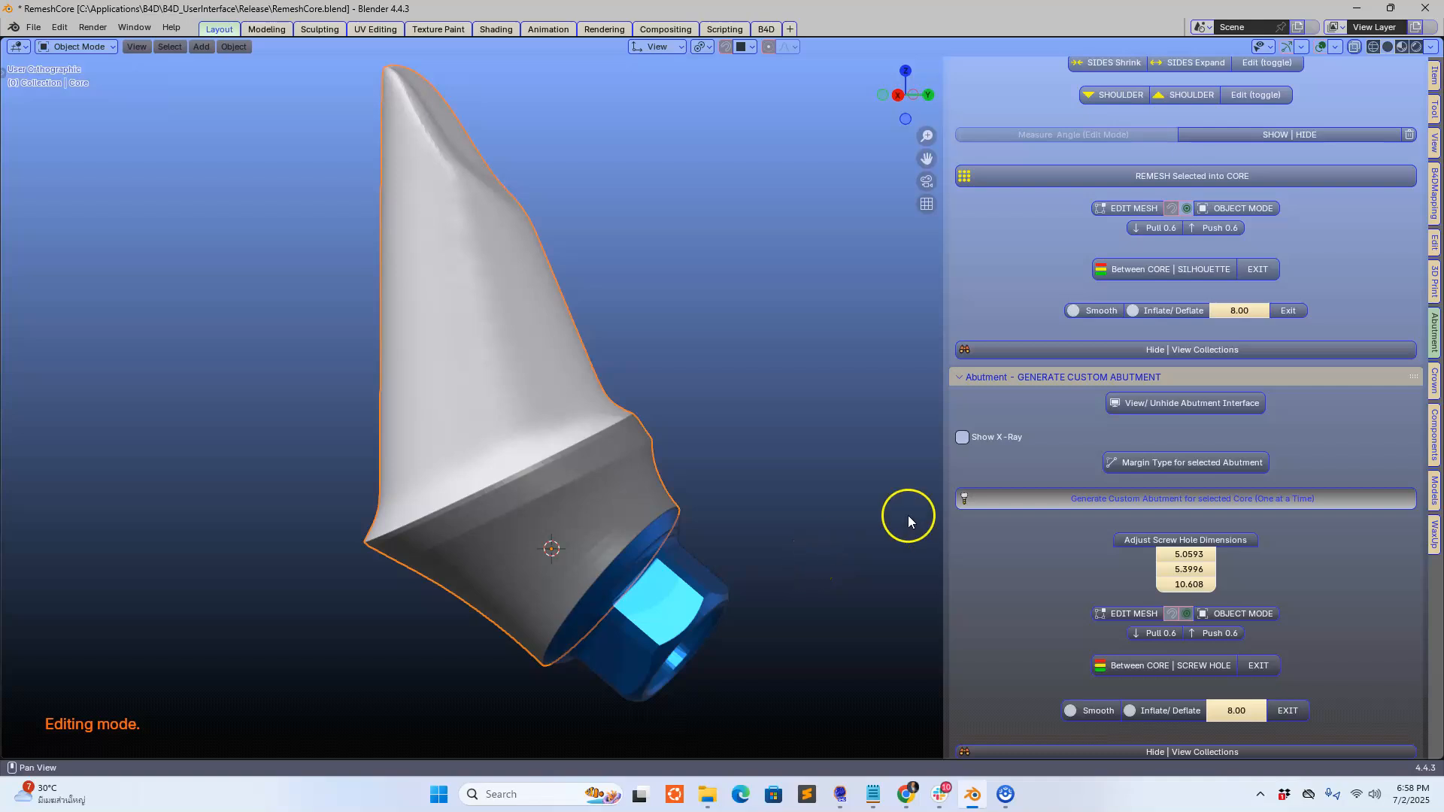
mouse_move(812, 540)
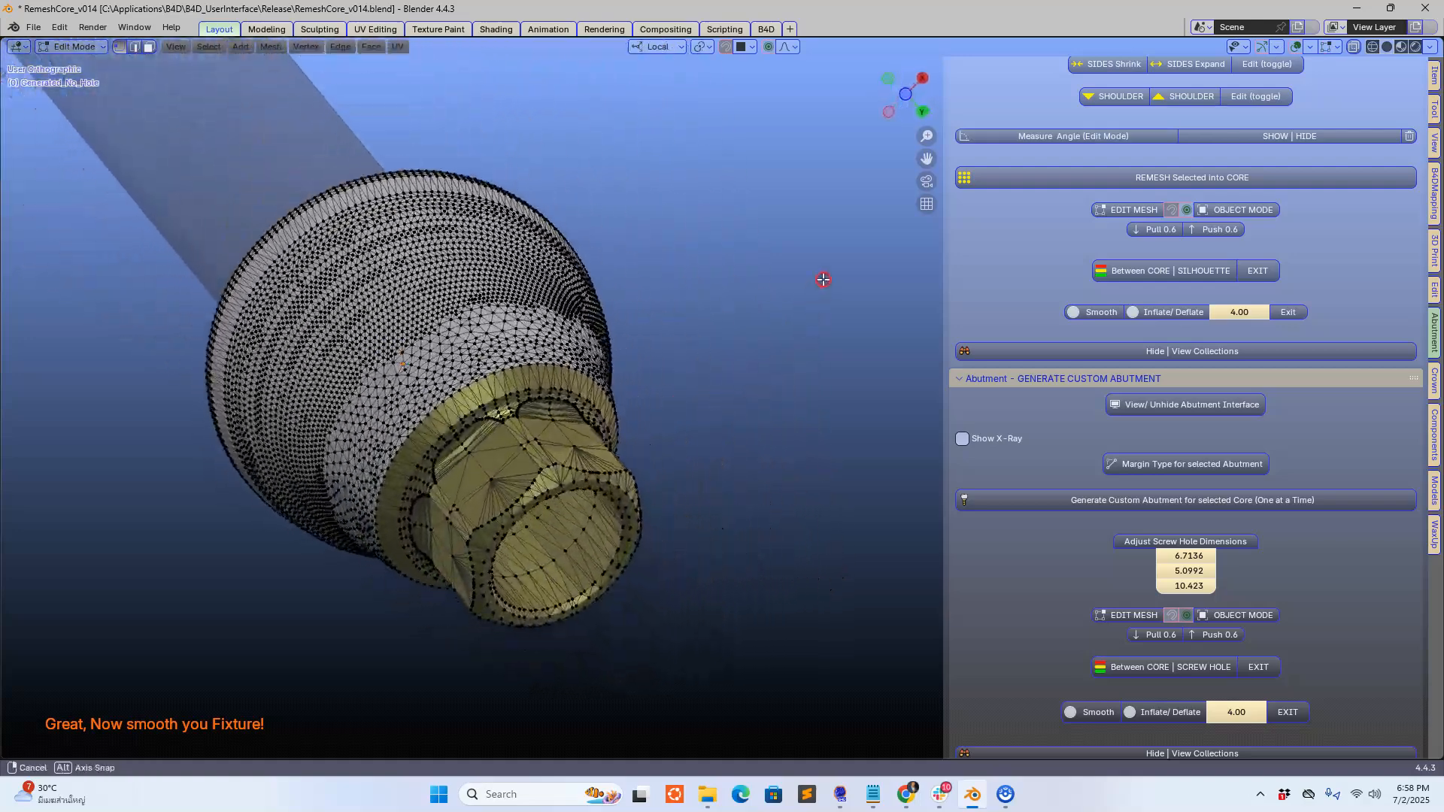
drag(822, 279, 788, 357)
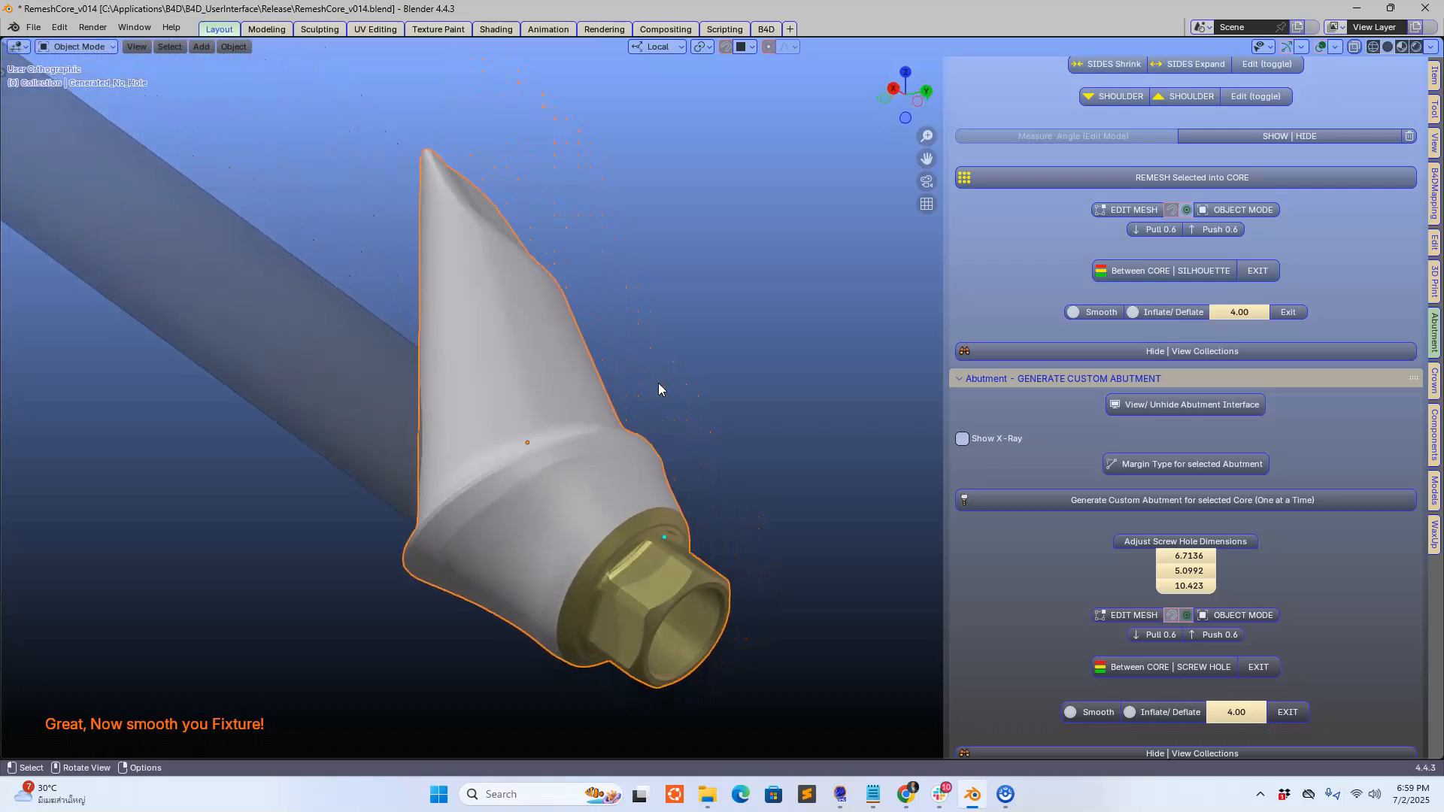
drag(659, 389, 672, 407)
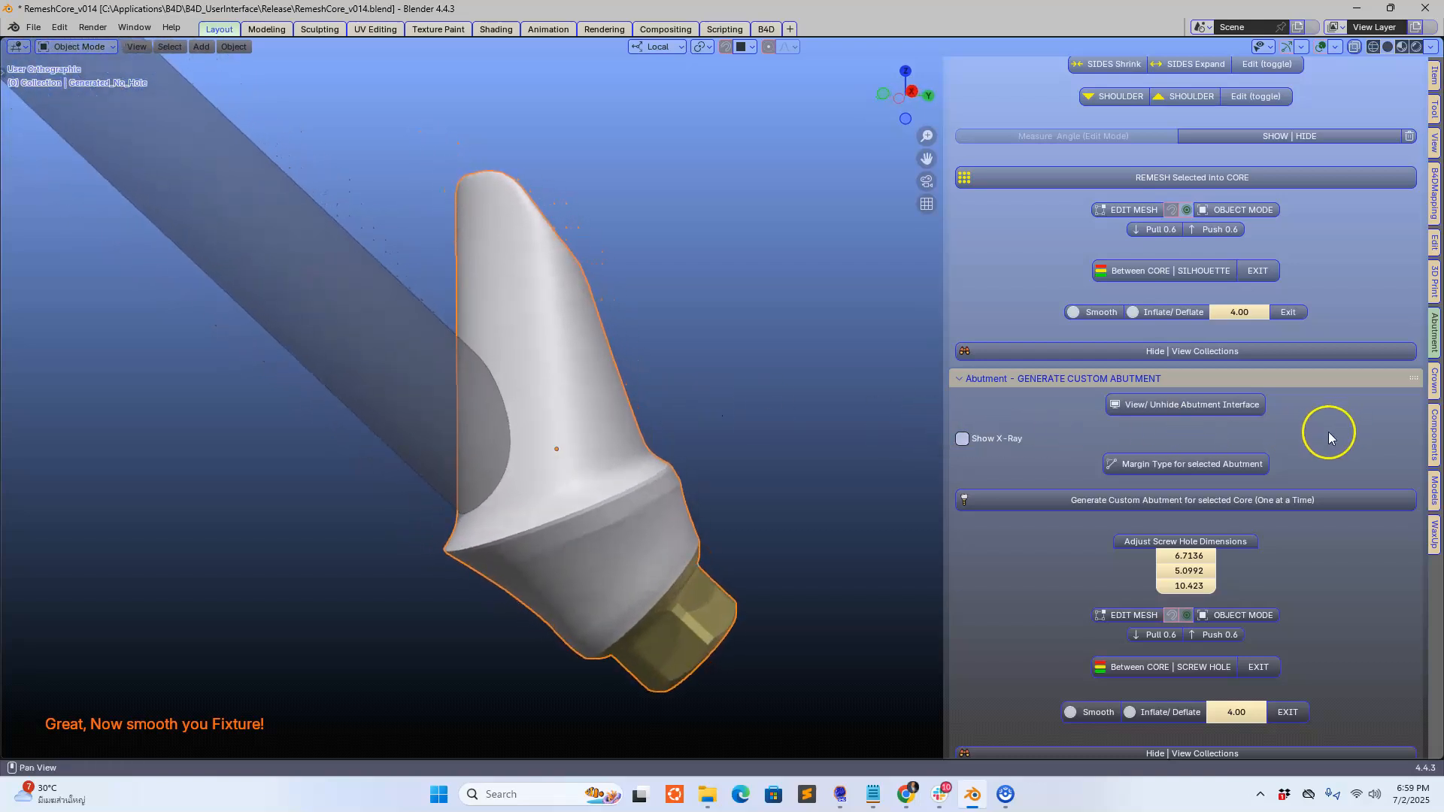
mouse_move(1345, 477)
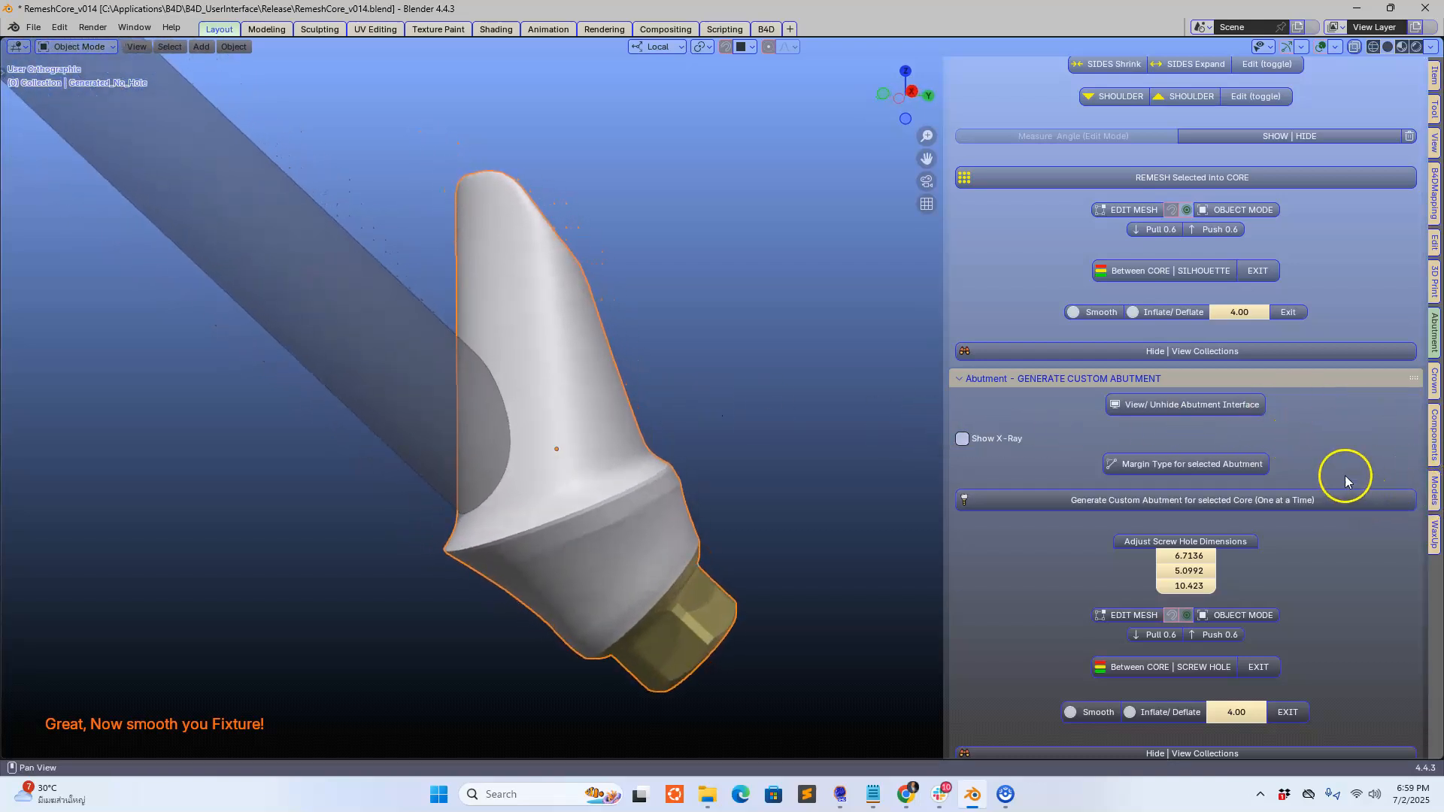
Extract the abutment's upper surface for the crown module and apply a 0.1 mm offset.
scroll(down, 3)
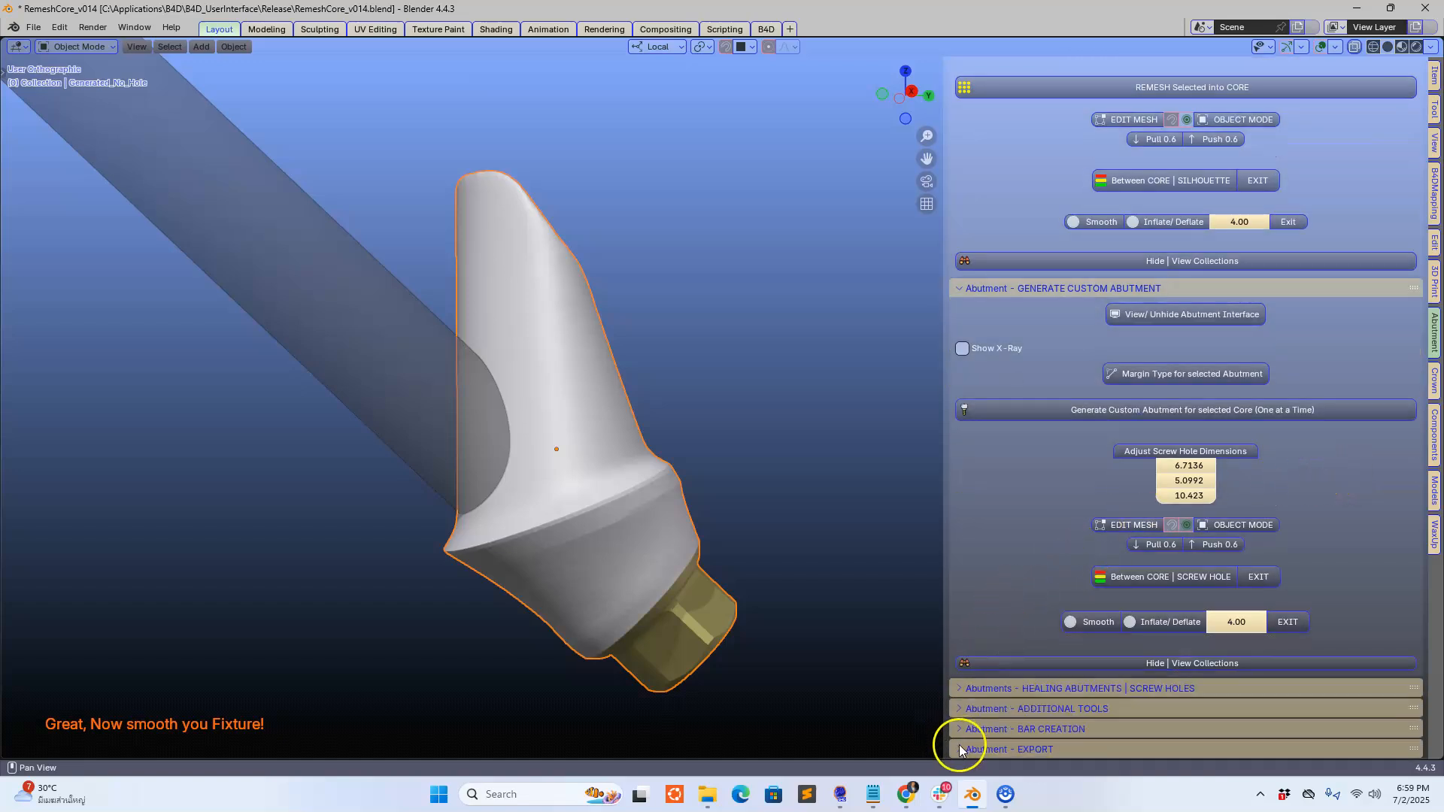
click(1008, 749)
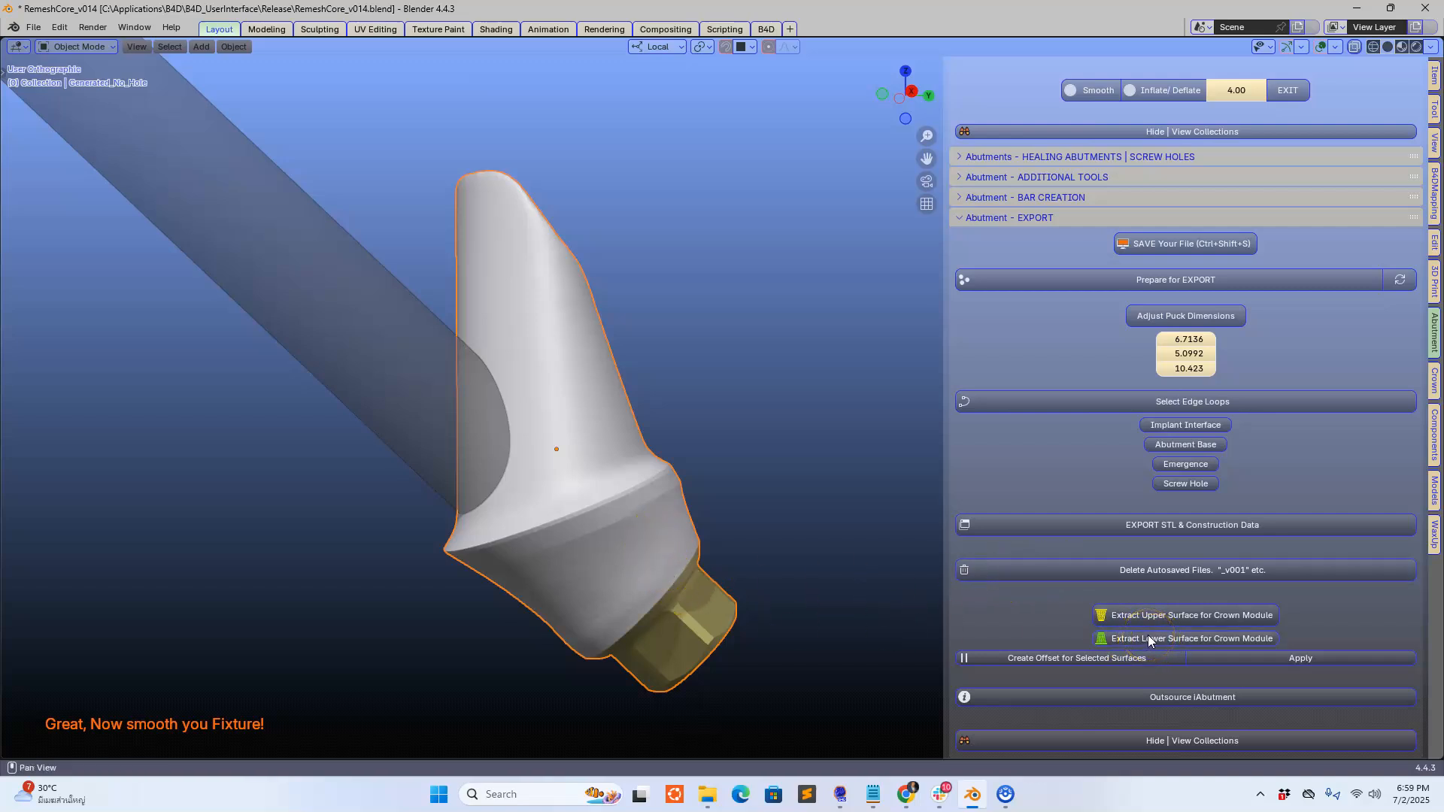
click(1191, 615)
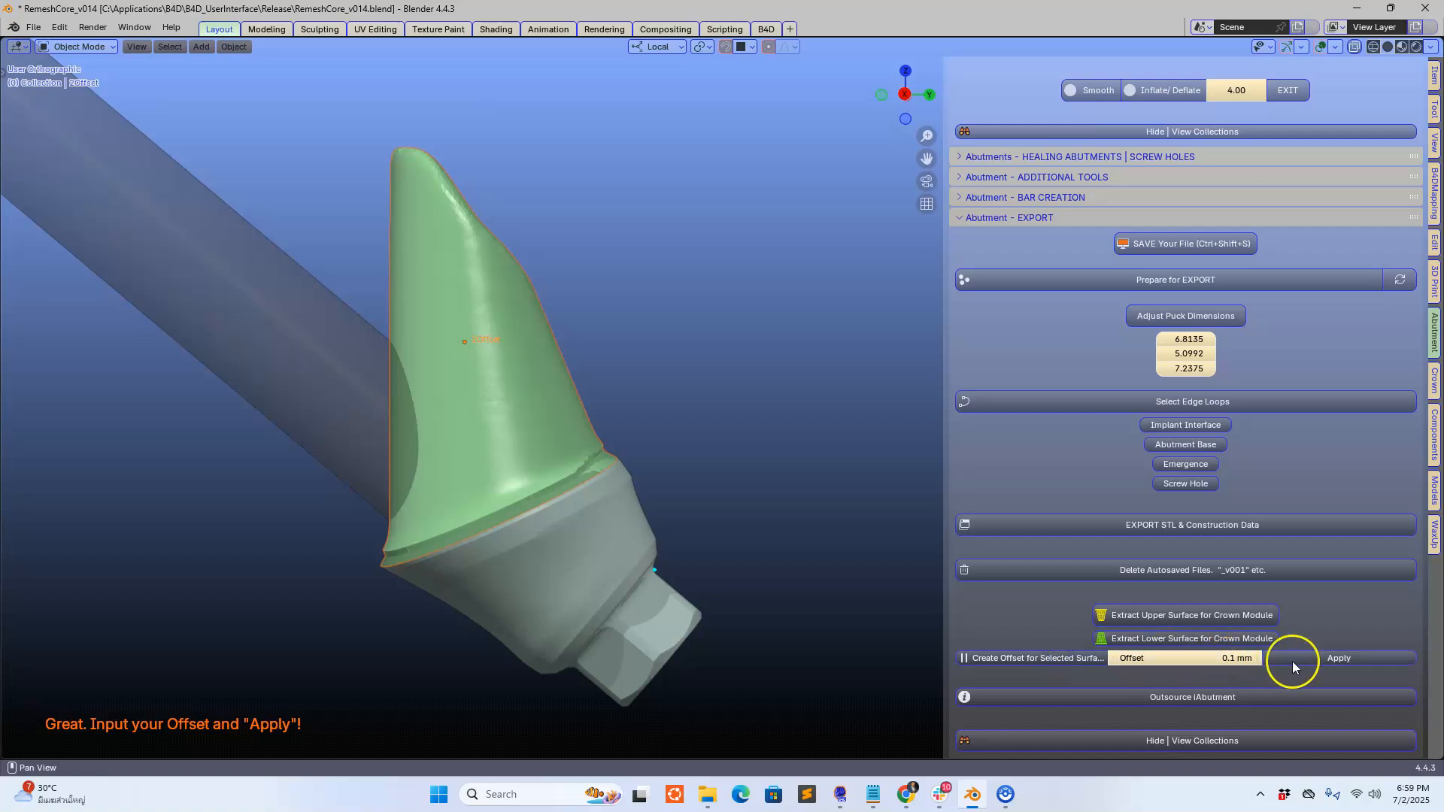
click(1338, 657)
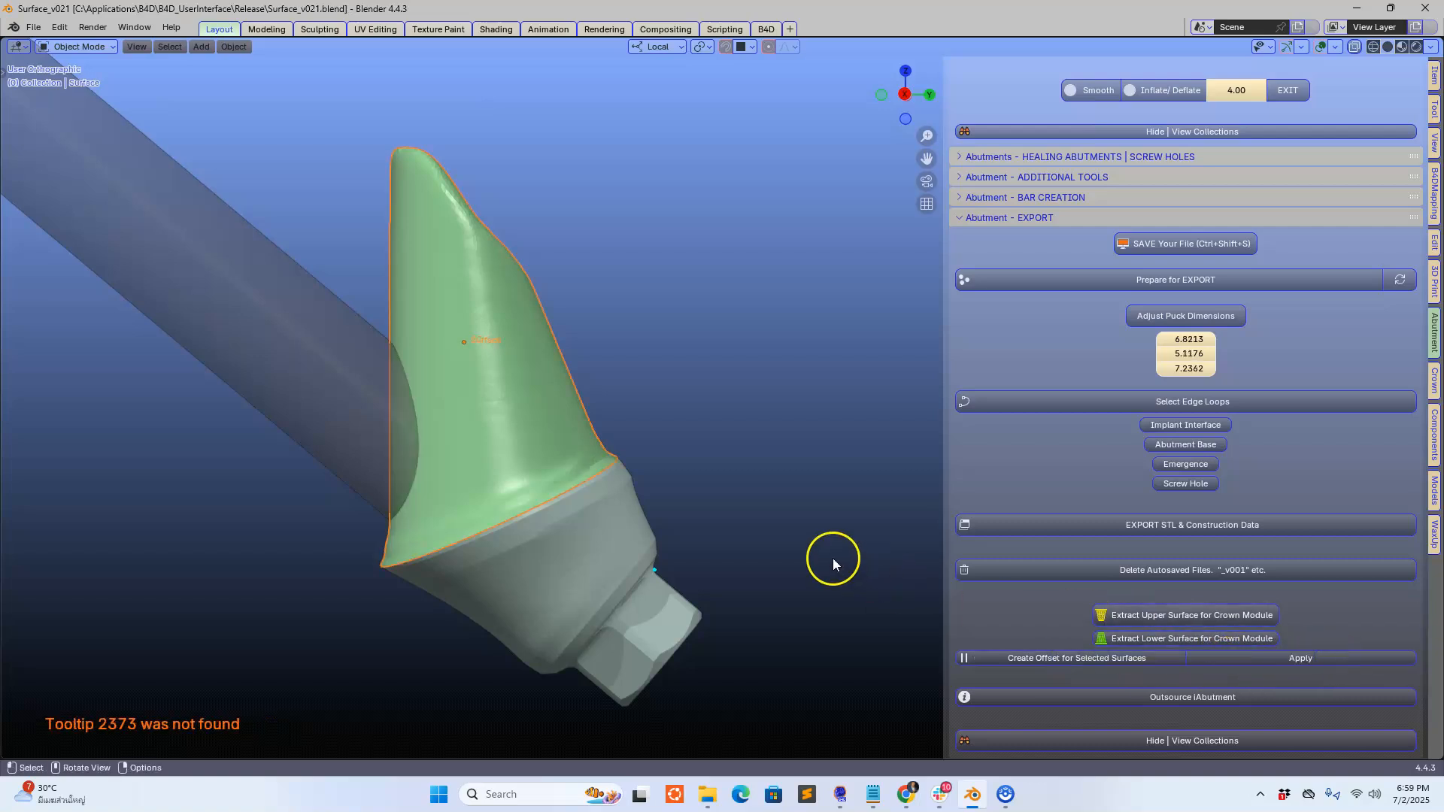
drag(829, 562, 976, 497)
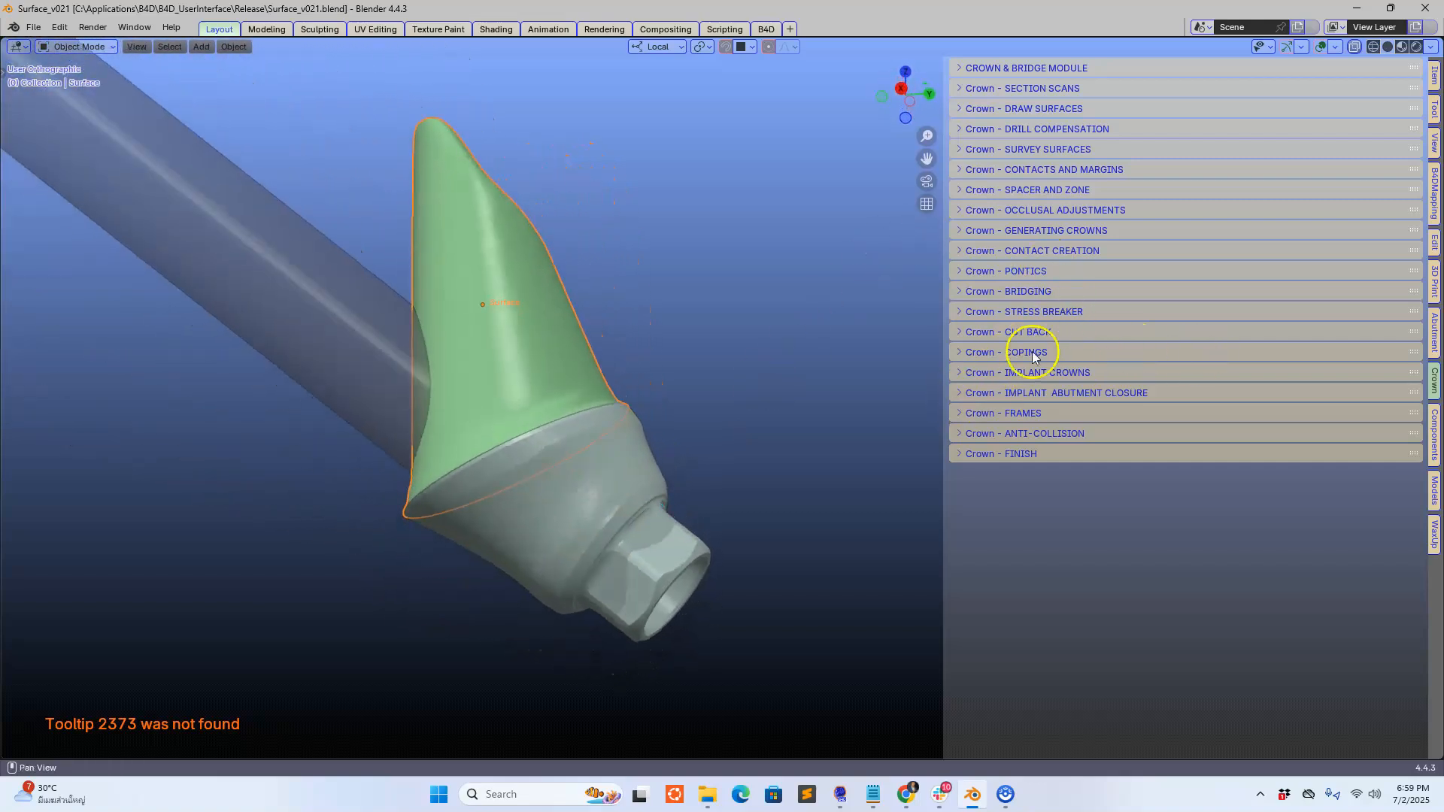
Accept a 1.2 mm minimum-thickness crown tube around the abutment and tilt the screw channel.
click(1026, 372)
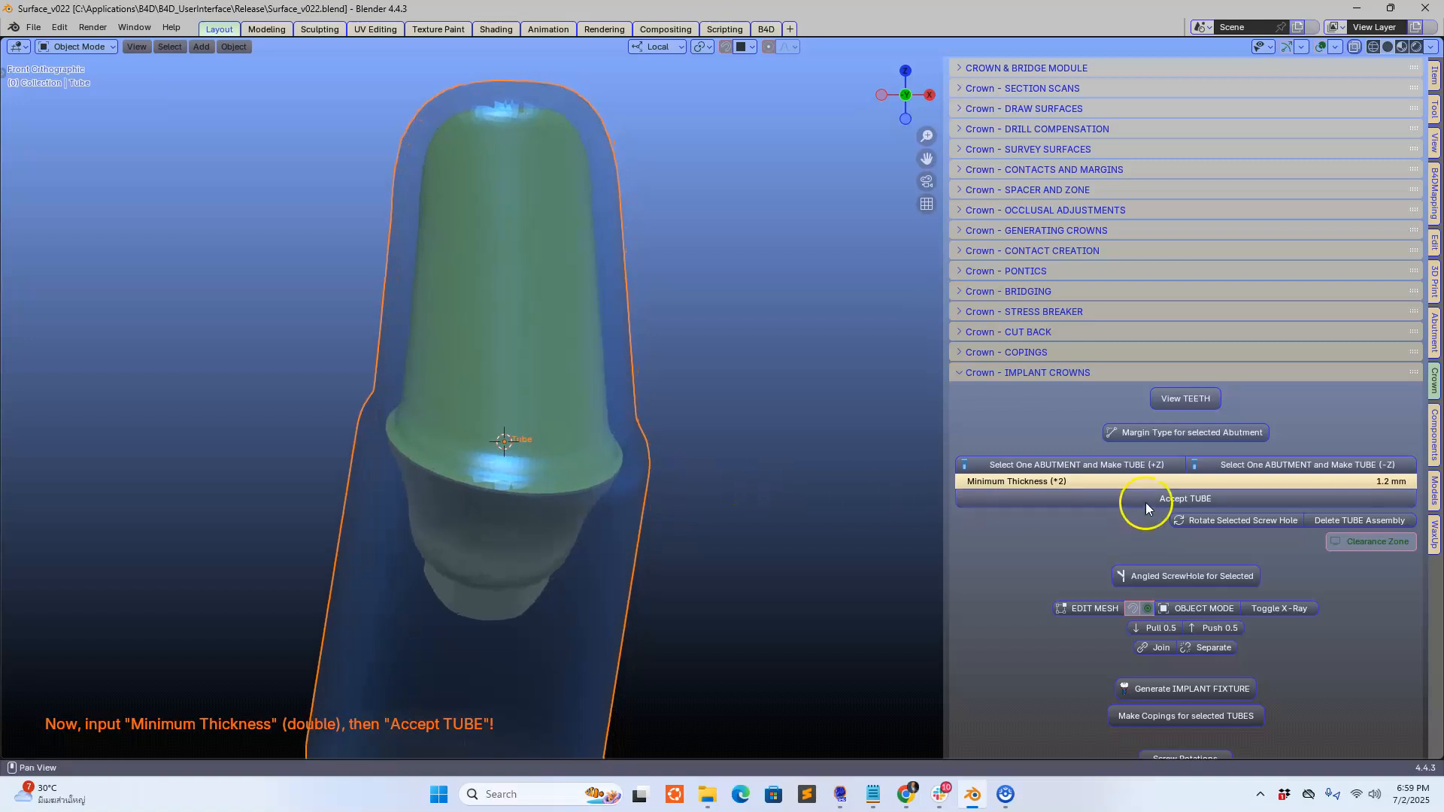
click(1185, 497)
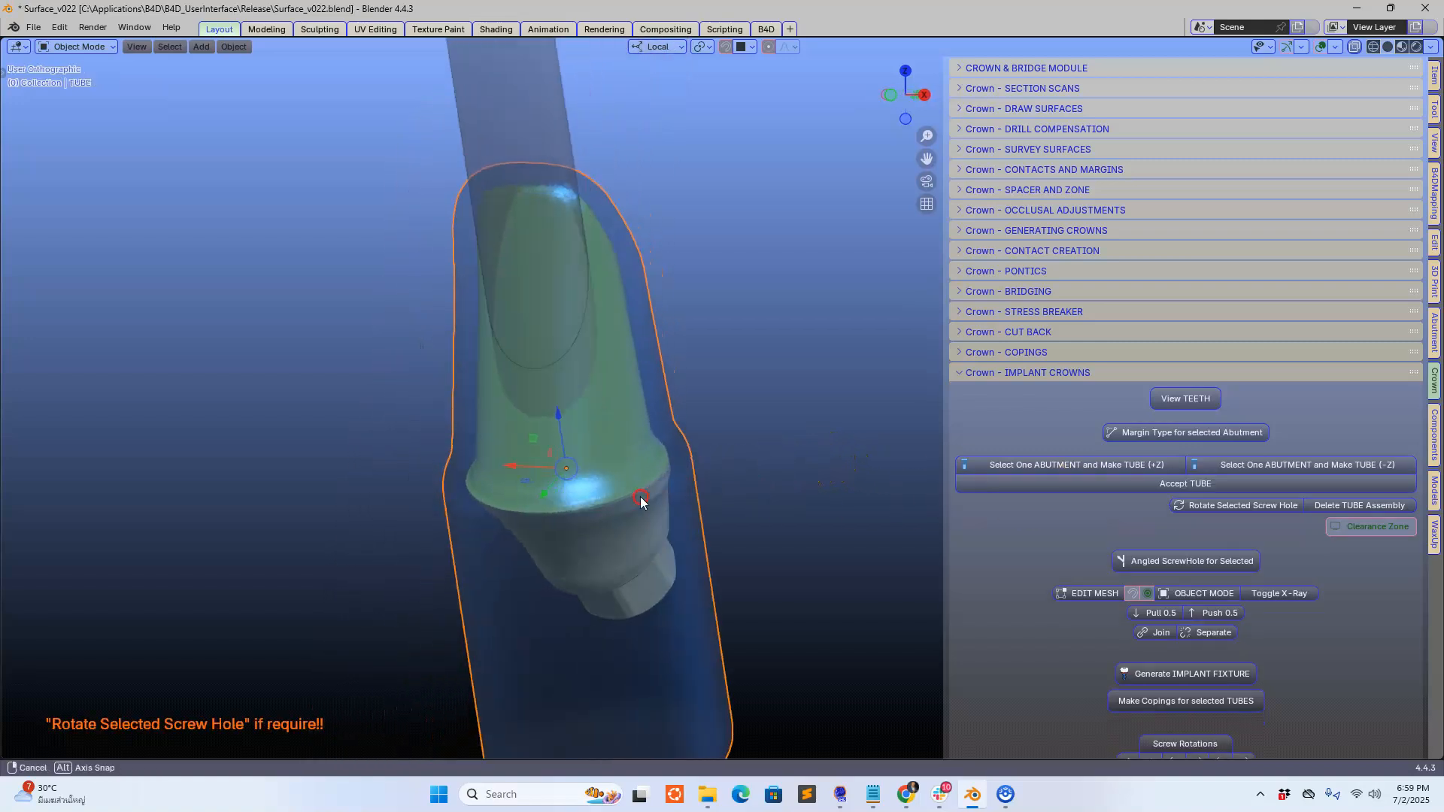
drag(642, 502, 682, 502)
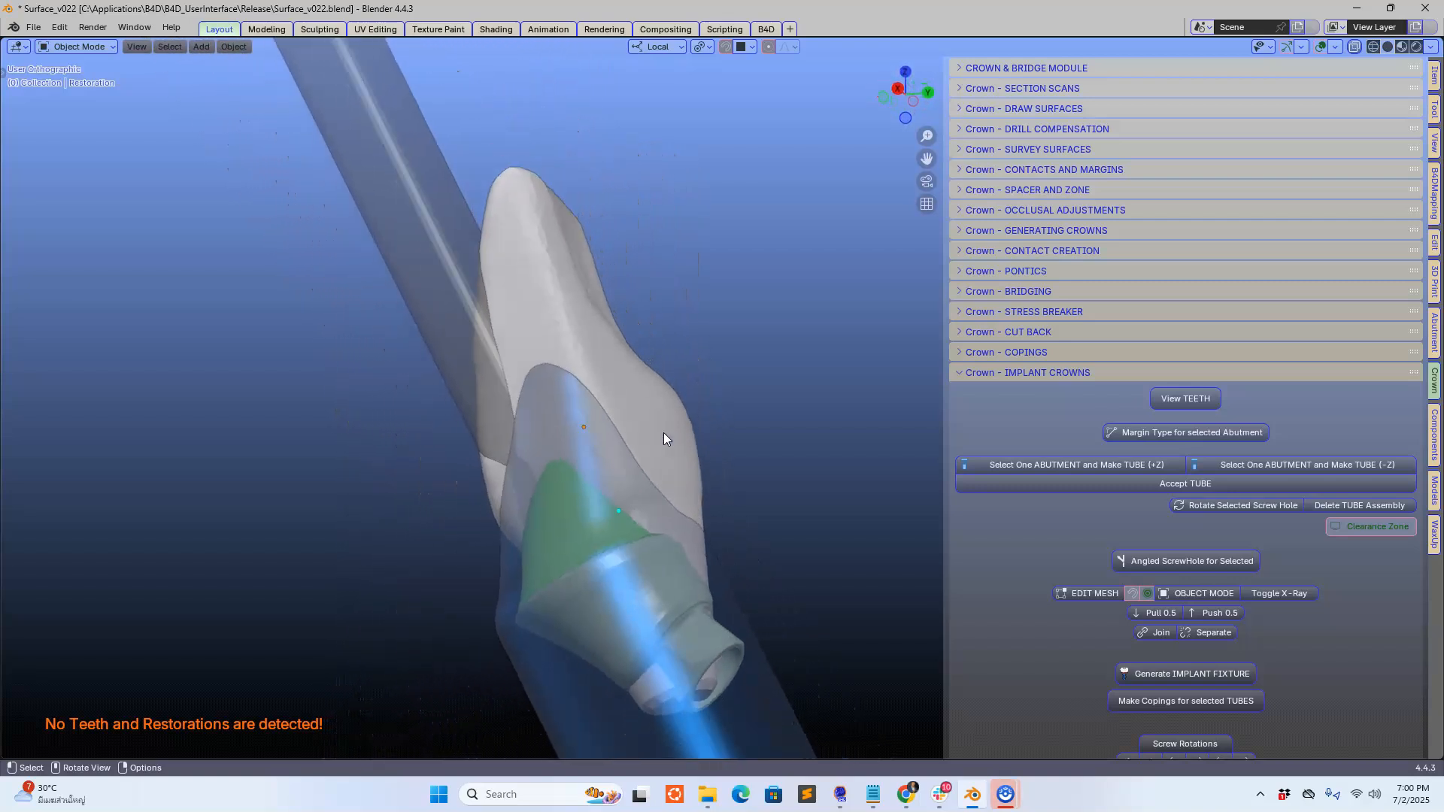
drag(663, 438, 711, 442)
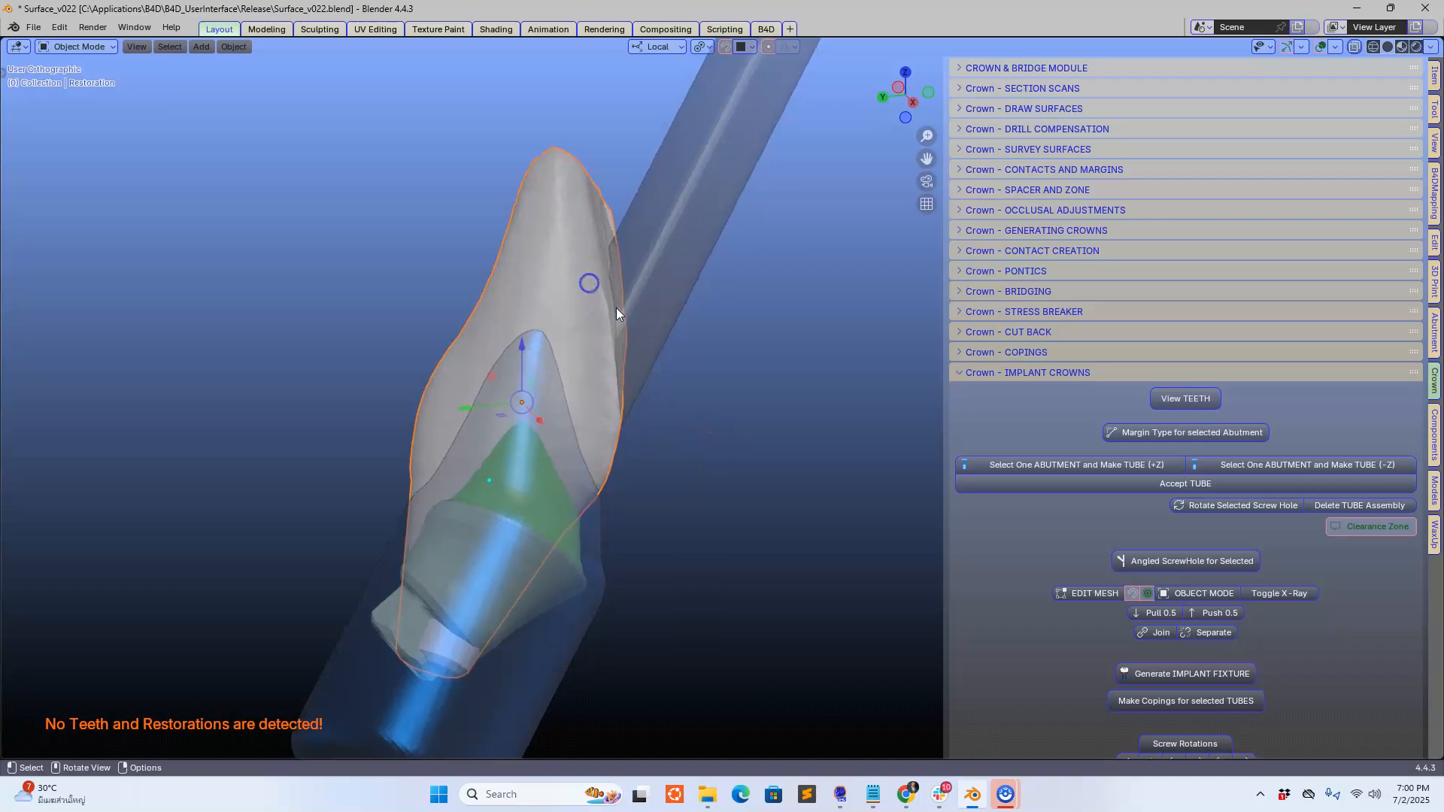
drag(617, 313, 659, 369)
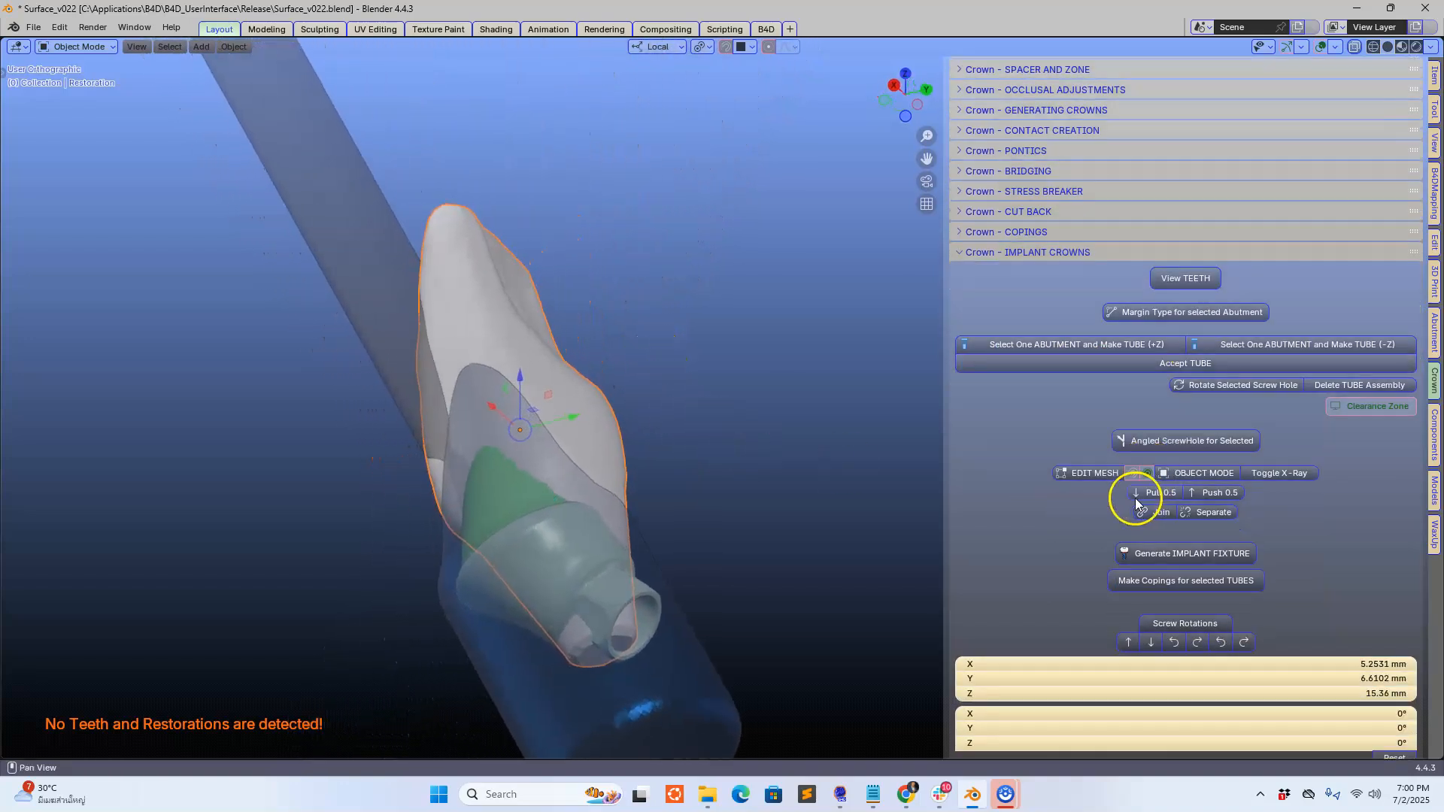
scroll(down, 3)
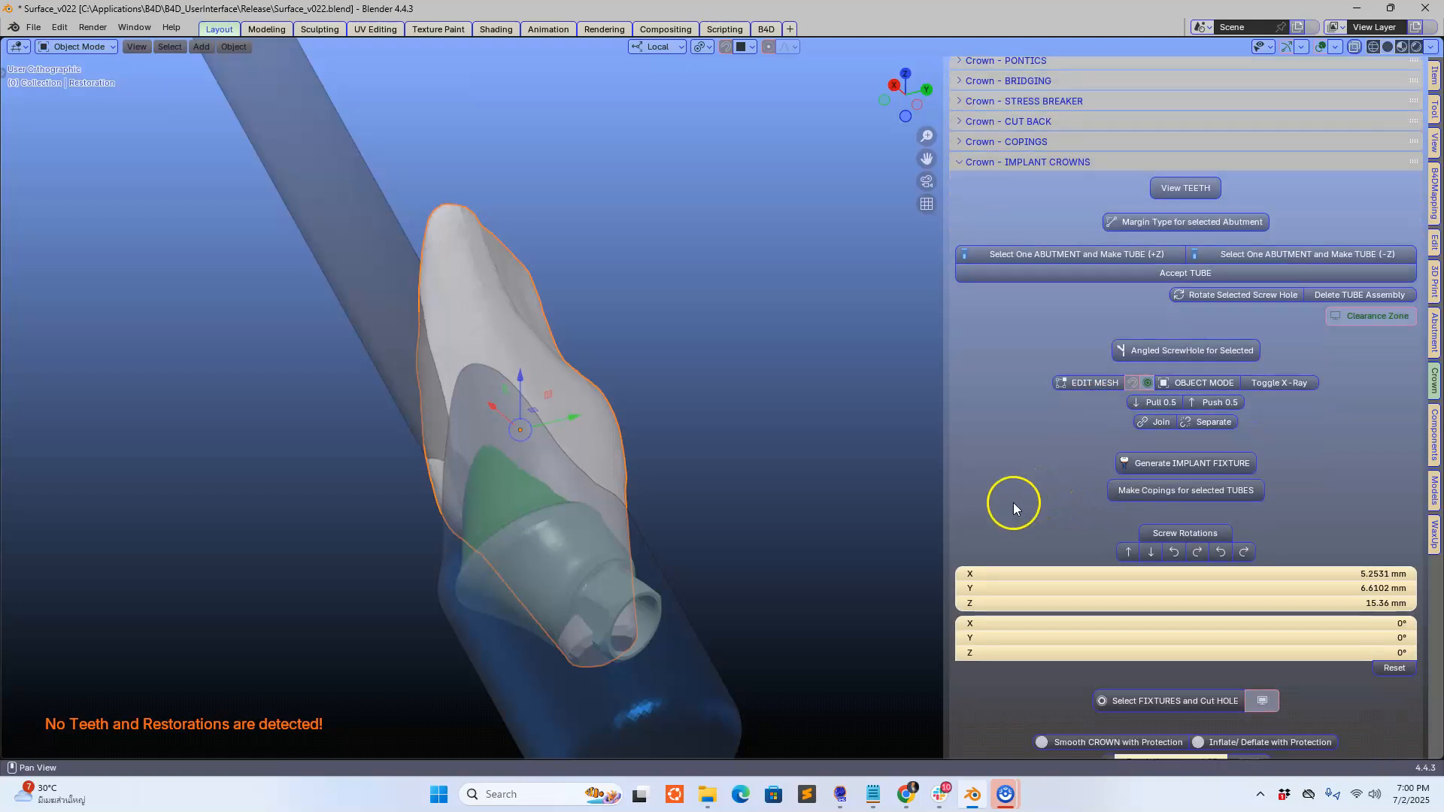
mouse_move(1043, 458)
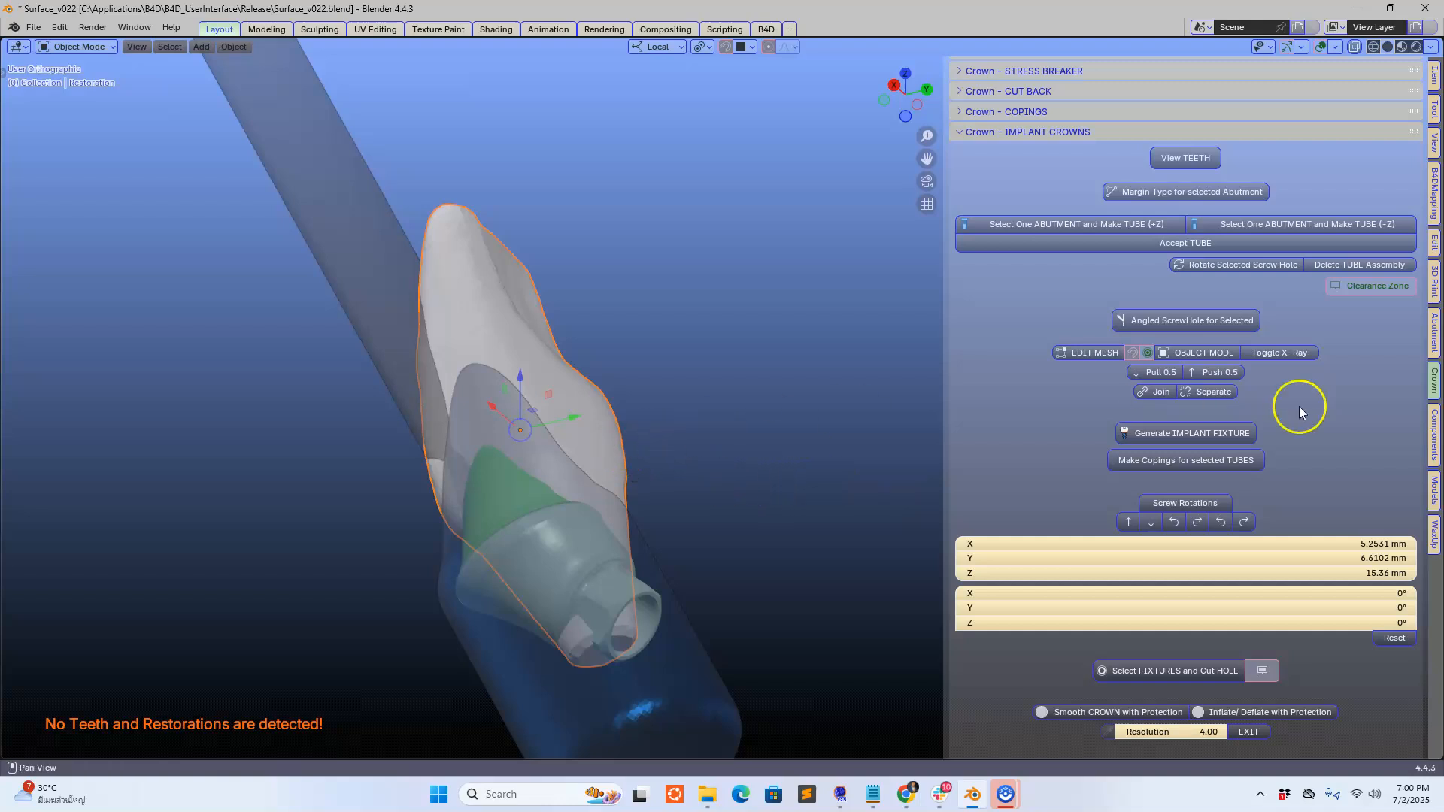
mouse_move(1185, 434)
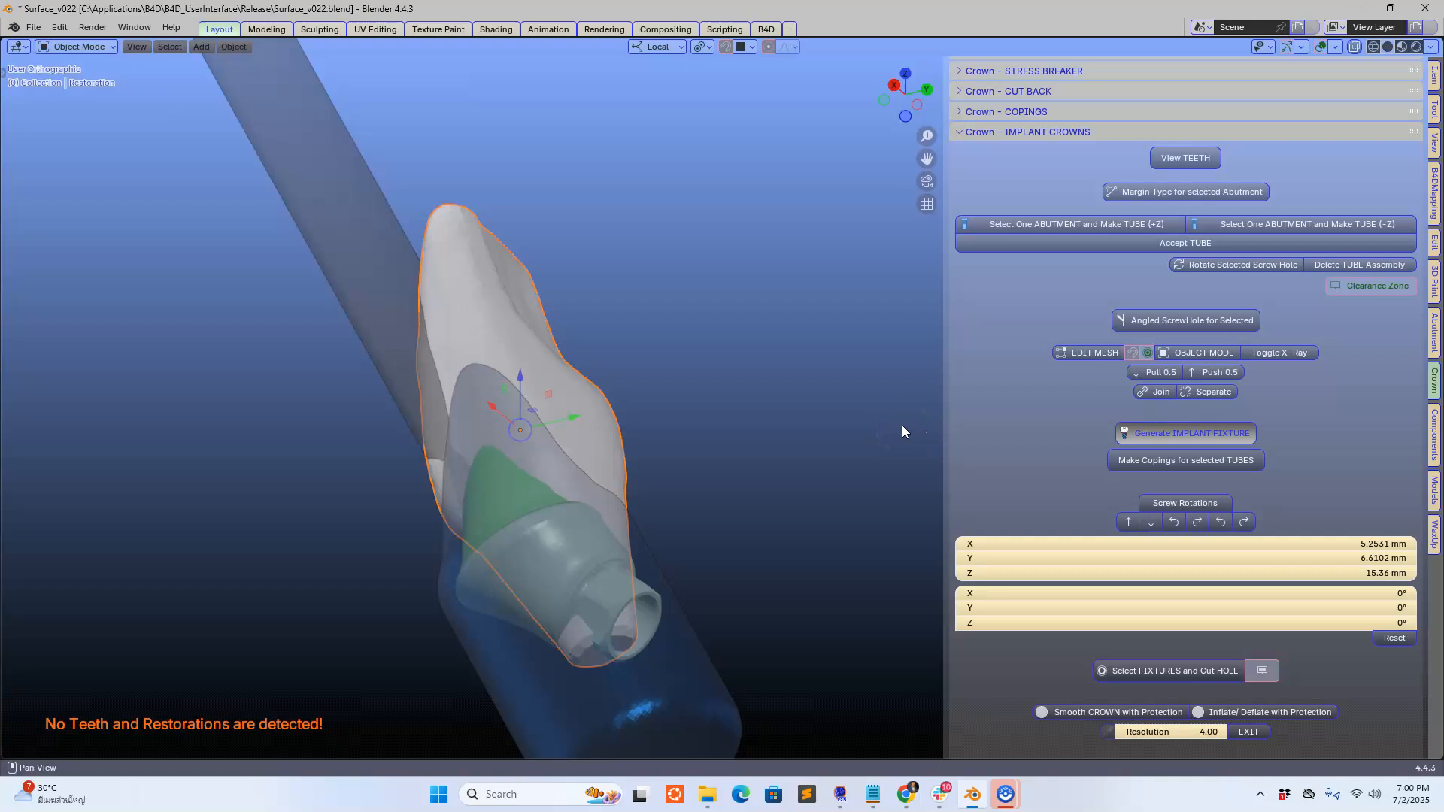
Generate the implant fixture and orbit to inspect the 2.7 × 2.7 × 25 mm screw tube.
click(1191, 433)
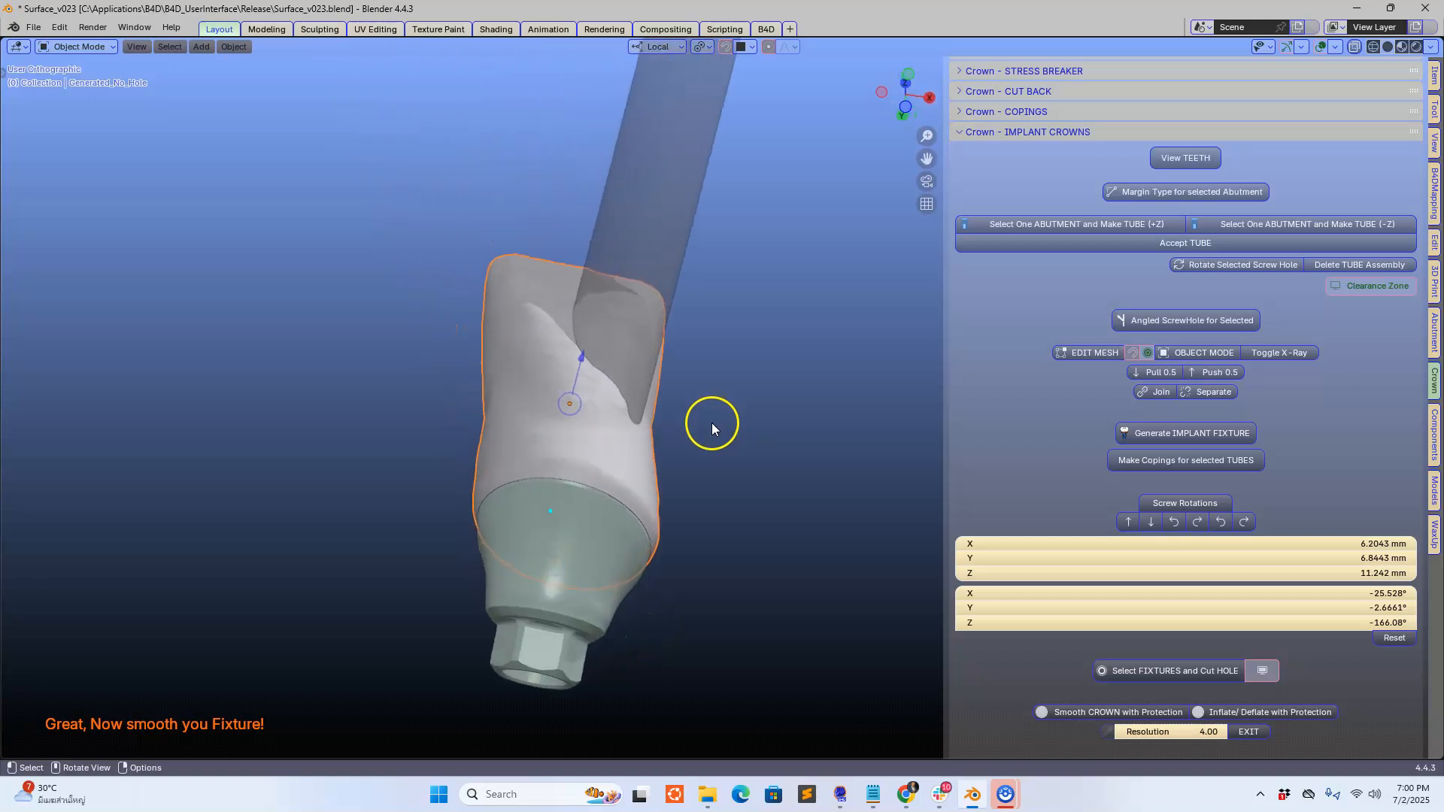
drag(712, 430, 713, 451)
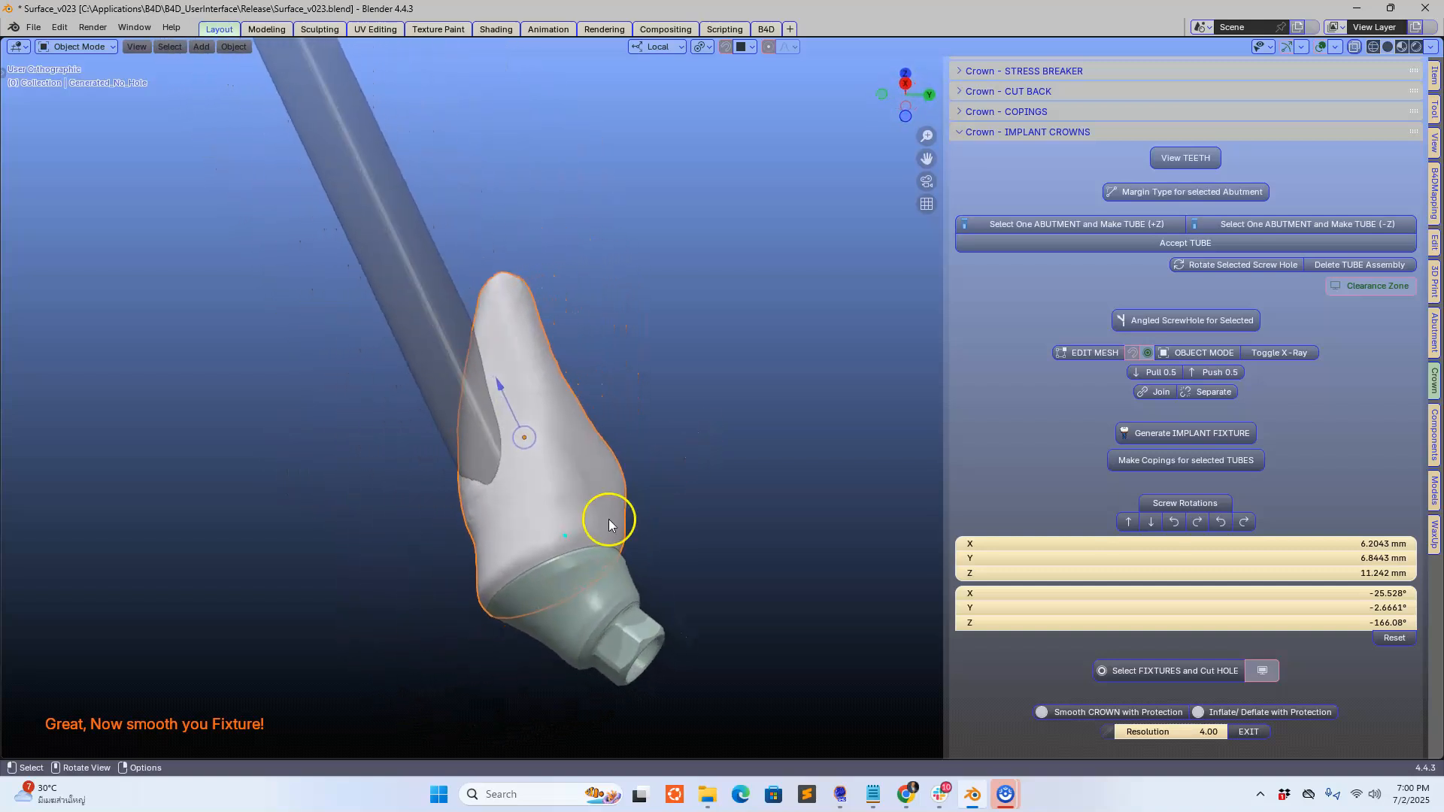
drag(608, 525, 633, 543)
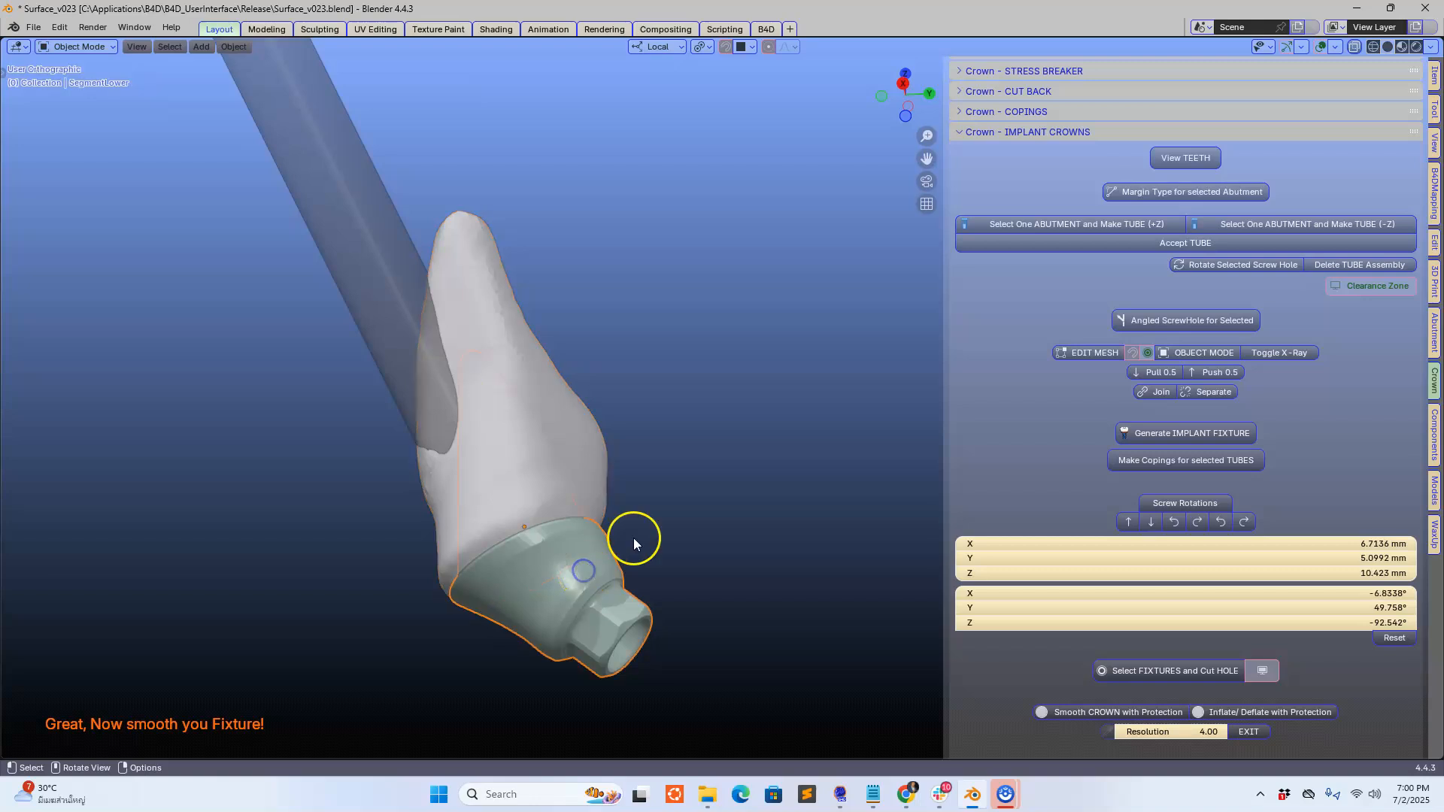
key(h)
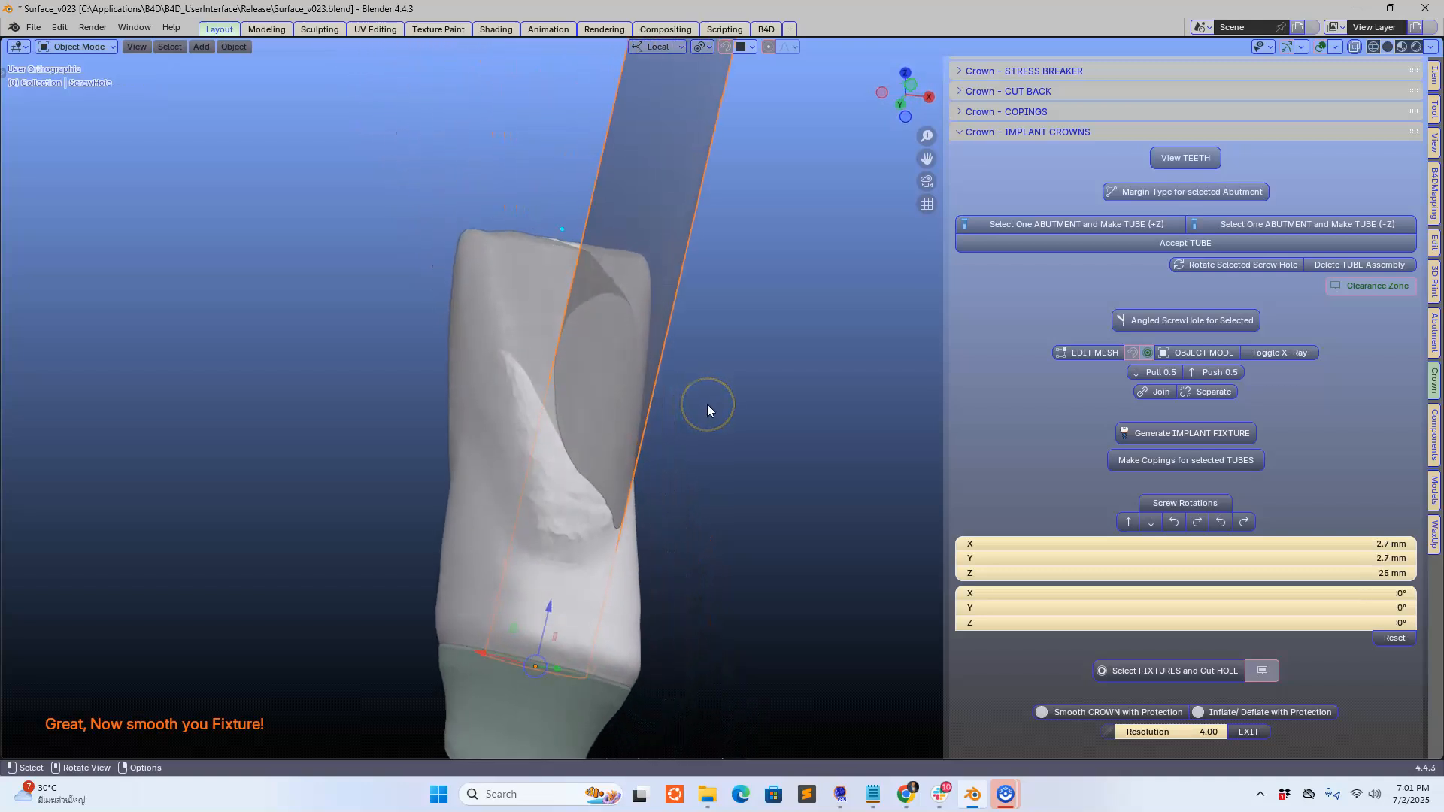
drag(707, 410, 740, 373)
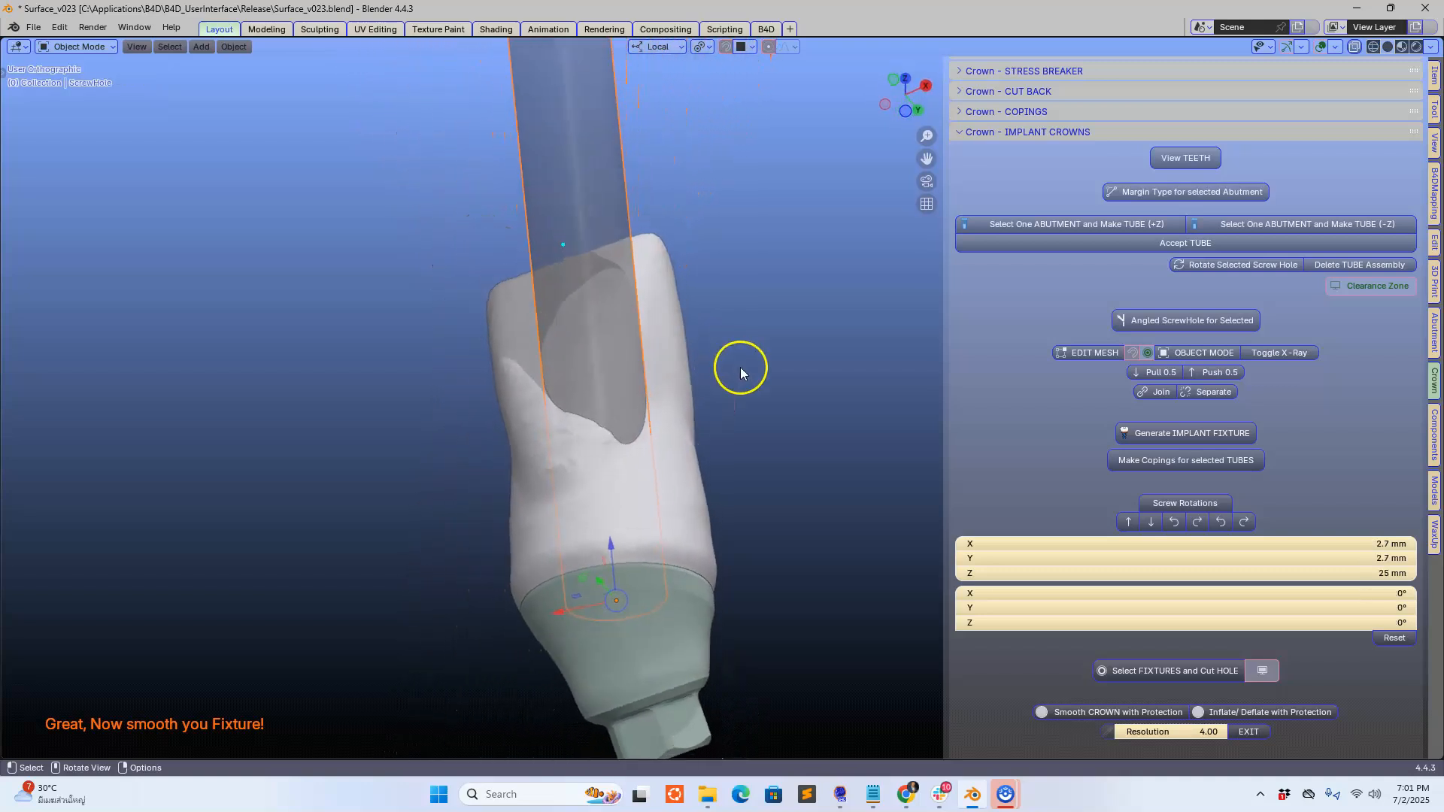
drag(741, 373, 725, 408)
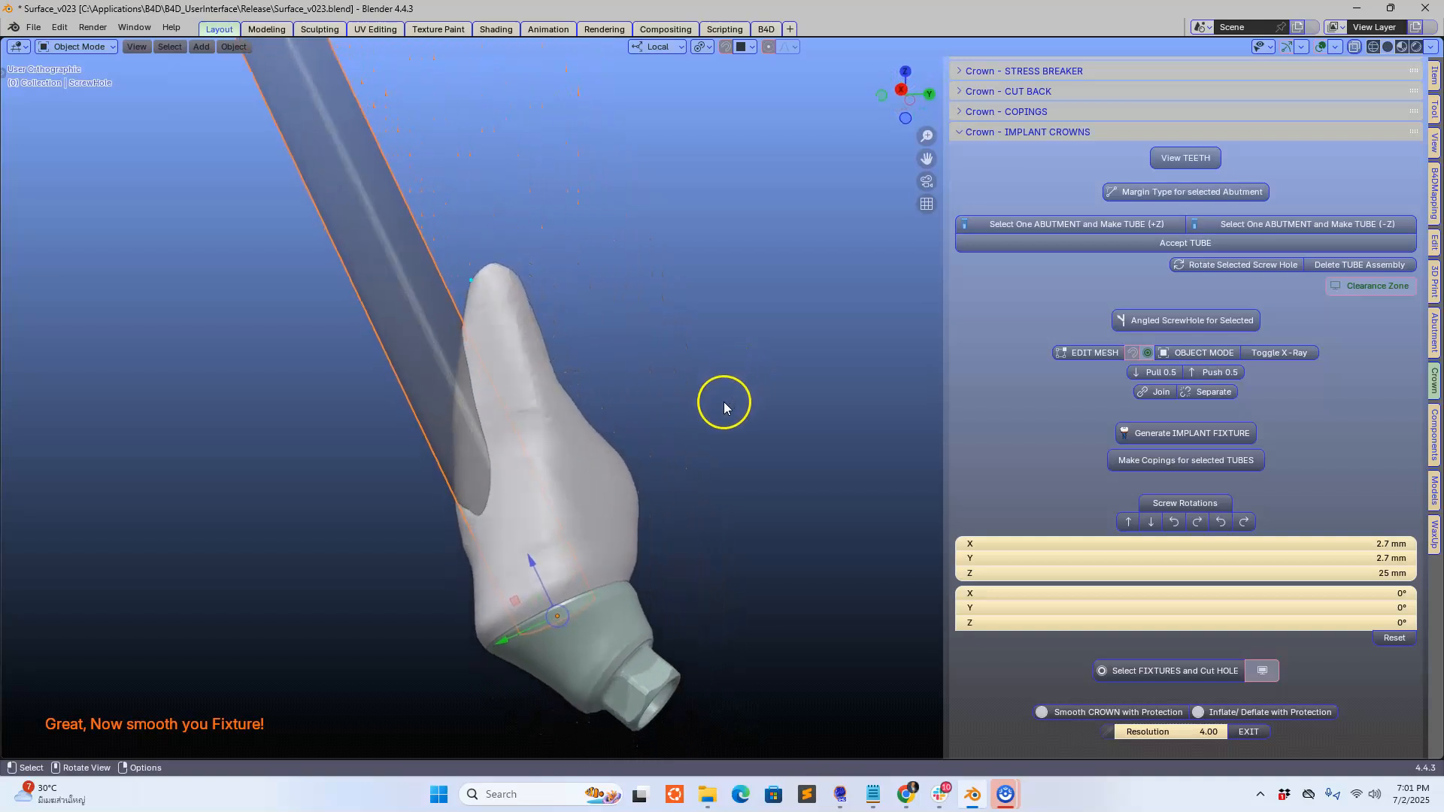
drag(722, 407, 606, 440)
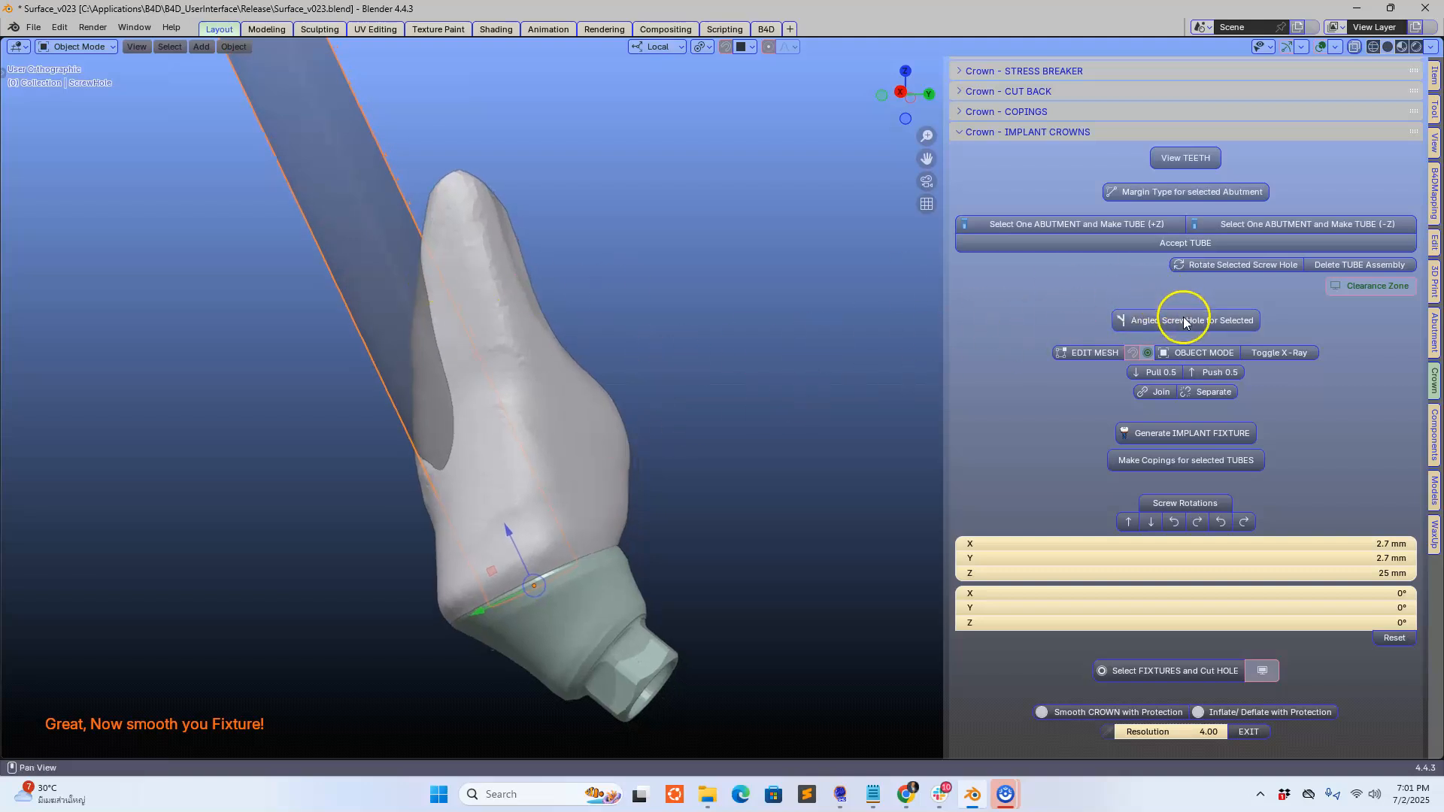
Make the screw hole angled and rotate the tube about Z to about -91°.
click(1185, 320)
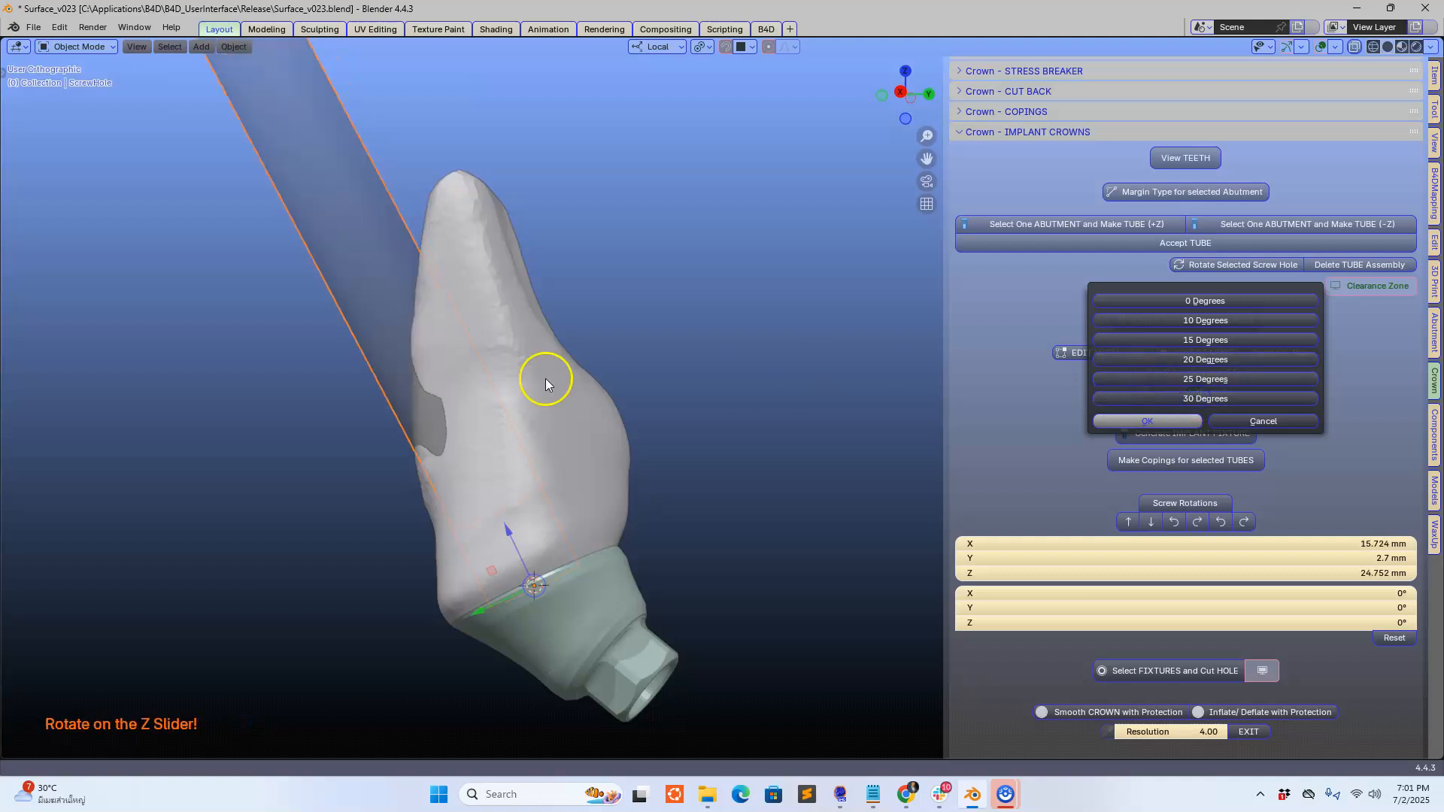
click(1145, 421)
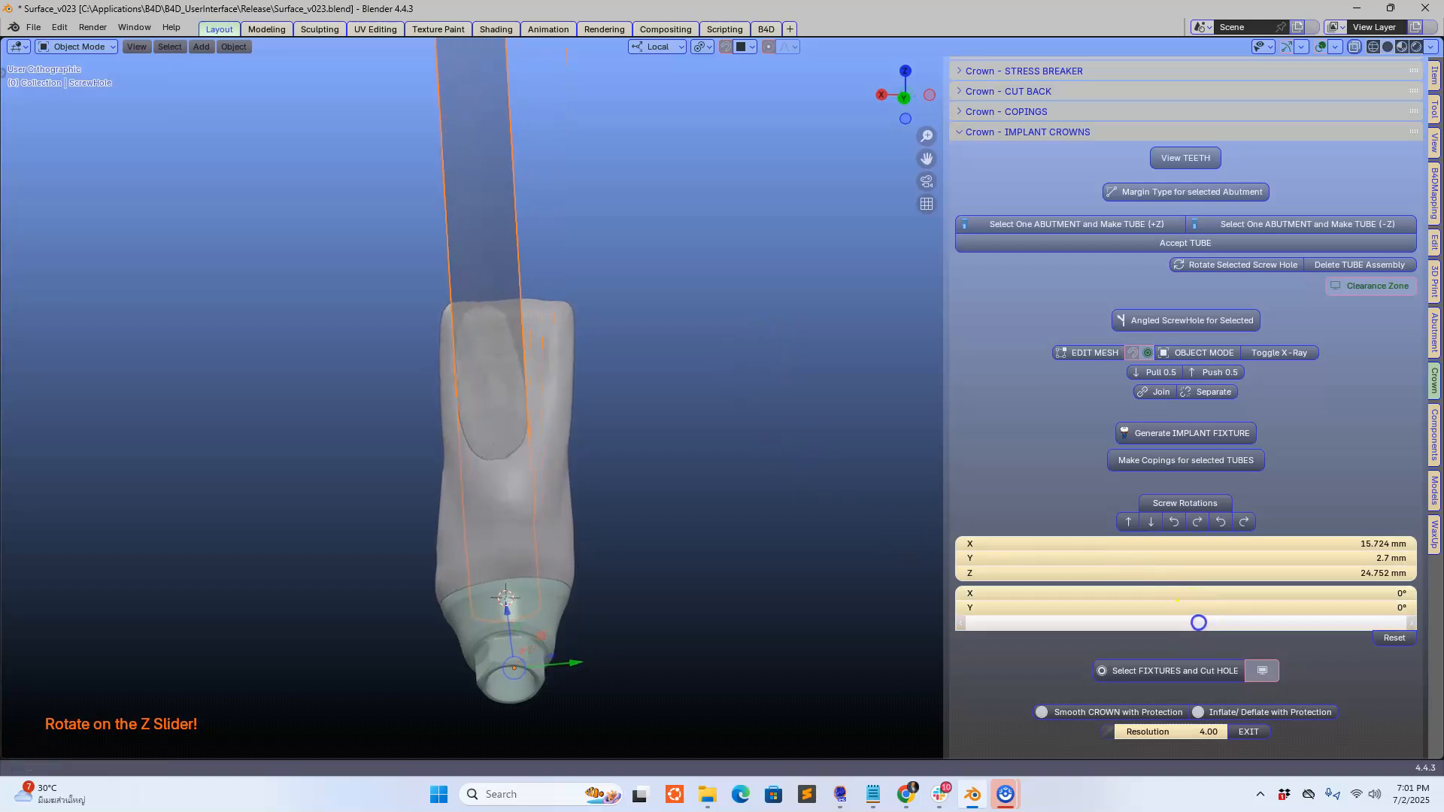
drag(1198, 623, 1213, 616)
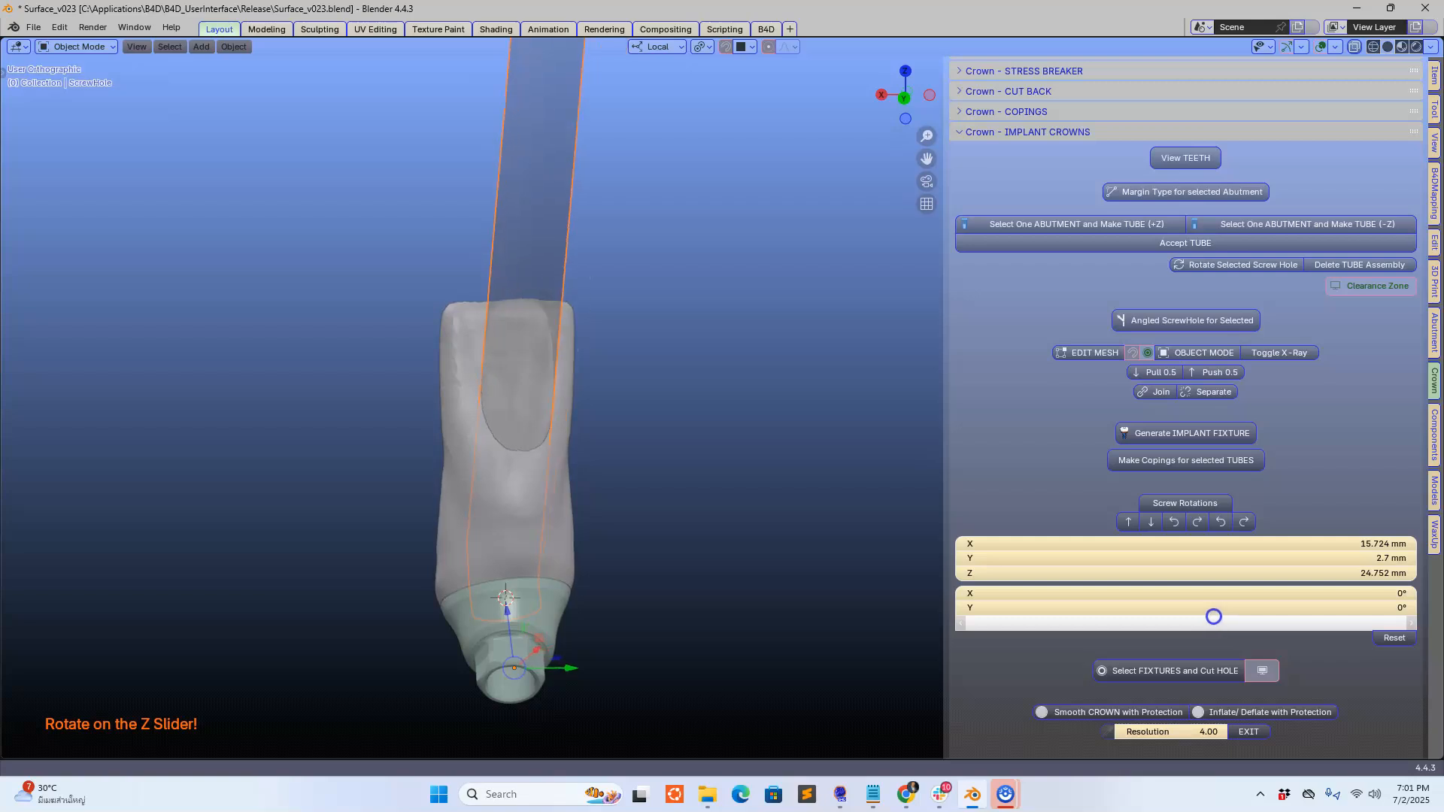
drag(1214, 622, 1214, 623)
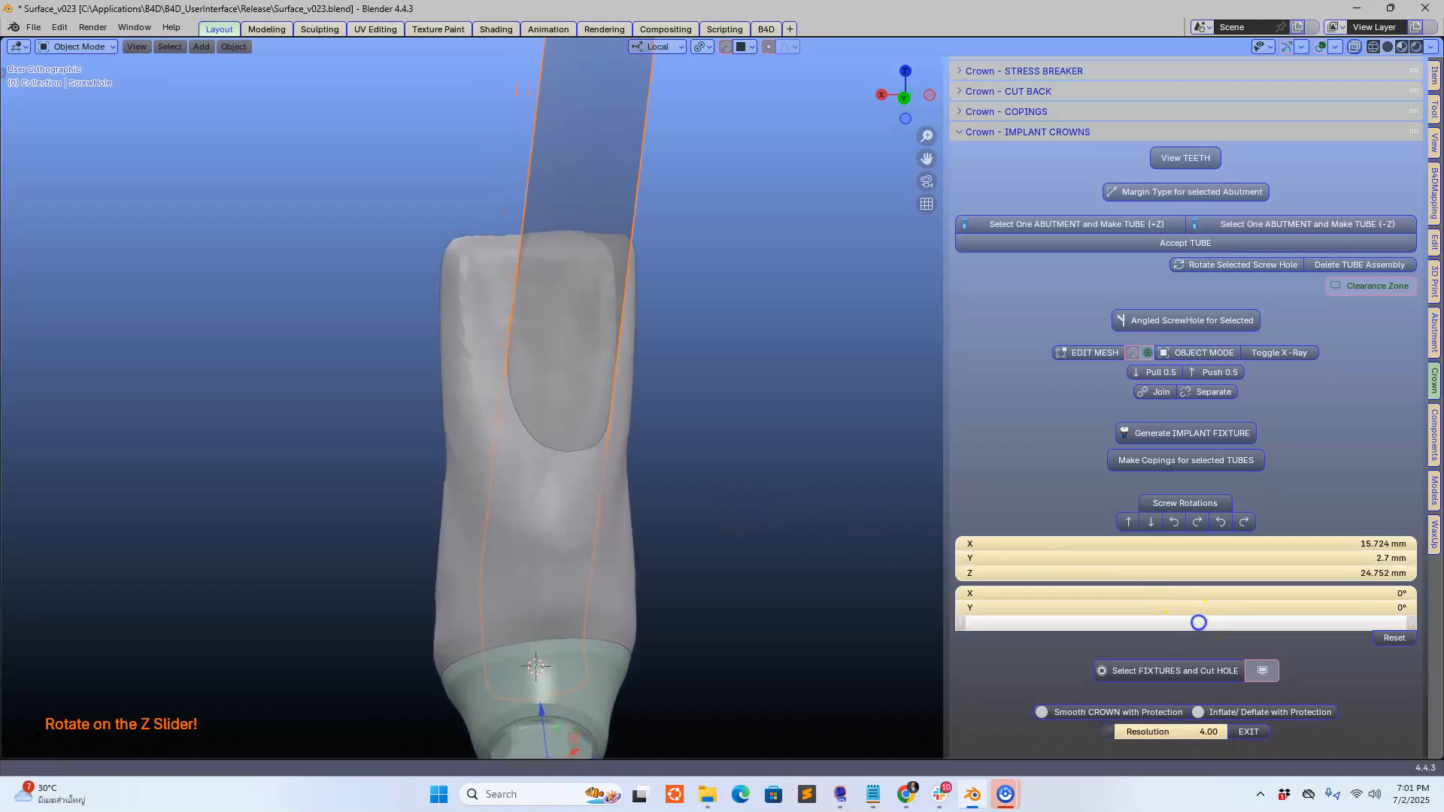
drag(1199, 622, 1190, 620)
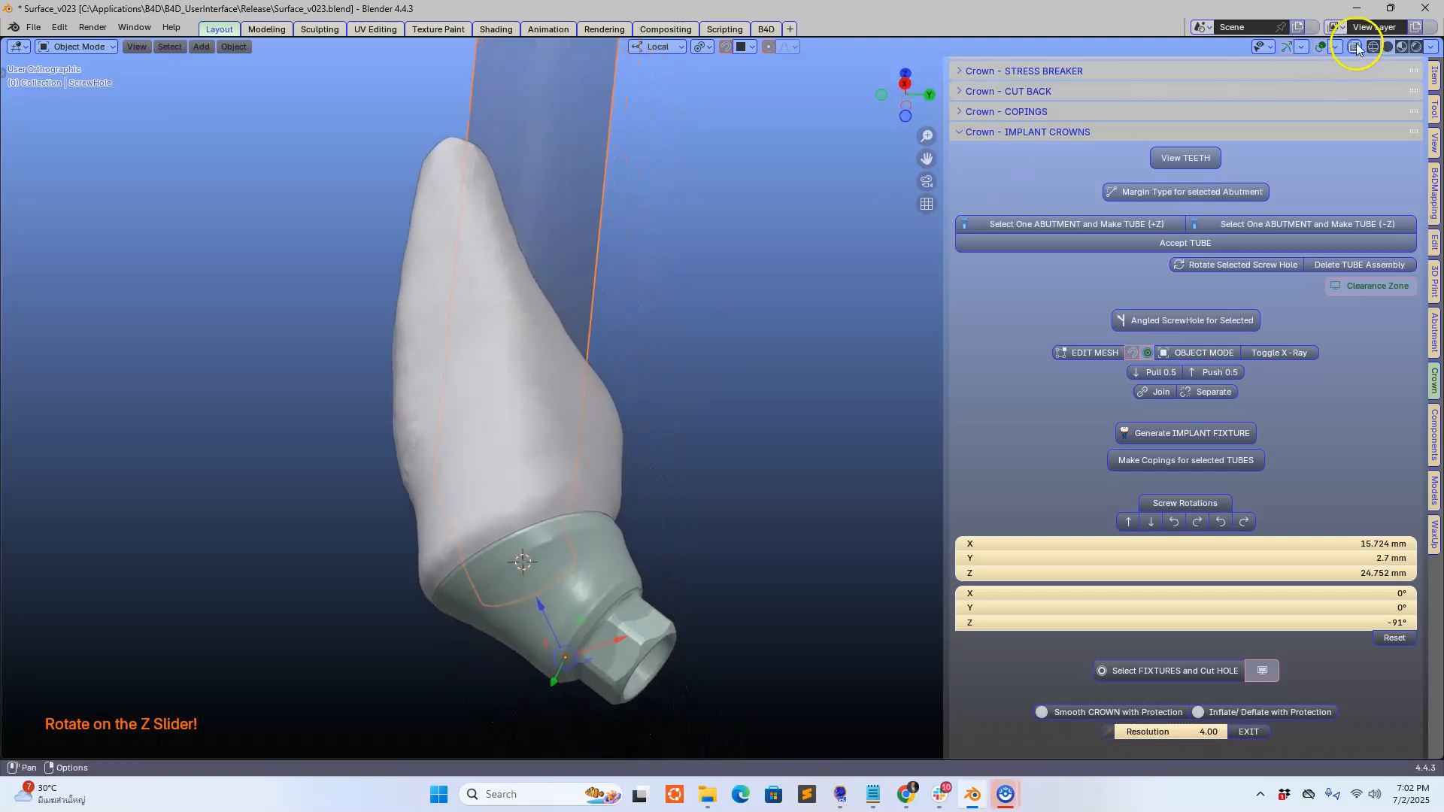
drag(525, 368, 778, 354)
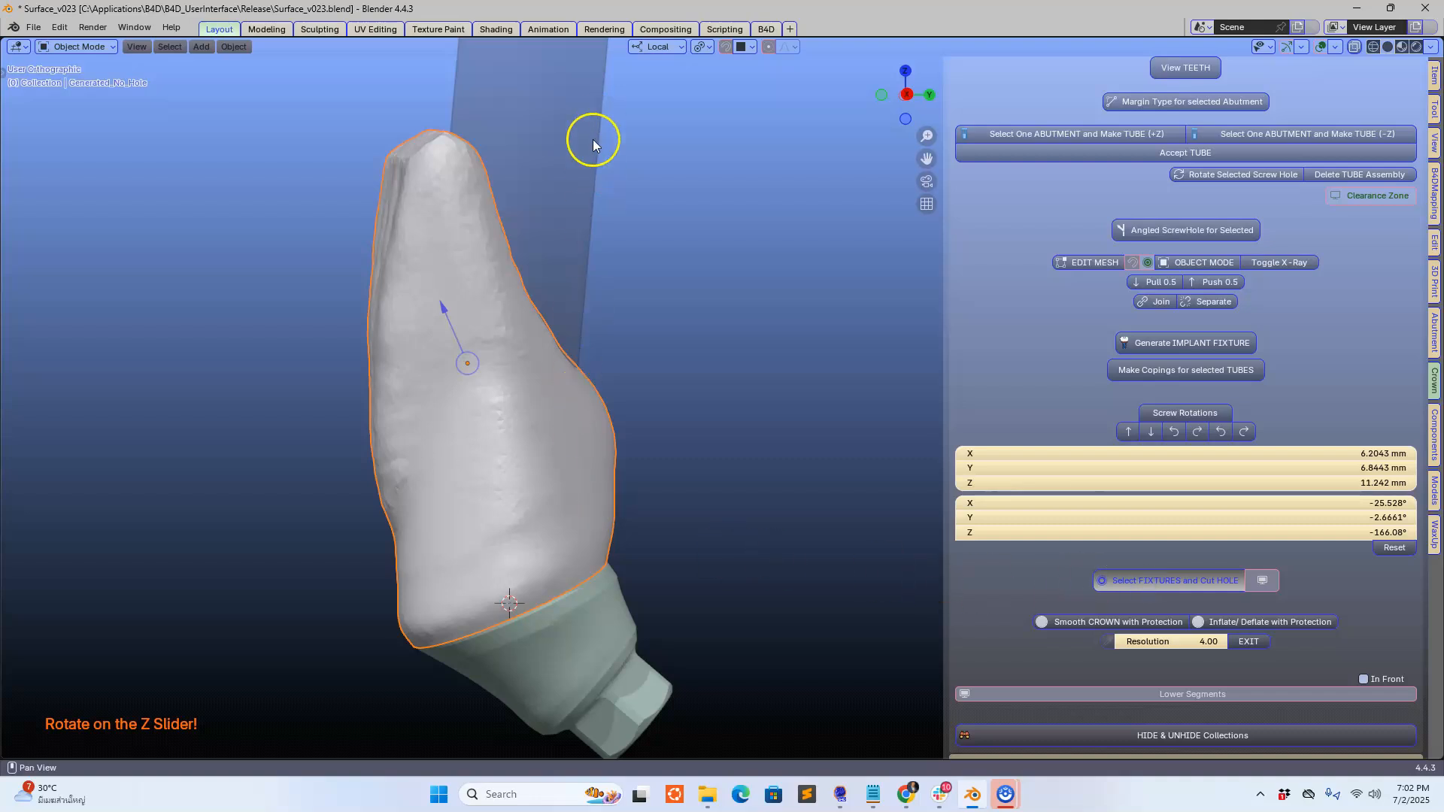
mouse_move(616, 381)
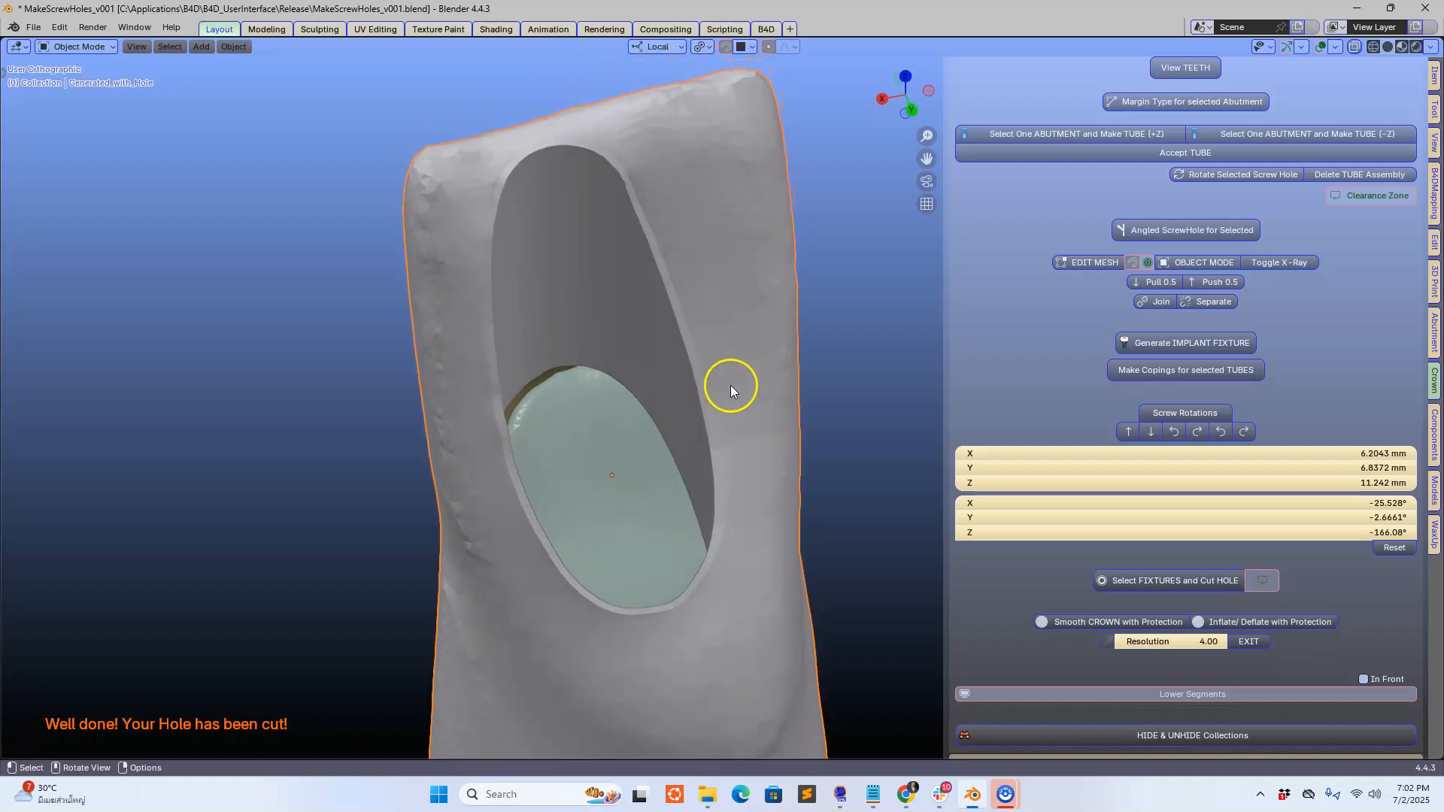
Hide the abutment and inspect the crown's mesh around the cut screw hole.
click(1092, 262)
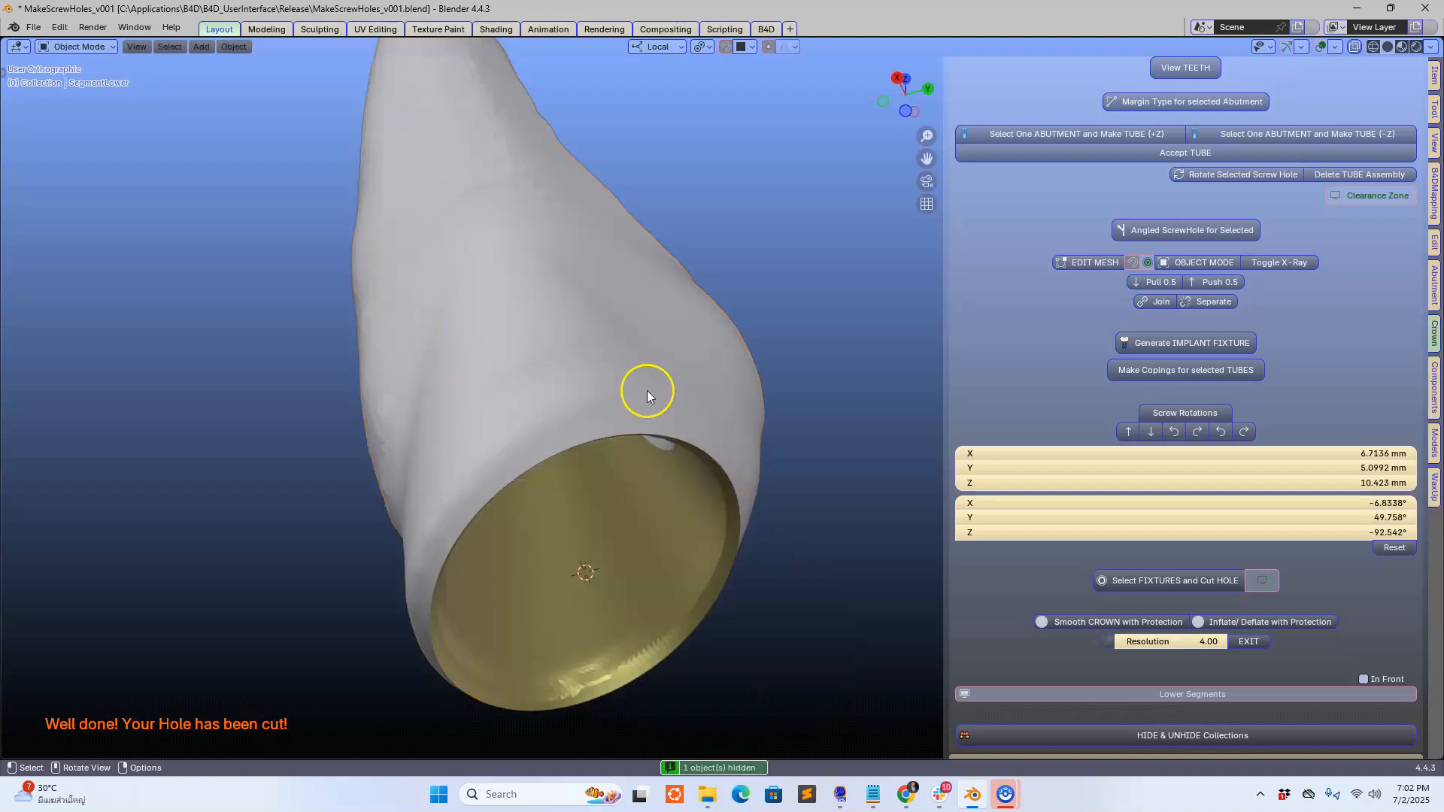
click(1089, 263)
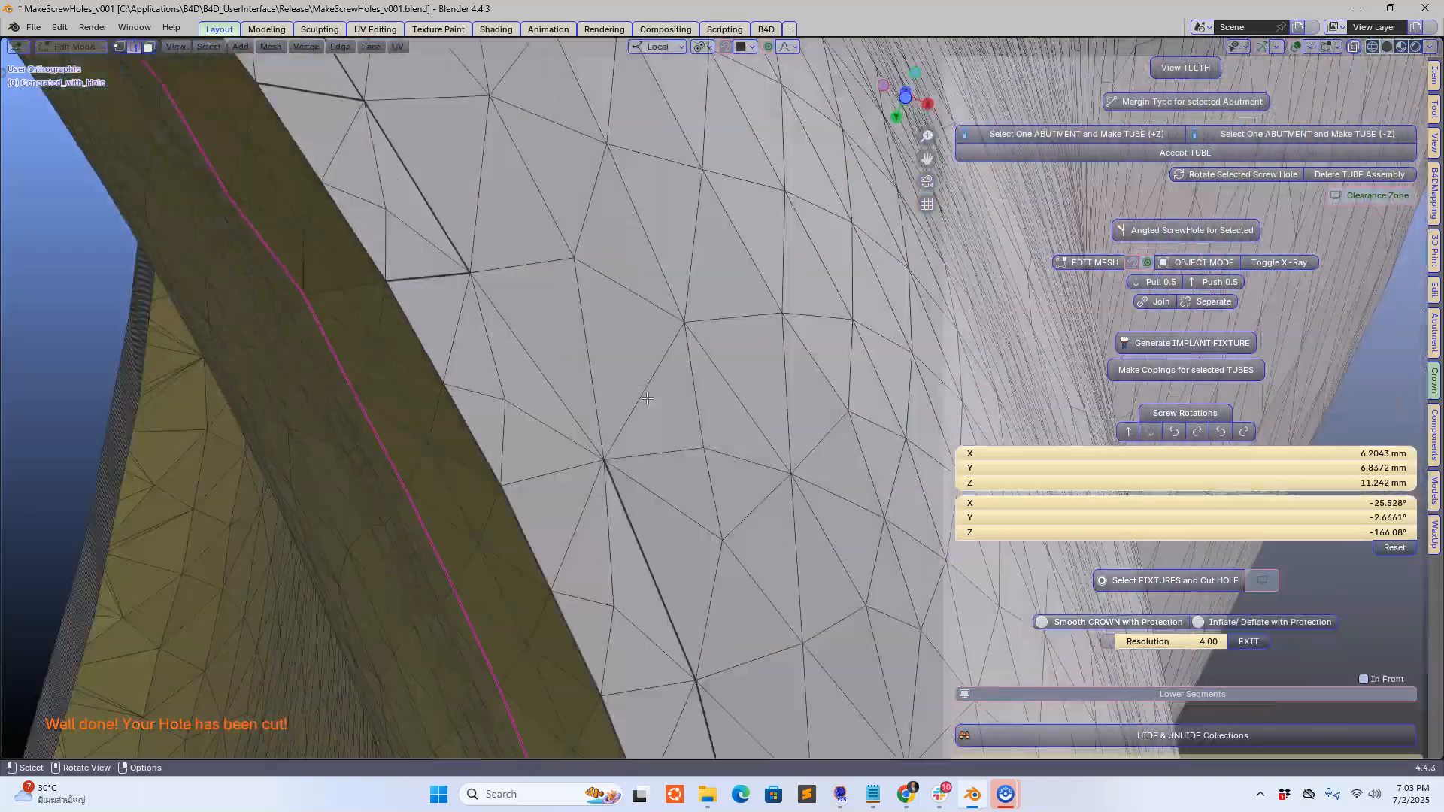
scroll(down, 3)
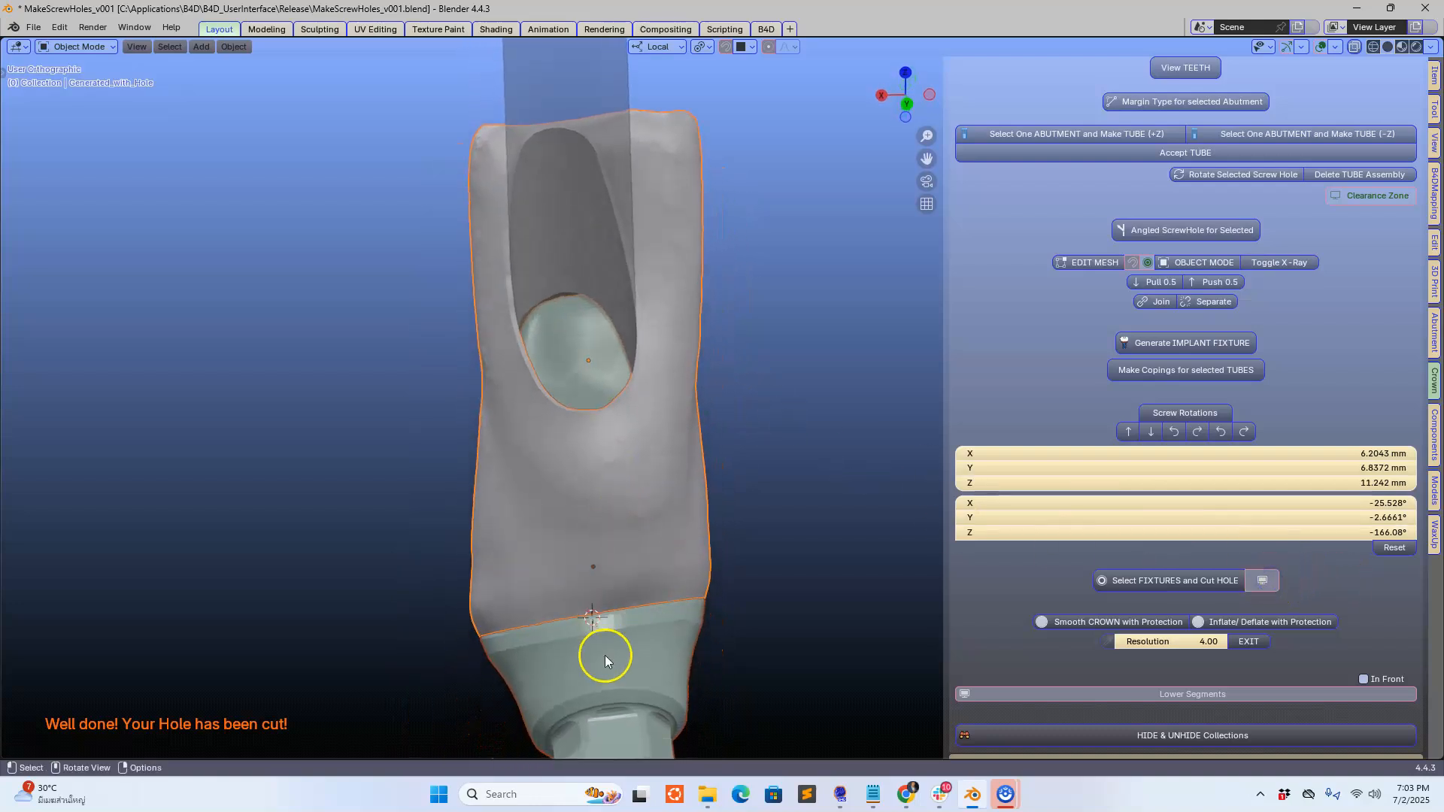
Orbit to look into the screw hole and around the crown and abutment.
drag(607, 658, 780, 526)
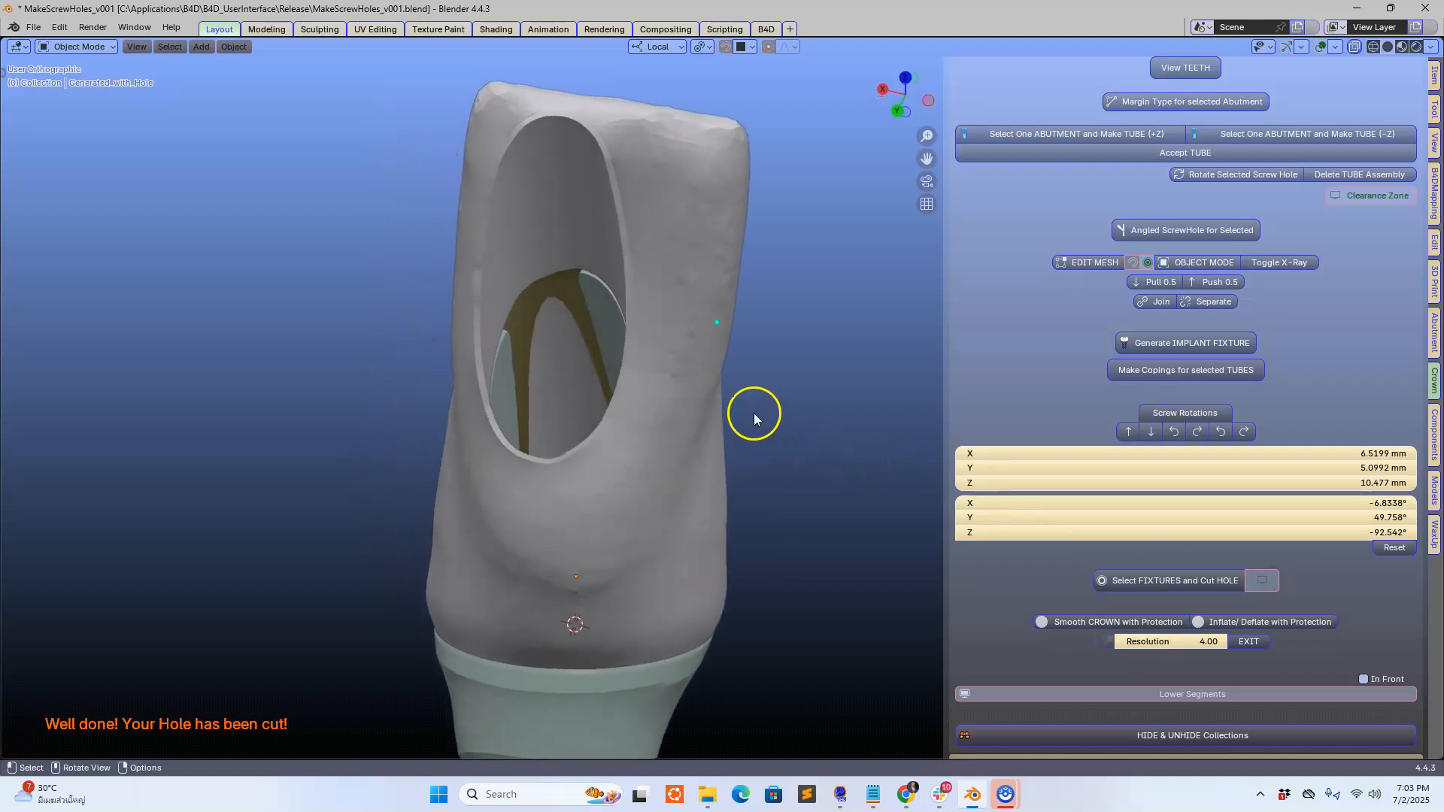
drag(755, 419, 735, 369)
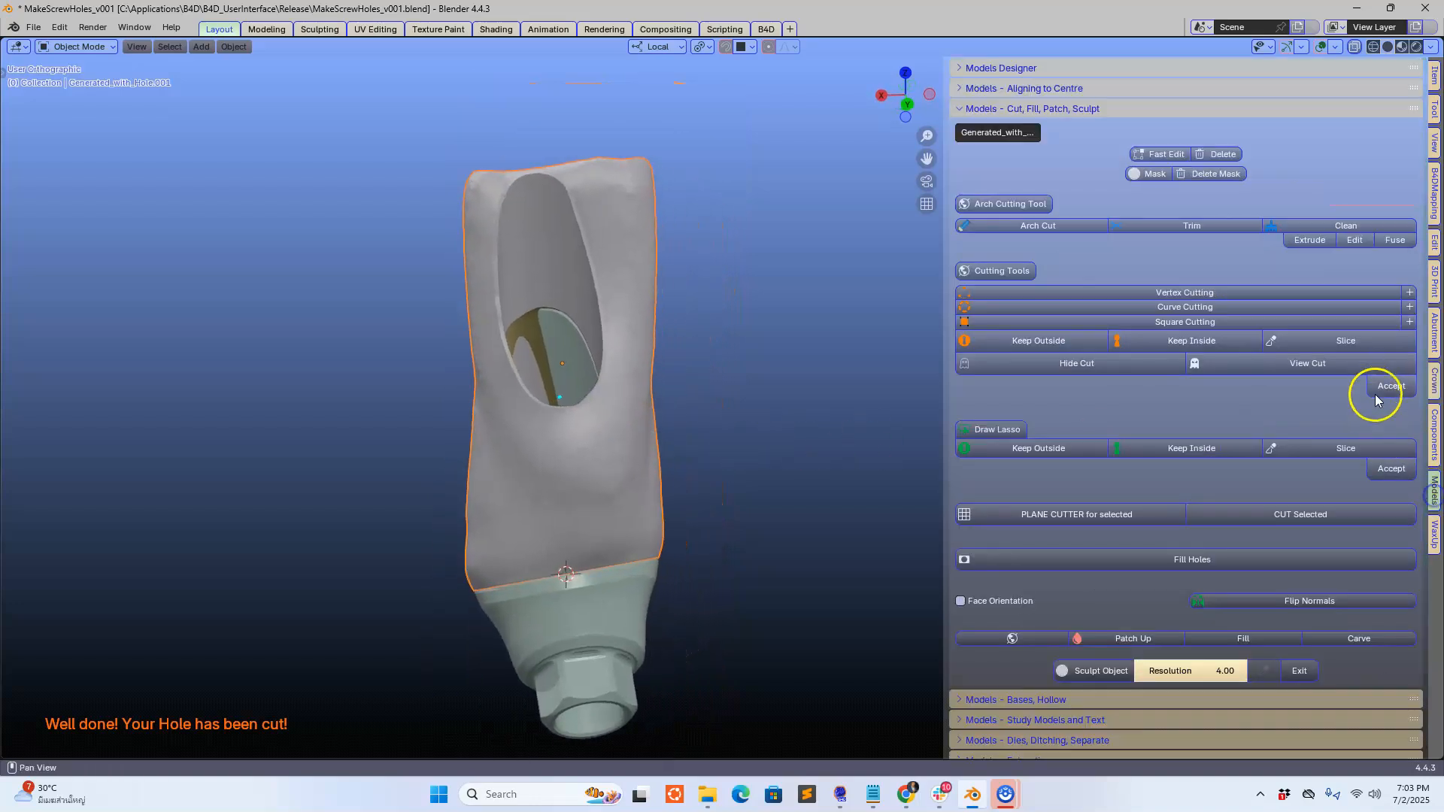
Open the Aligning to Centre tools and lift the holed crown above the abutment.
click(958, 88)
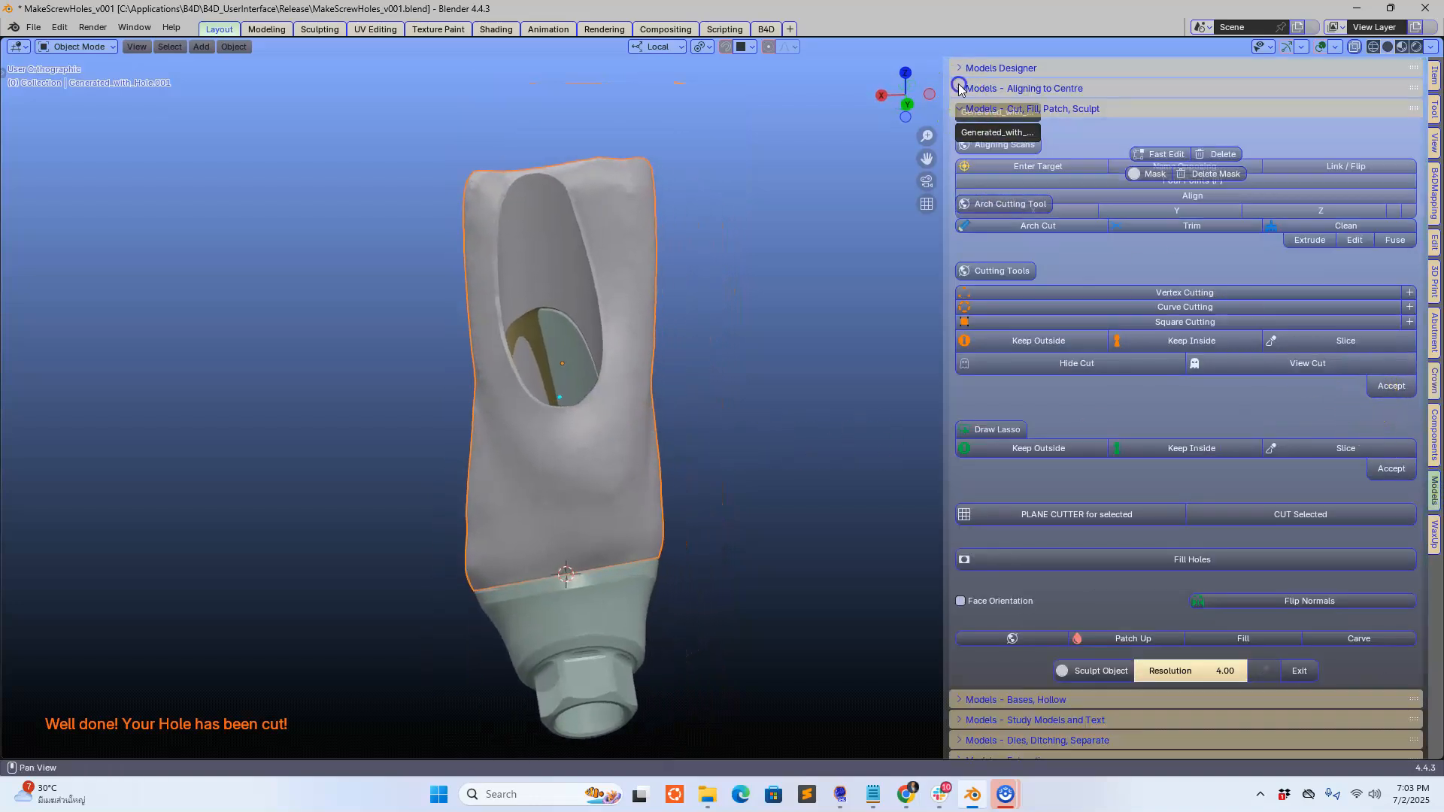
click(958, 88)
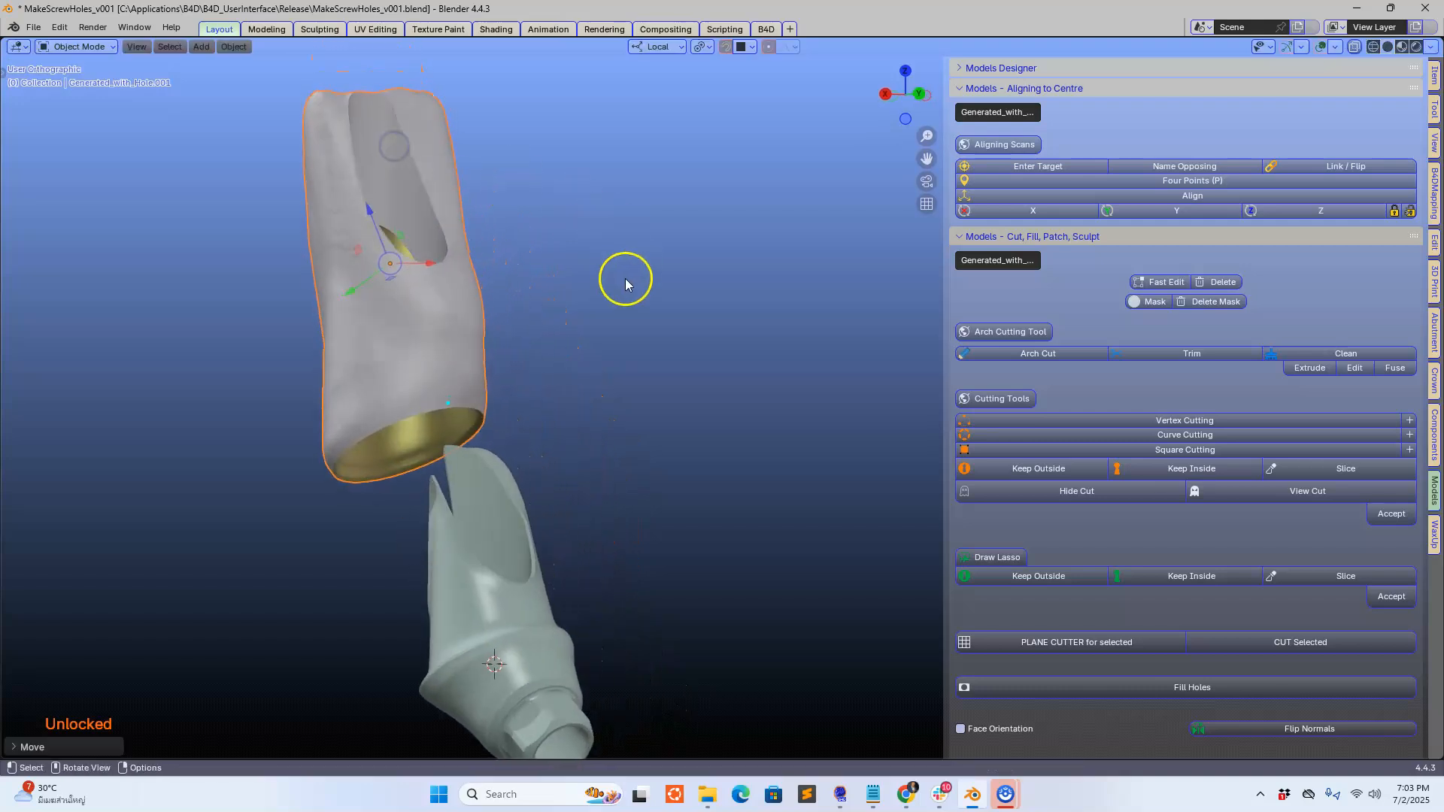
drag(626, 283, 415, 566)
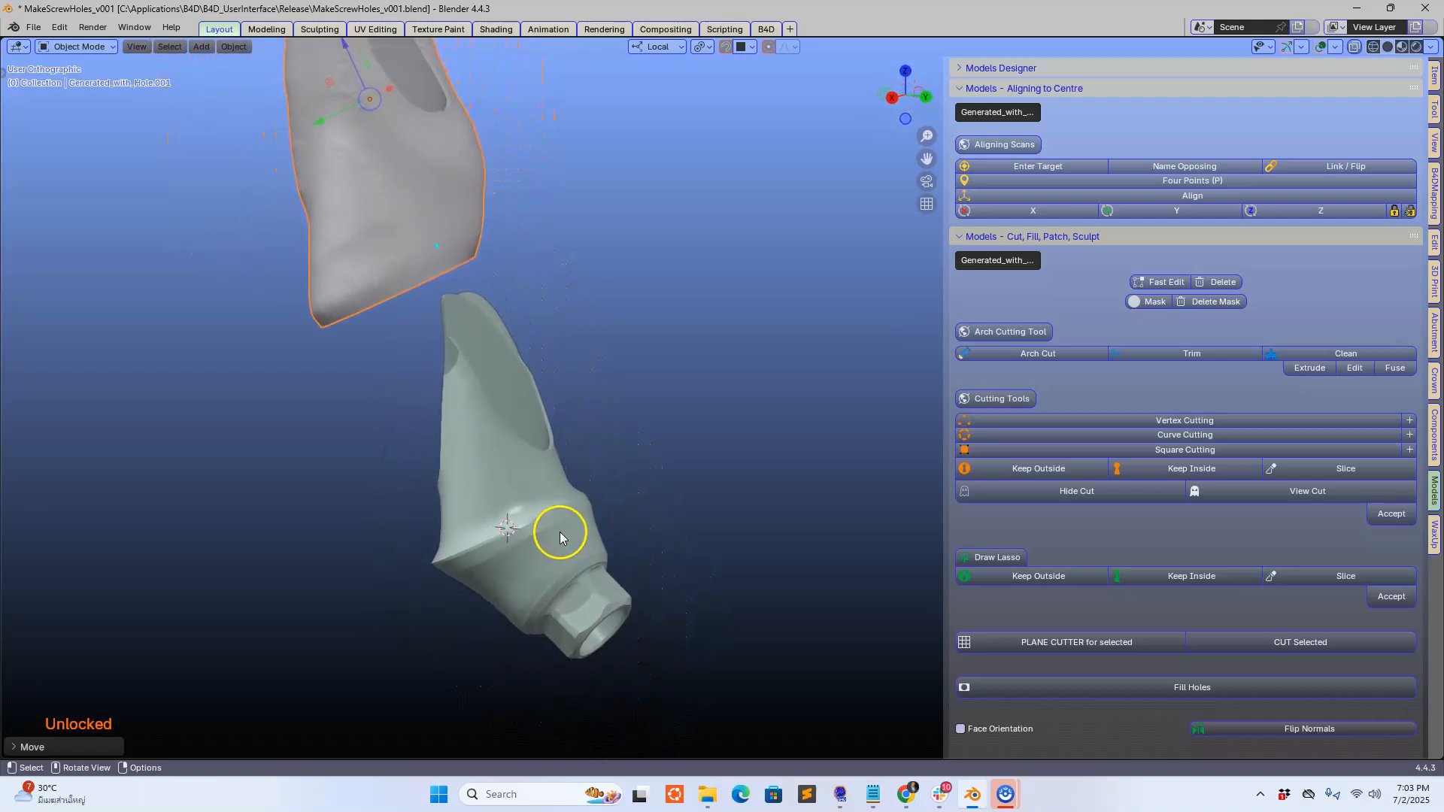
drag(562, 539, 644, 484)
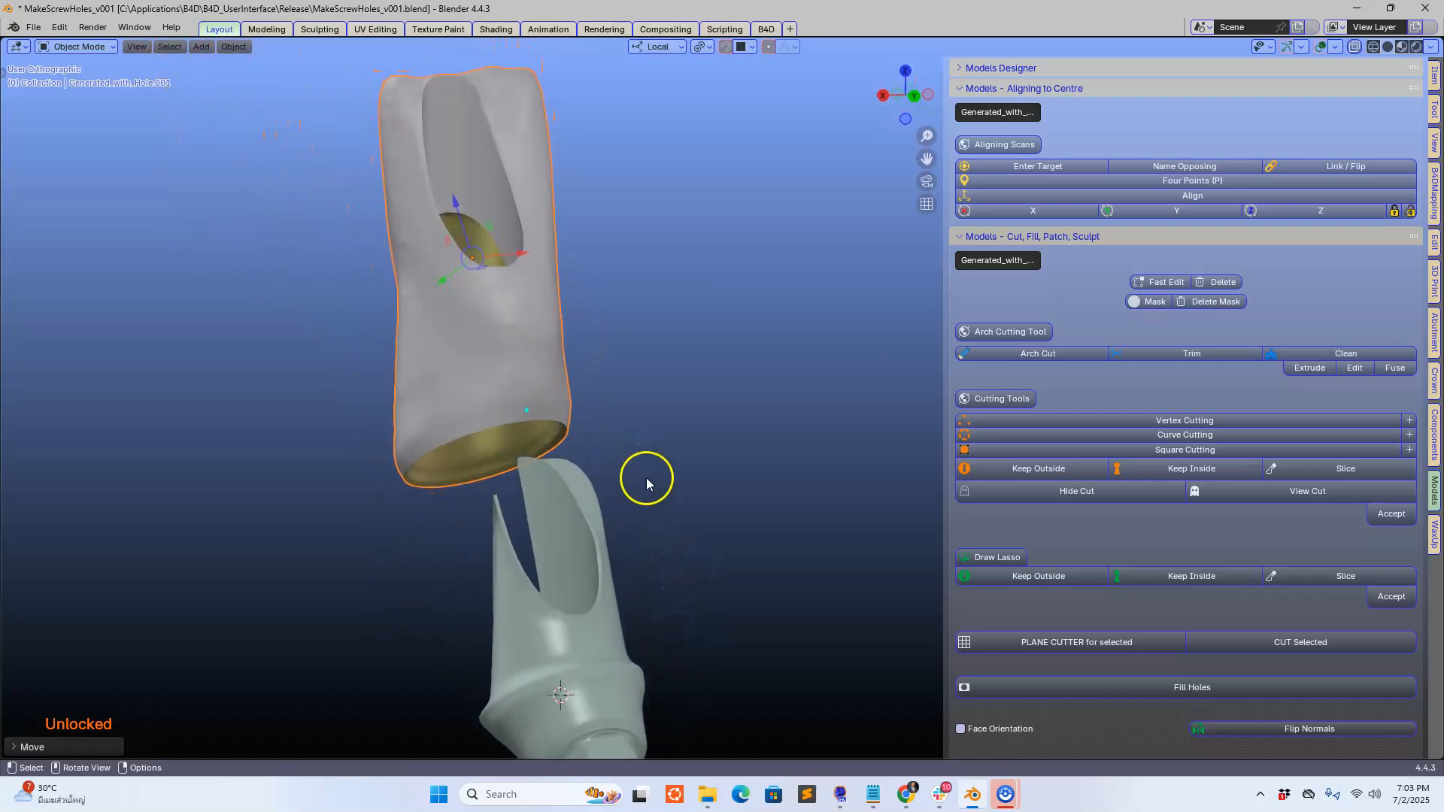
drag(644, 483, 649, 479)
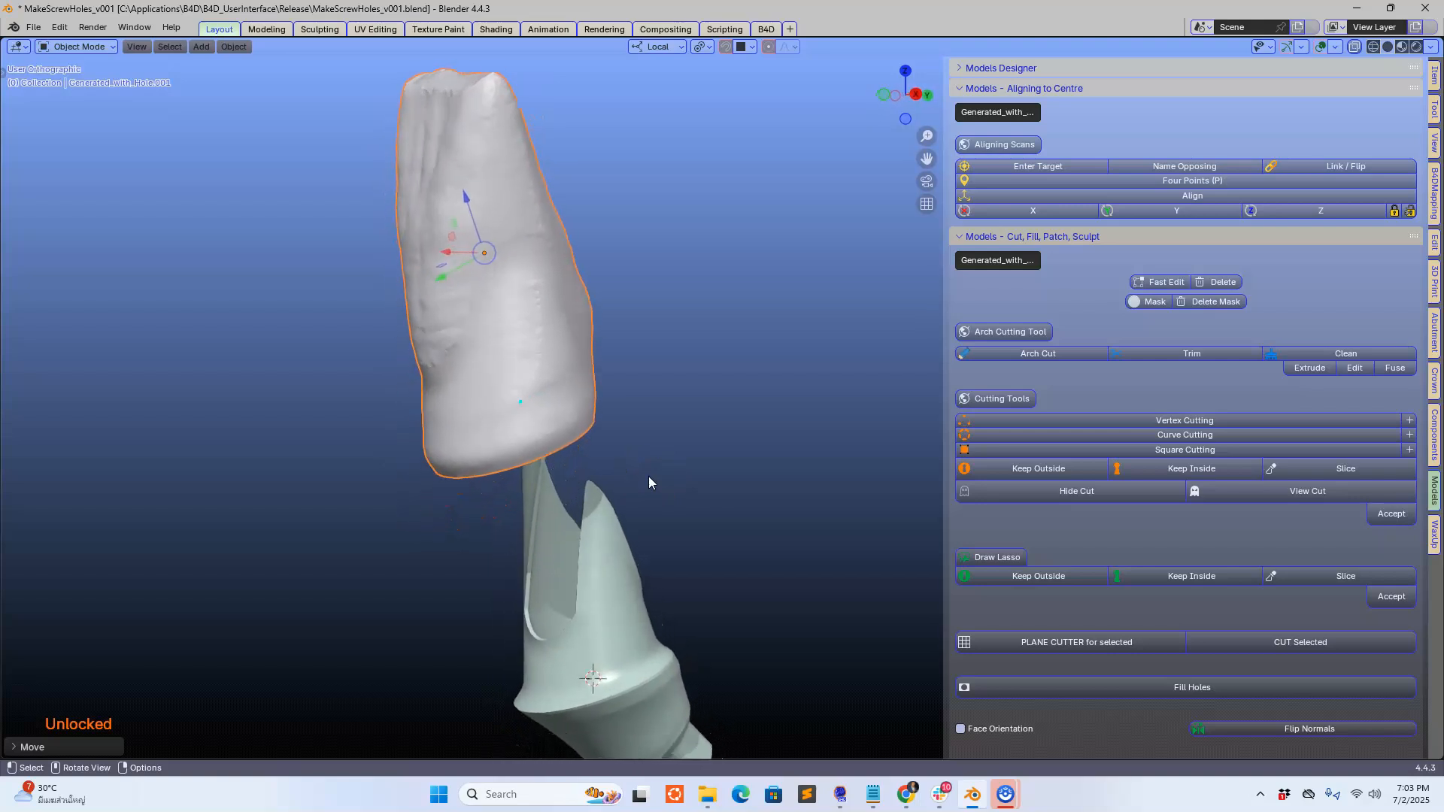